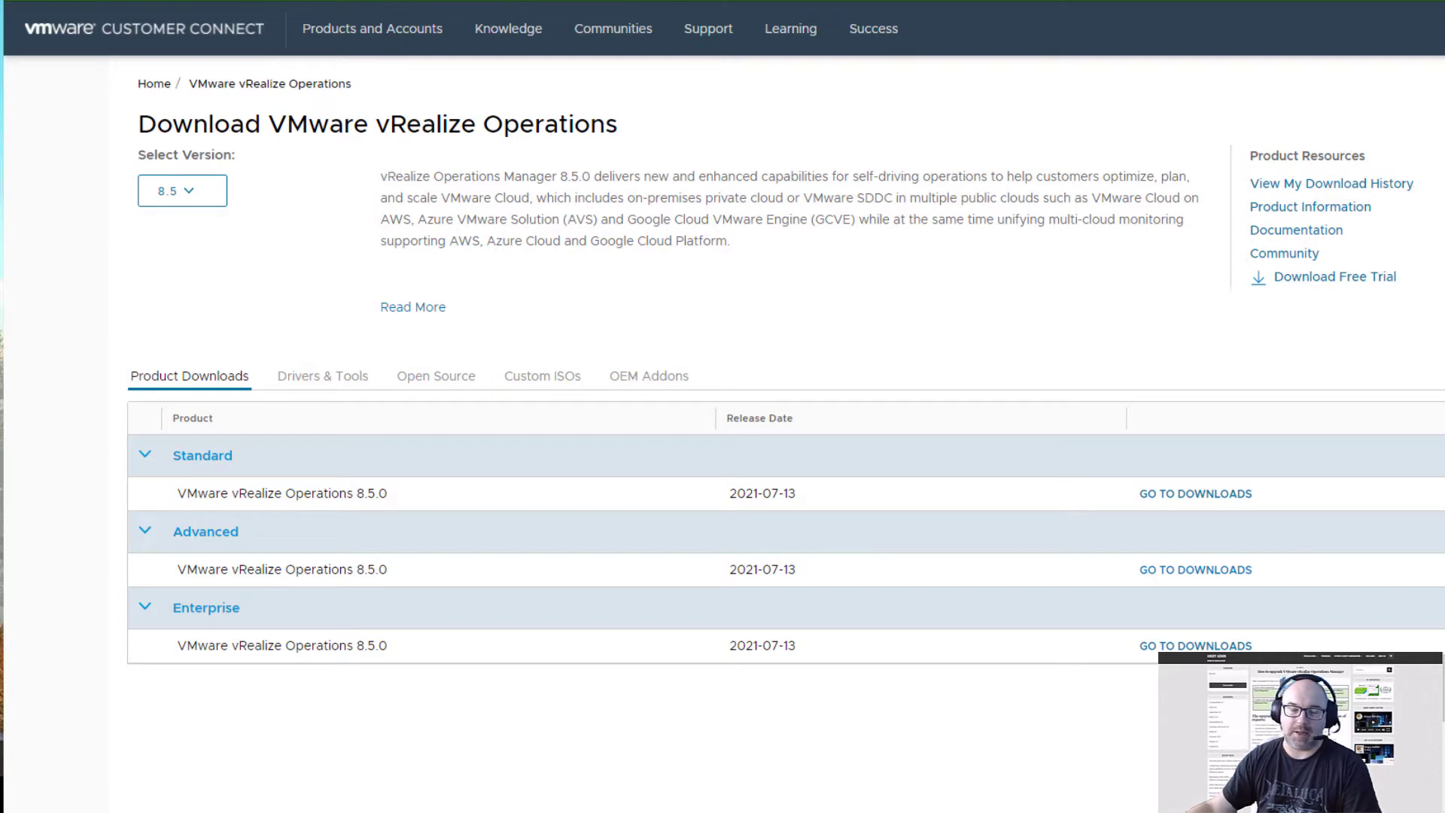
mouse_move(804, 110)
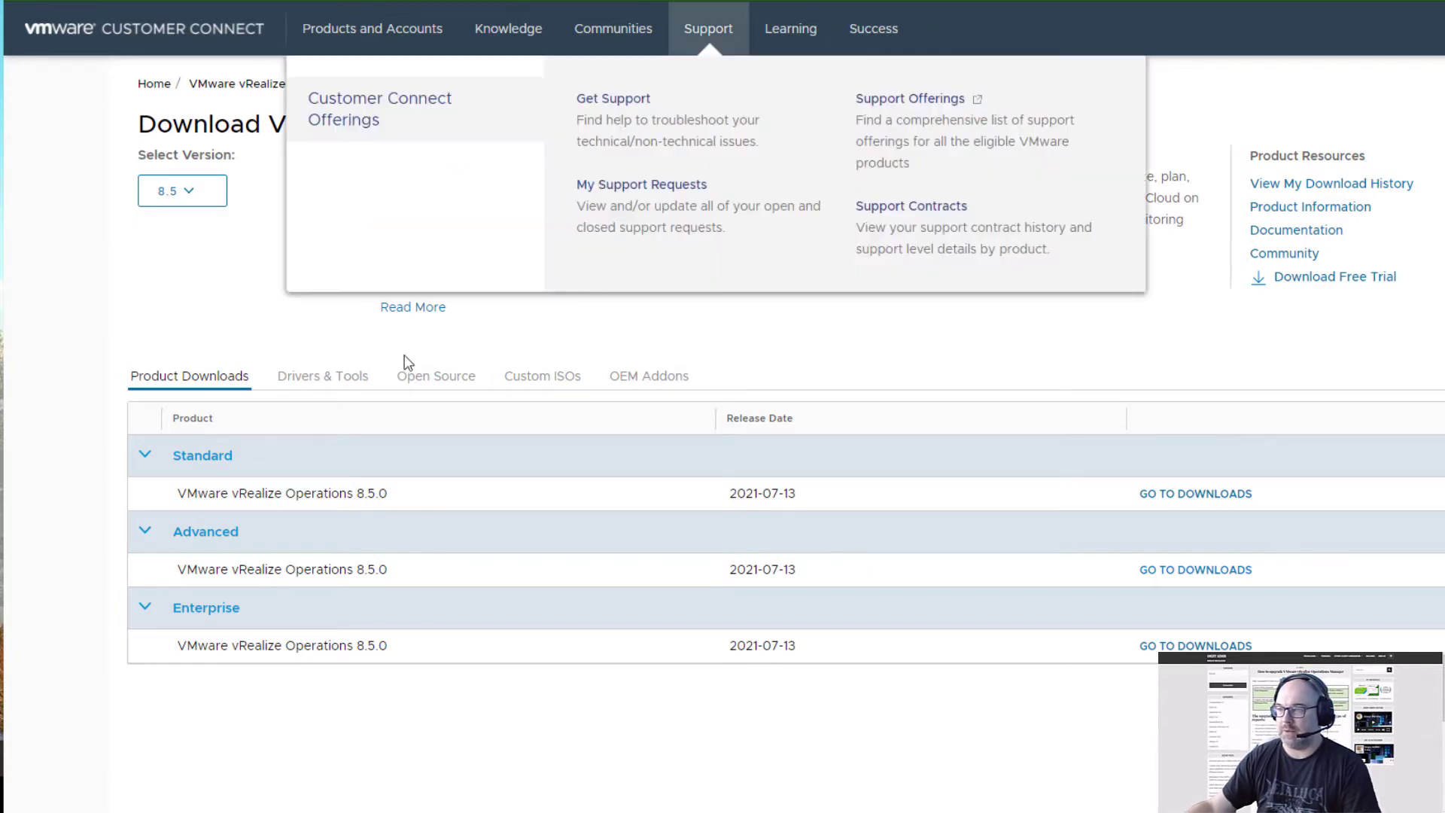
mouse_move(284, 395)
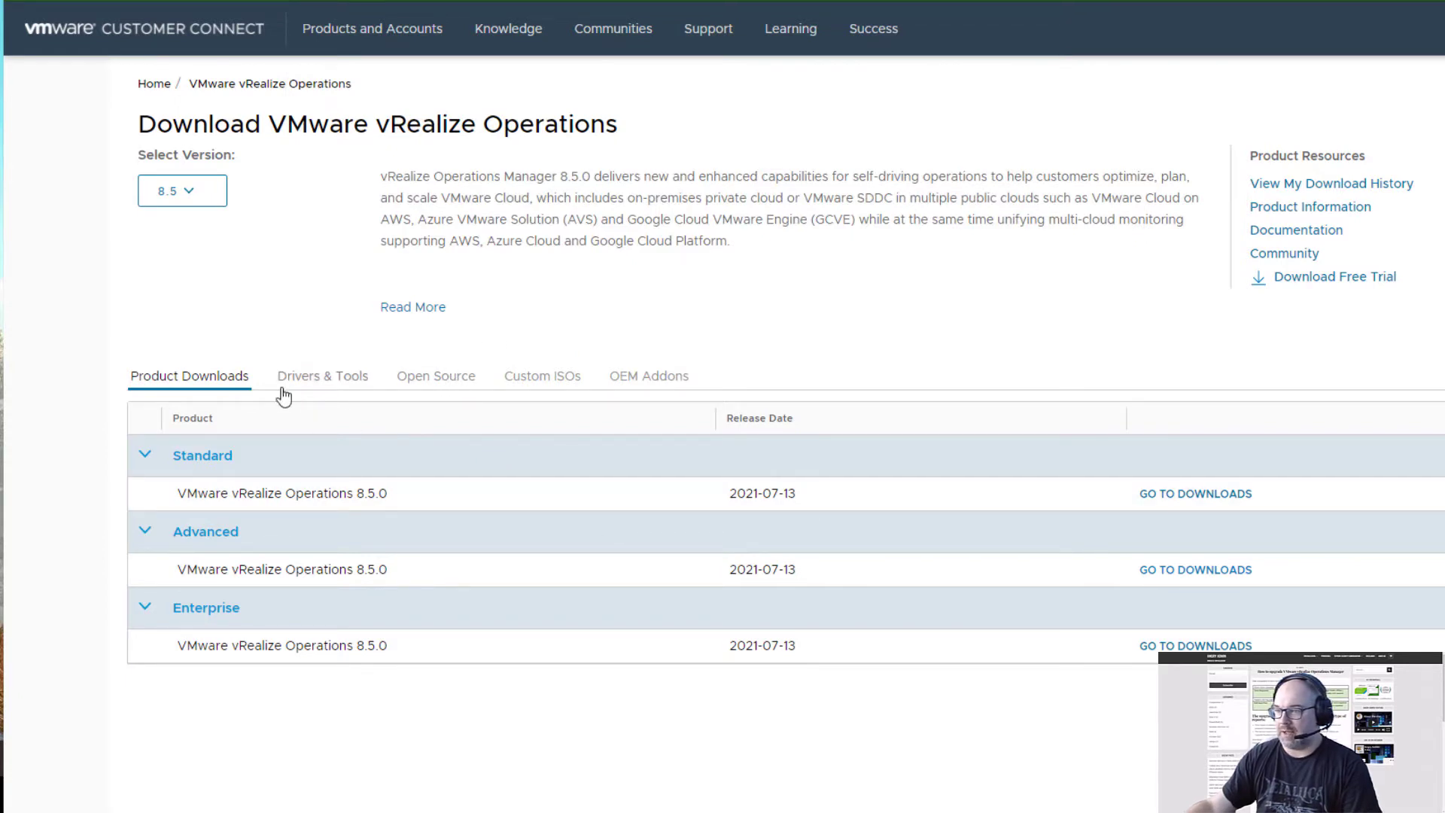
mouse_move(313, 350)
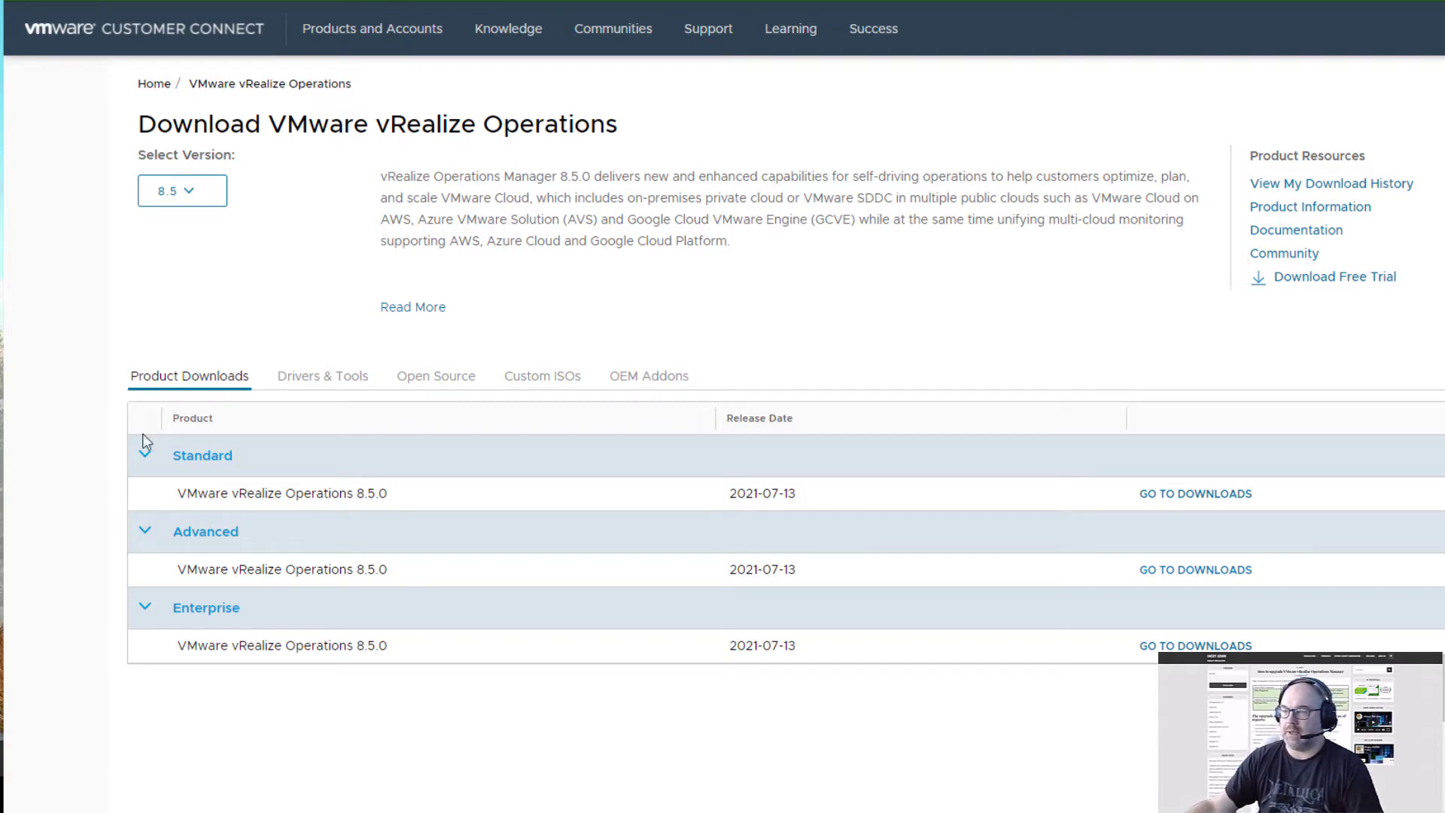
mouse_move(15, 477)
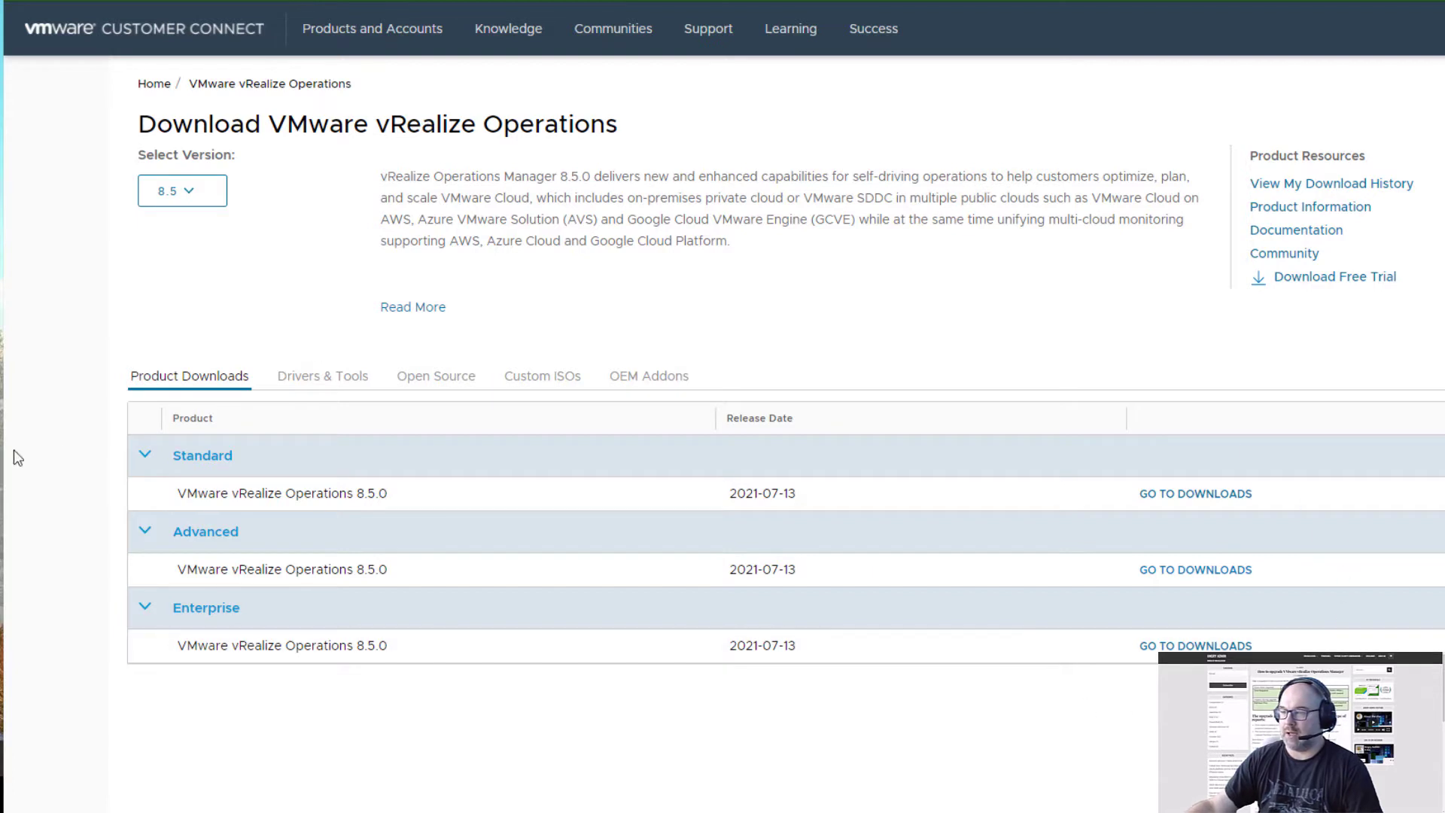
mouse_move(208, 607)
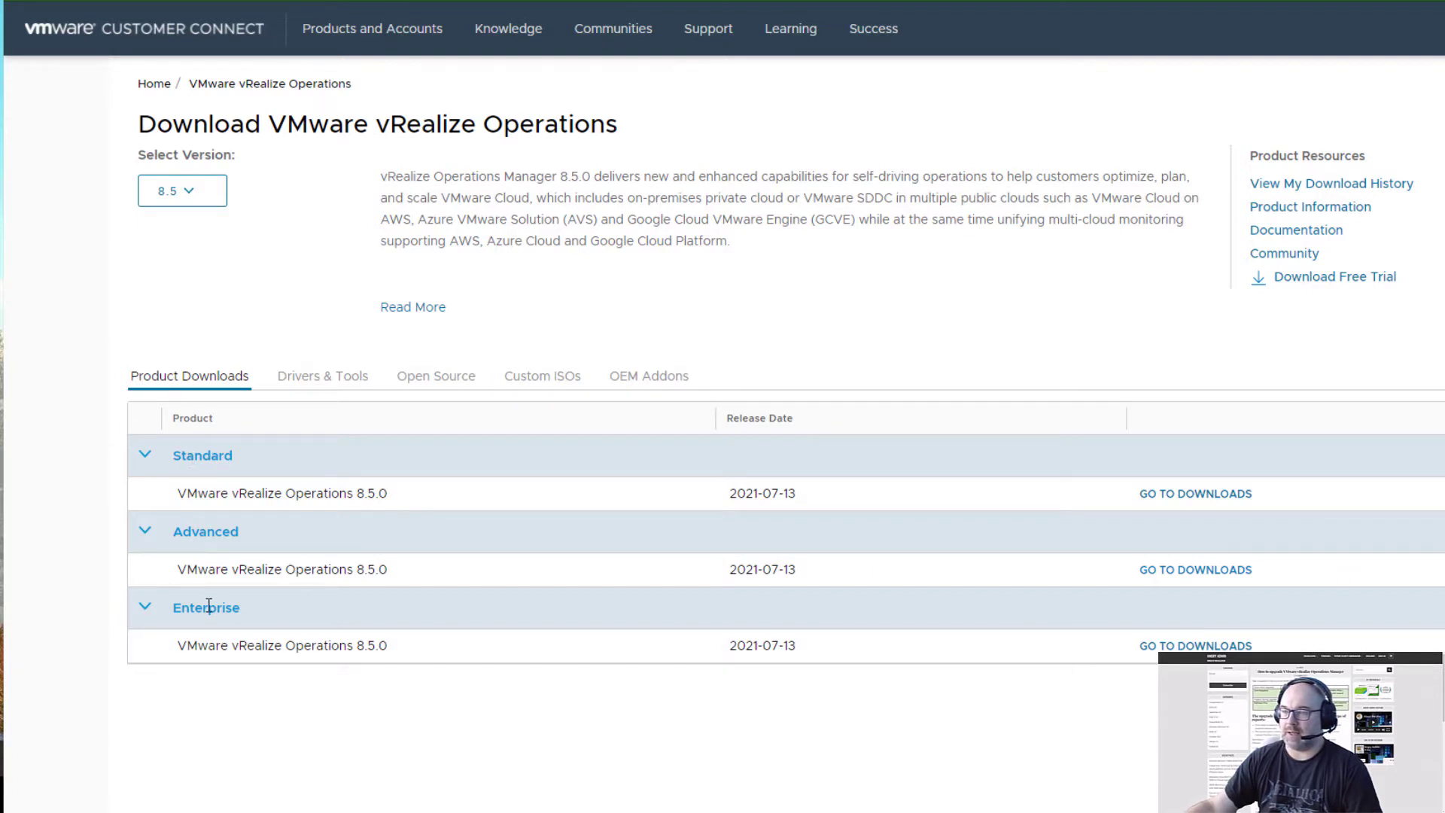
Open the Advanced 8.5.0 downloads and locate the 'Virtual Appliance upgrade for 8.4' file.
click(144, 532)
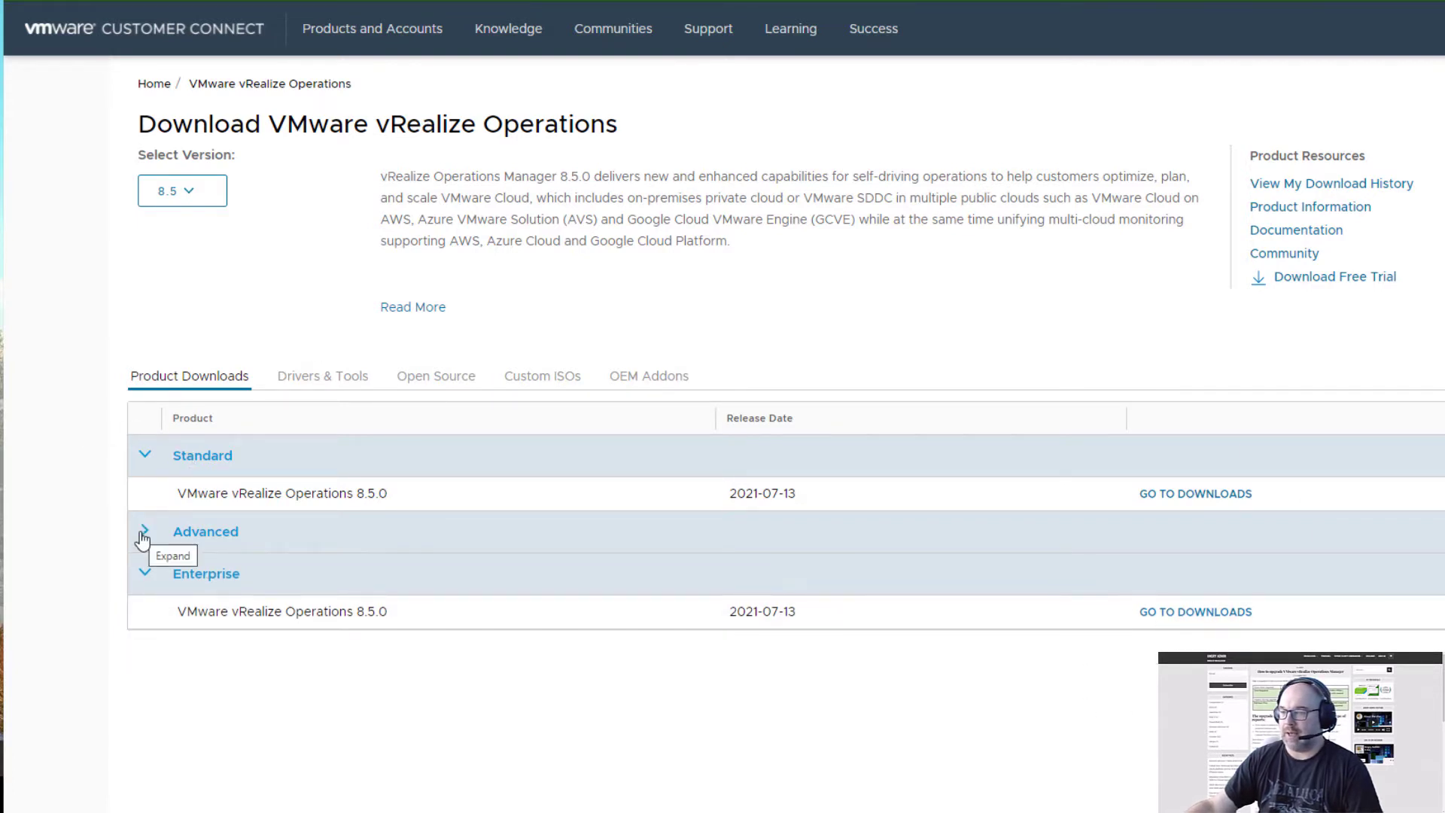
click(144, 532)
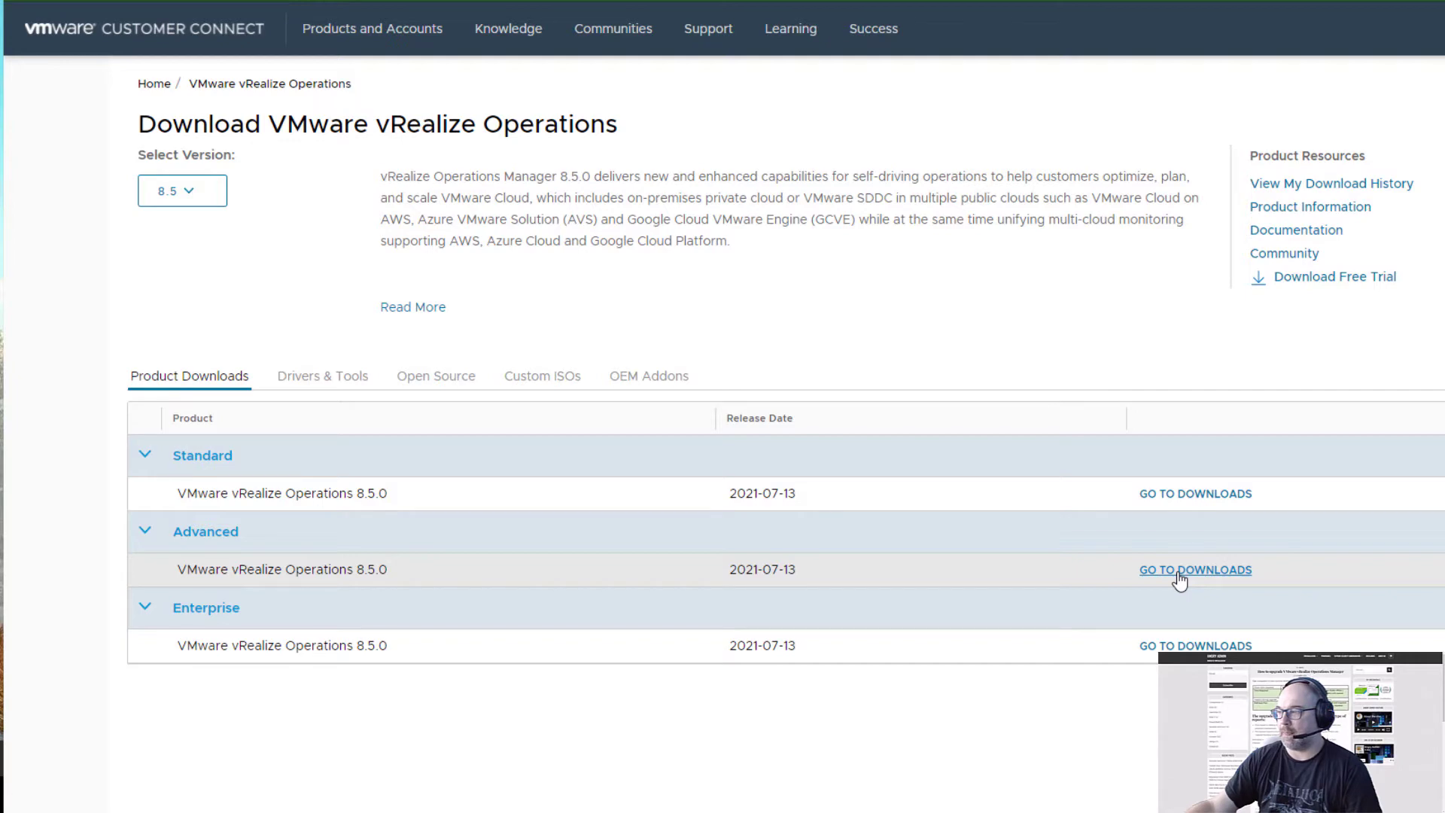
click(1194, 569)
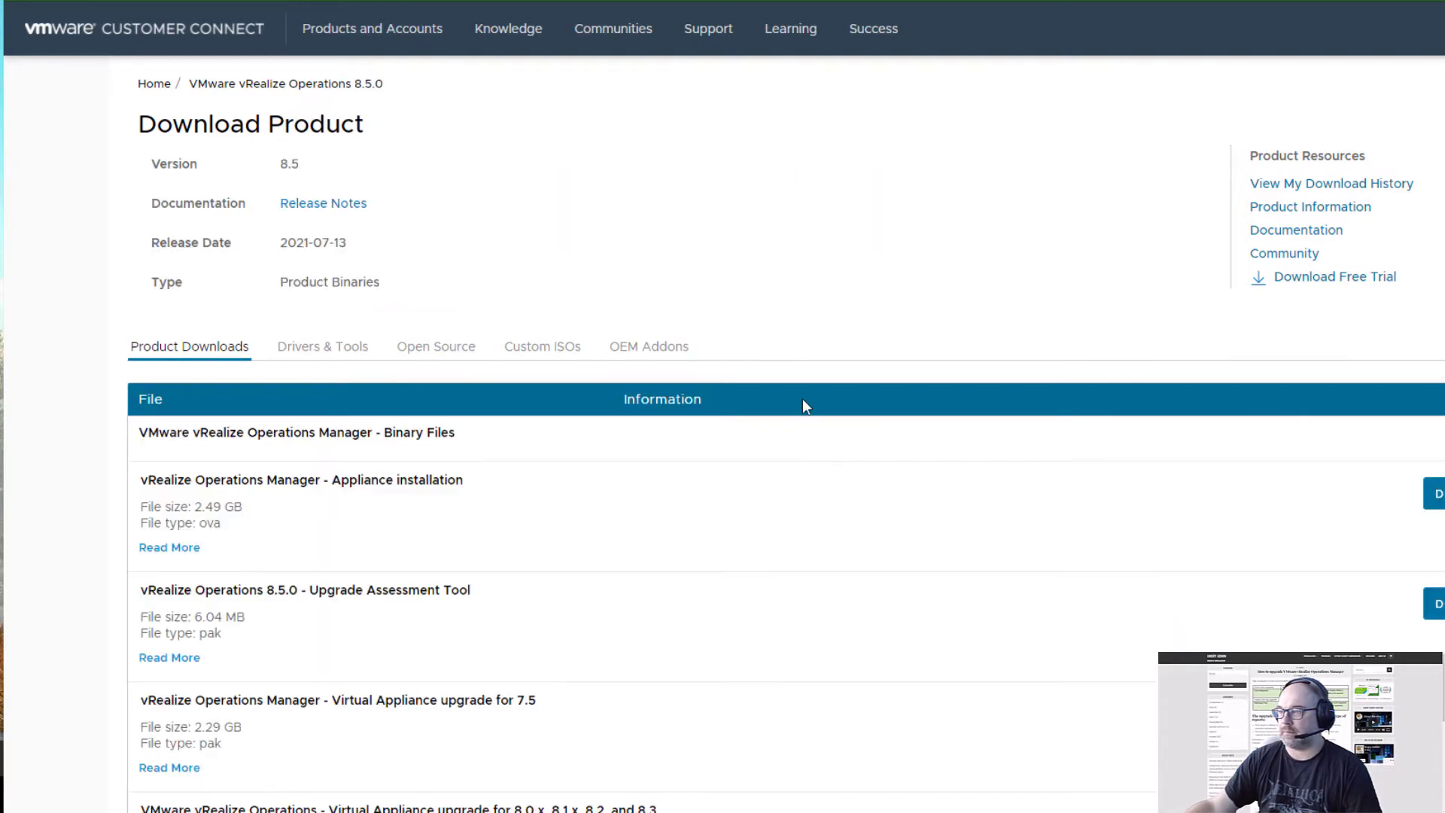
scroll(down, 3)
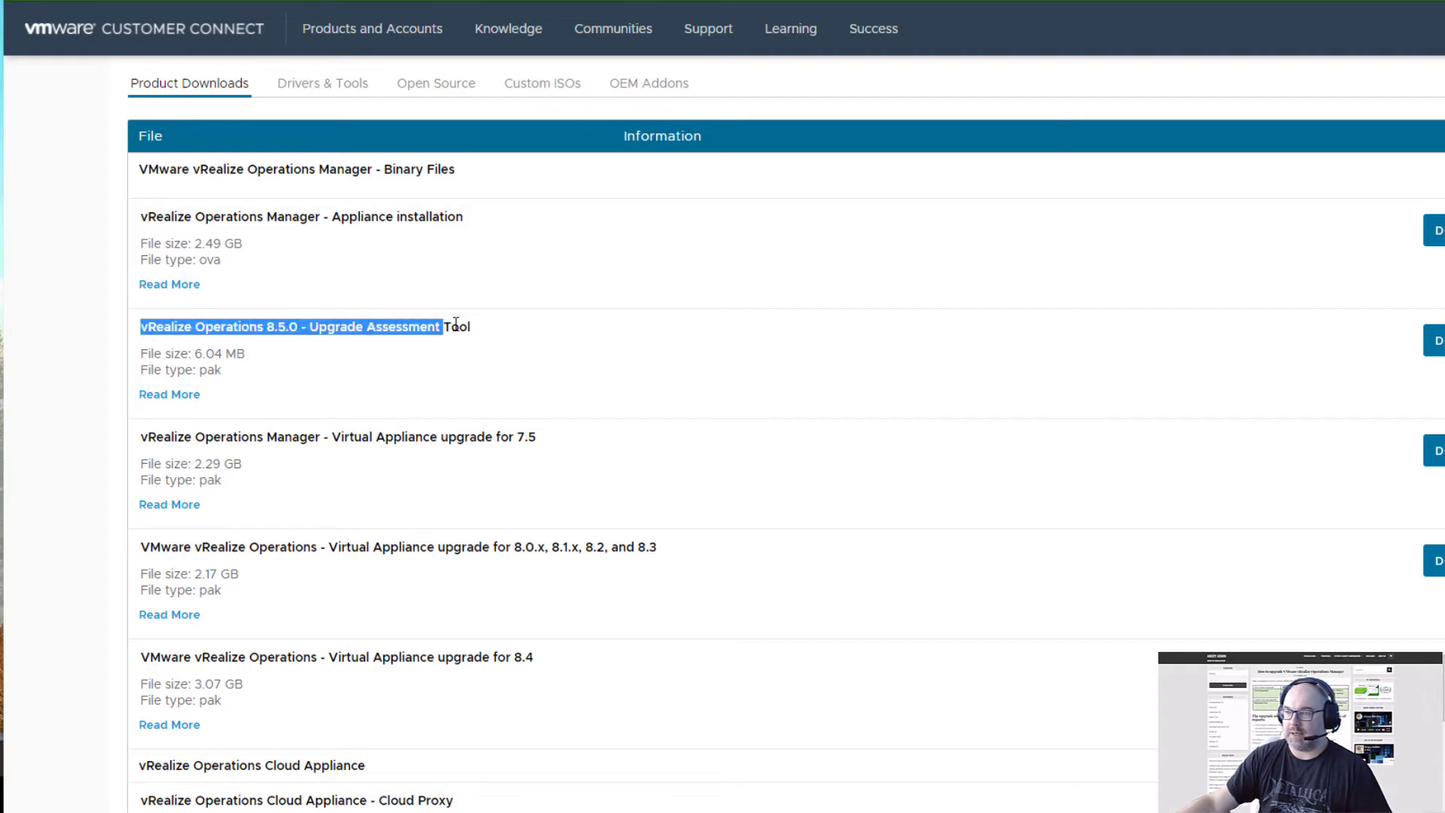
scroll(down, 3)
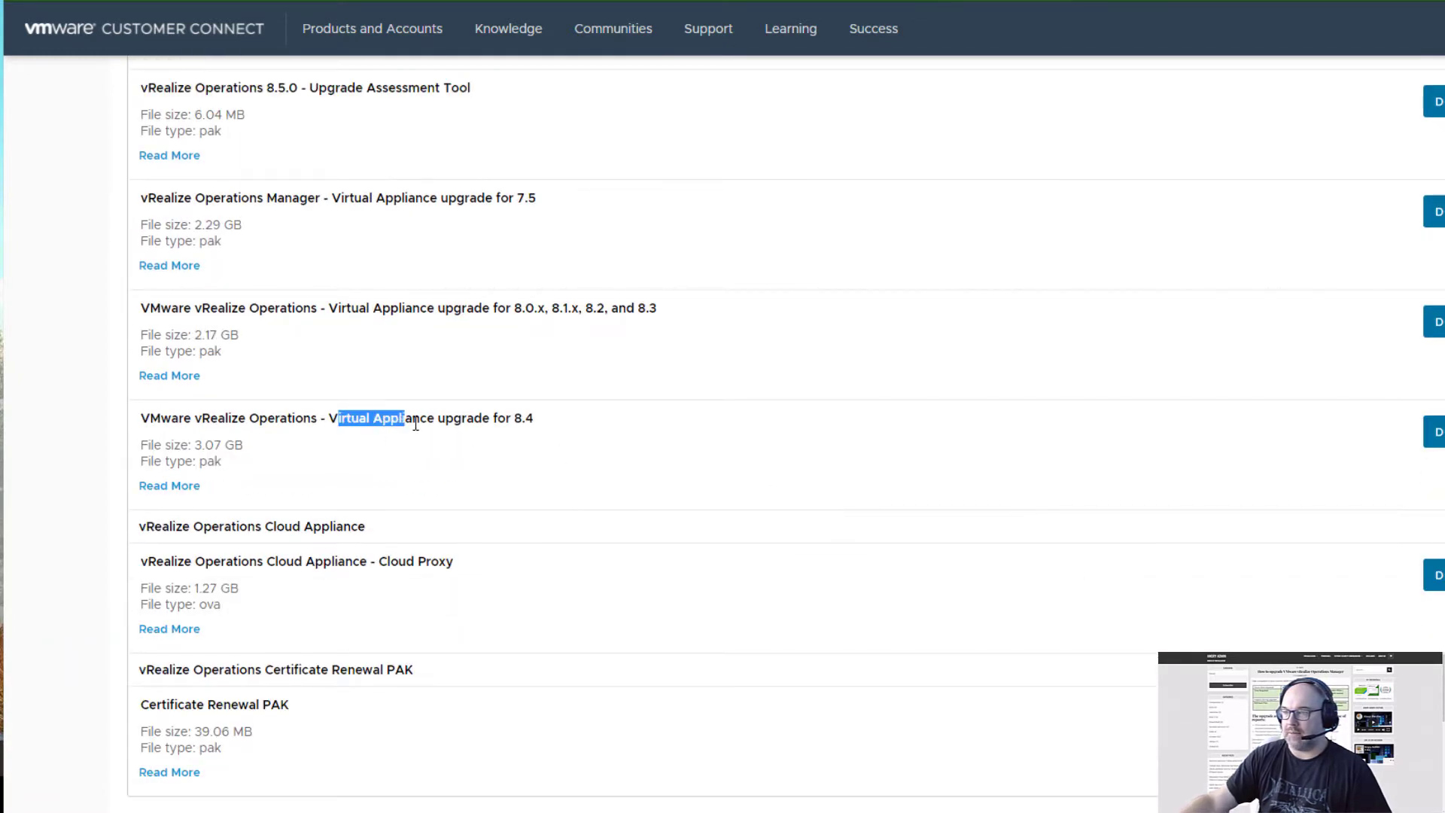
drag(403, 417, 533, 418)
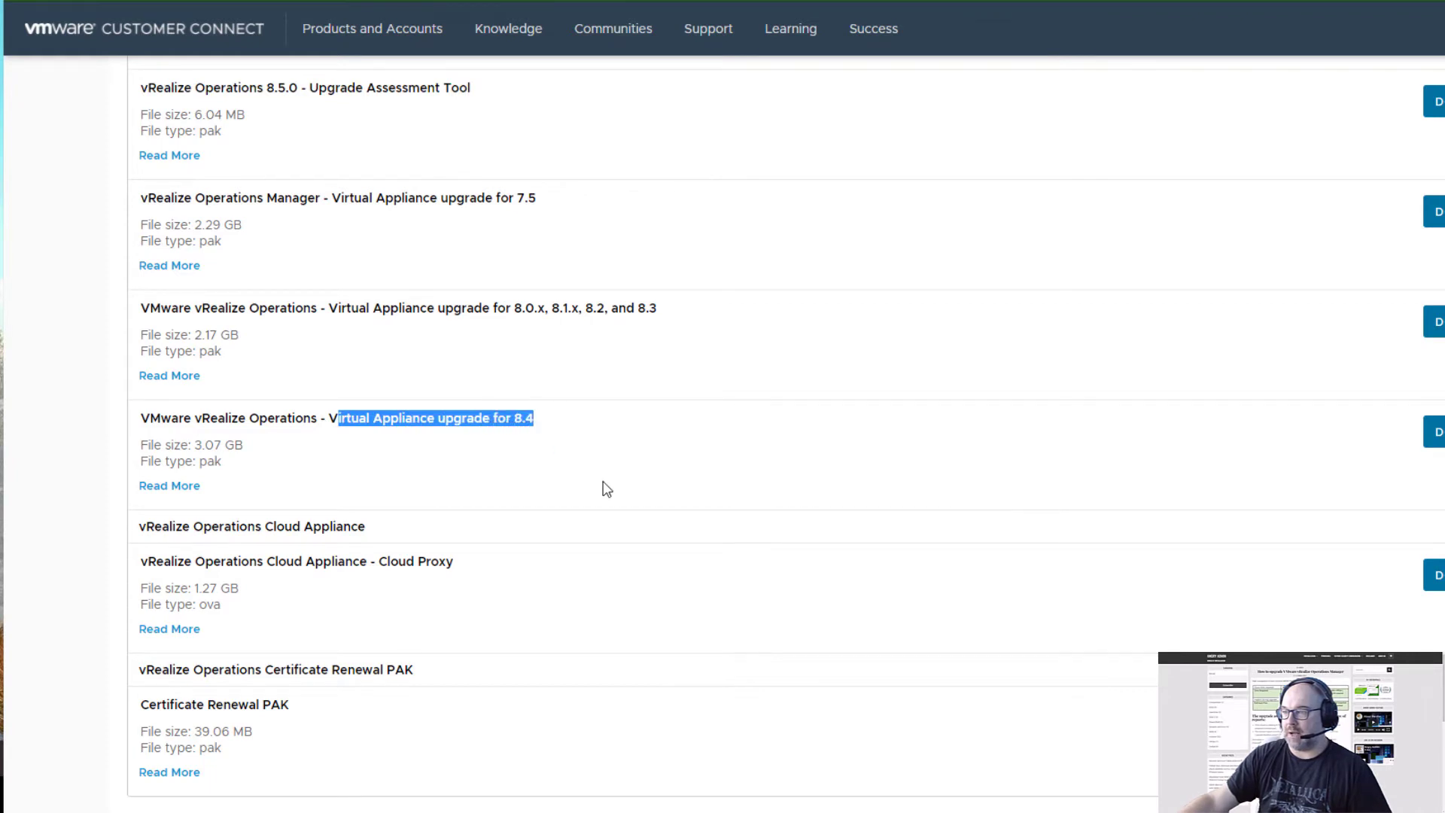
click(605, 487)
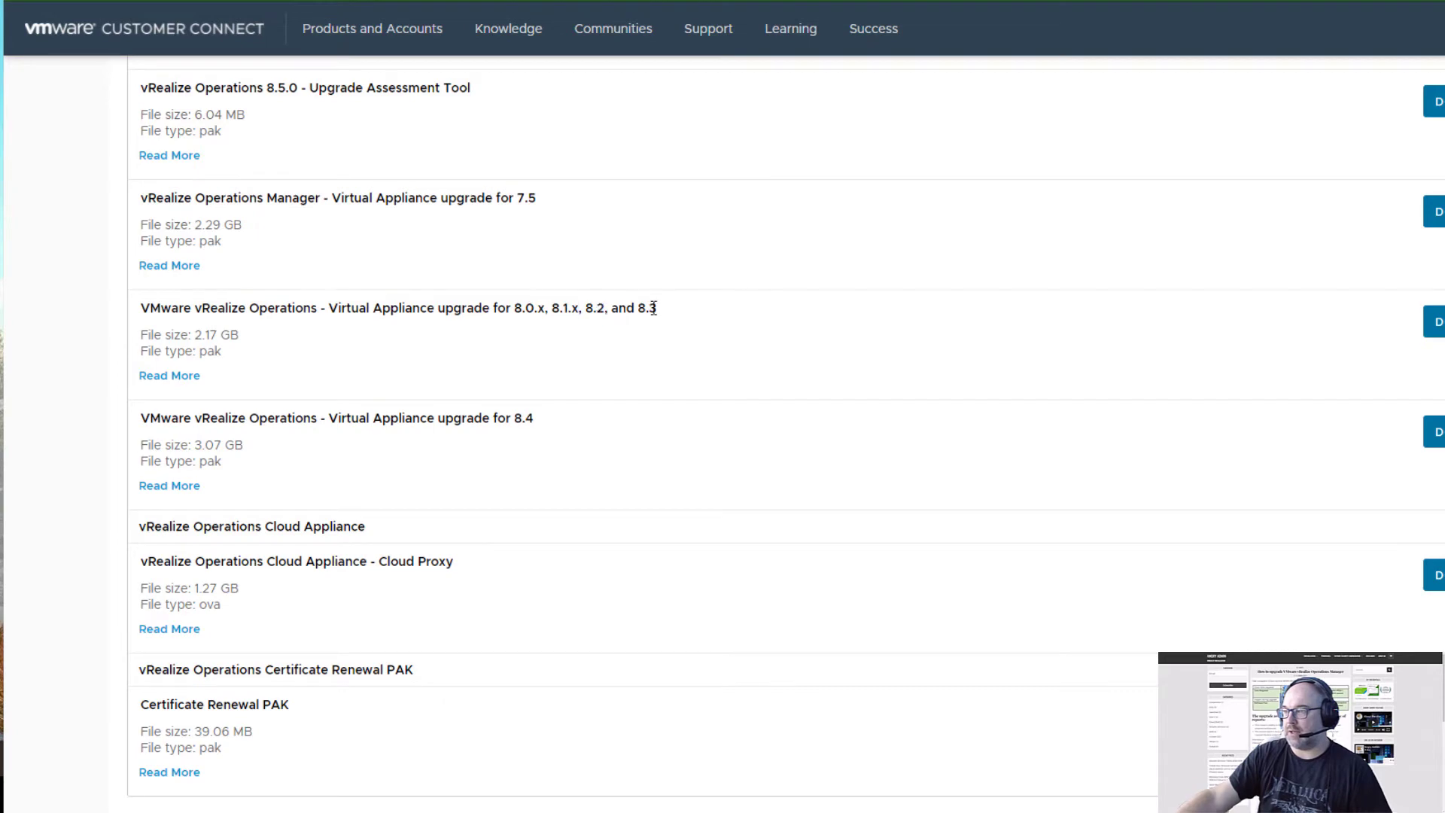
mouse_move(615, 330)
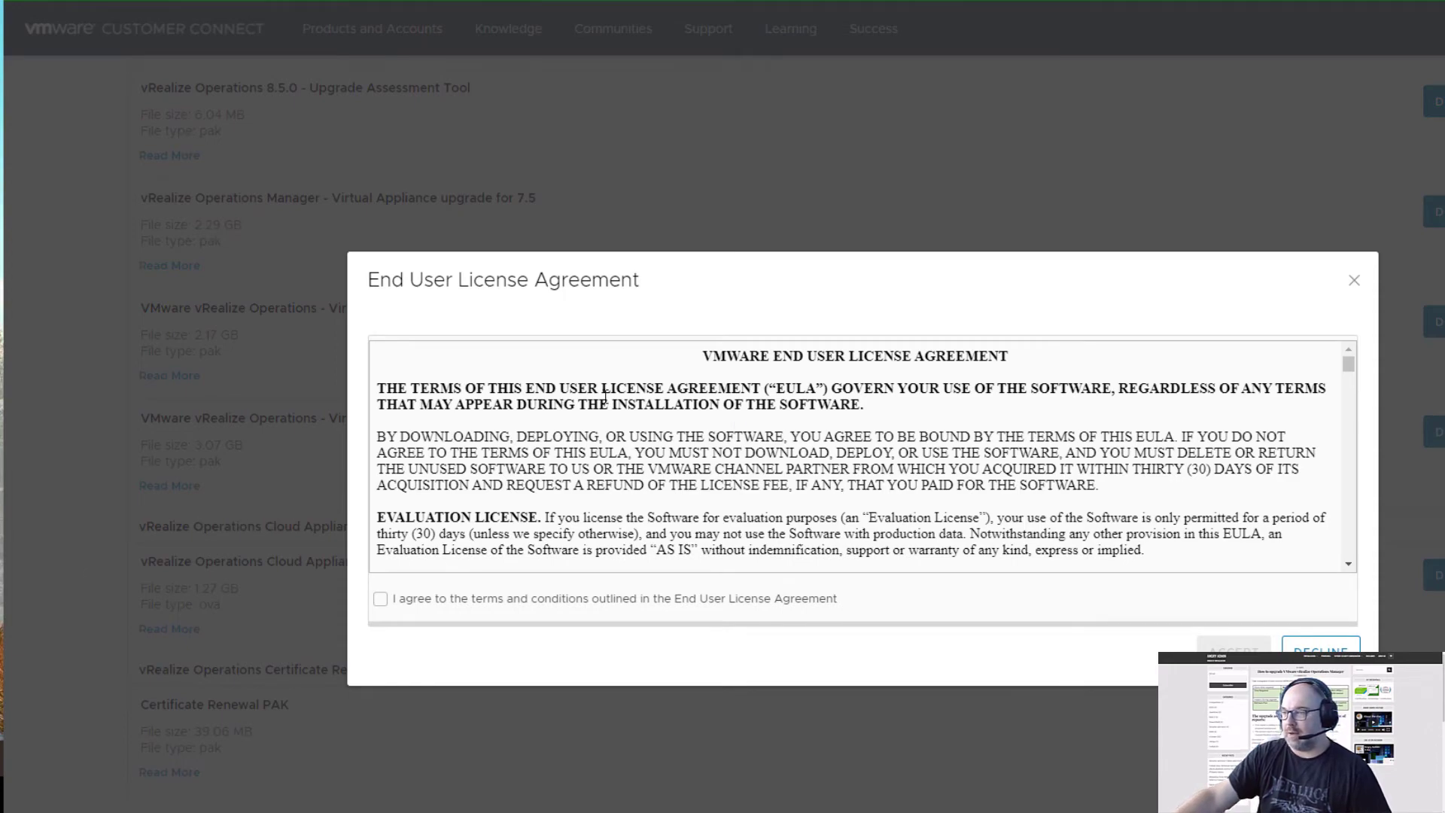
Agree to the license terms so the 8.4 upgrade package downloads.
scroll(down, 3)
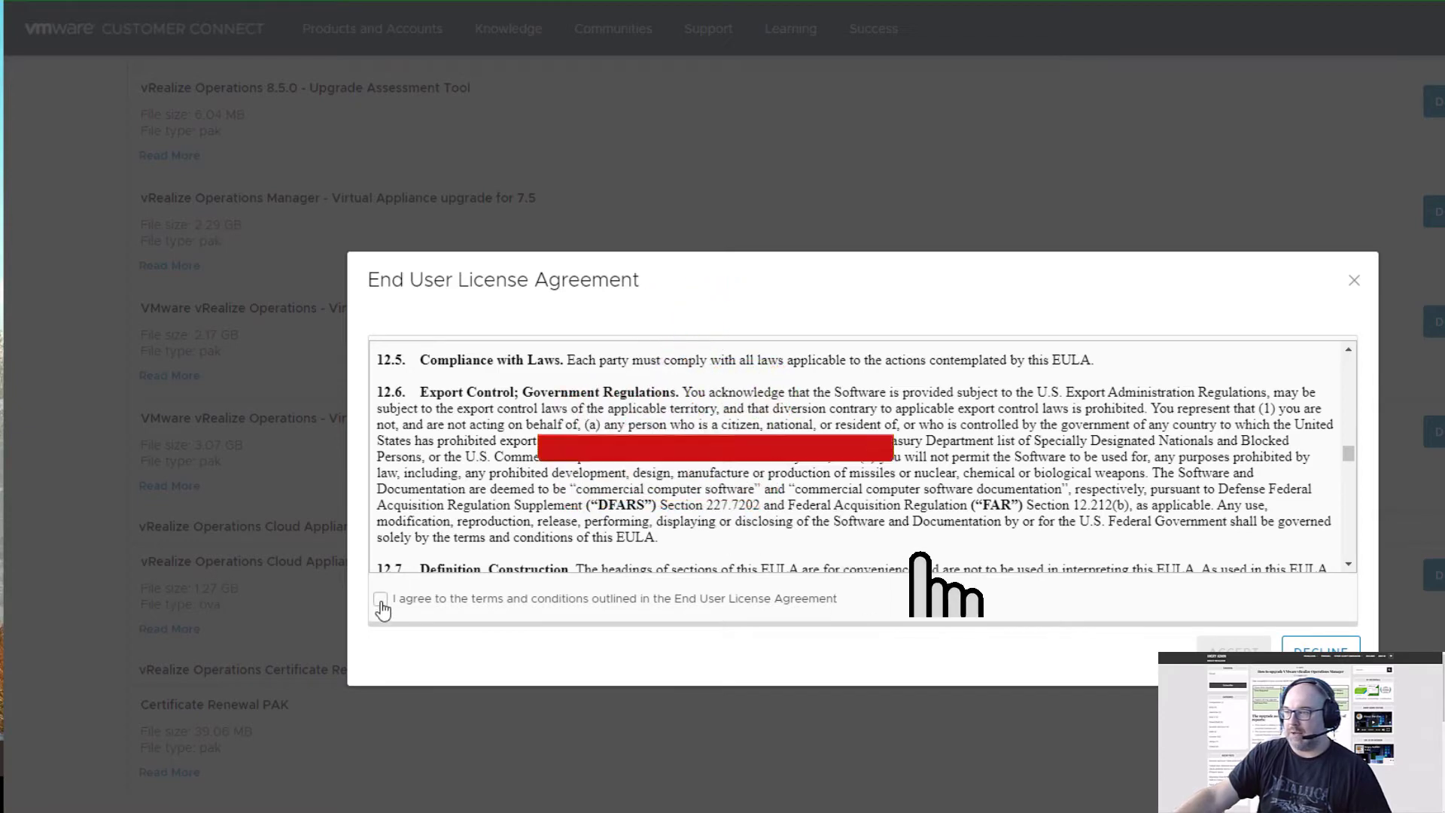
click(380, 599)
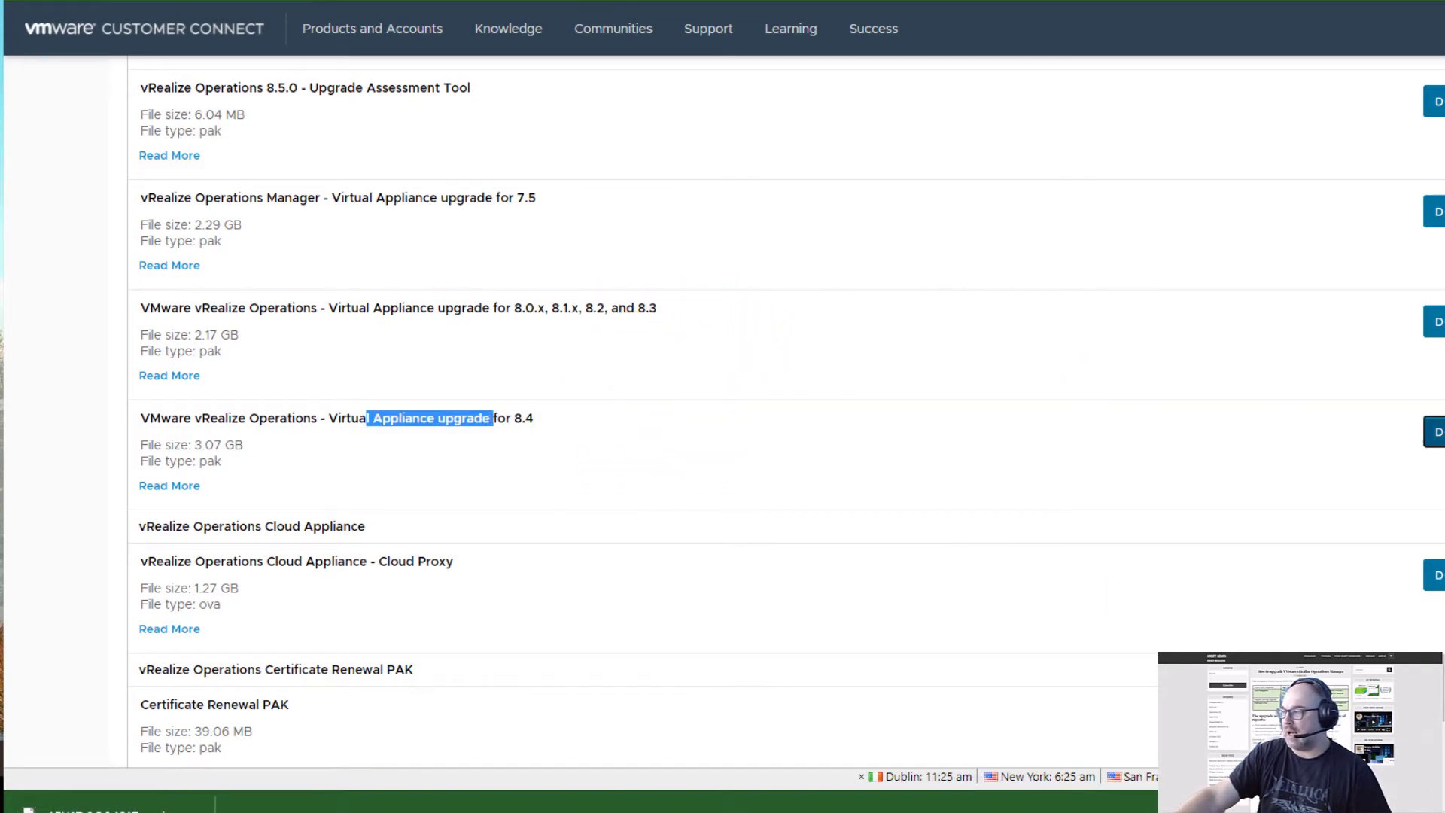
click(1439, 429)
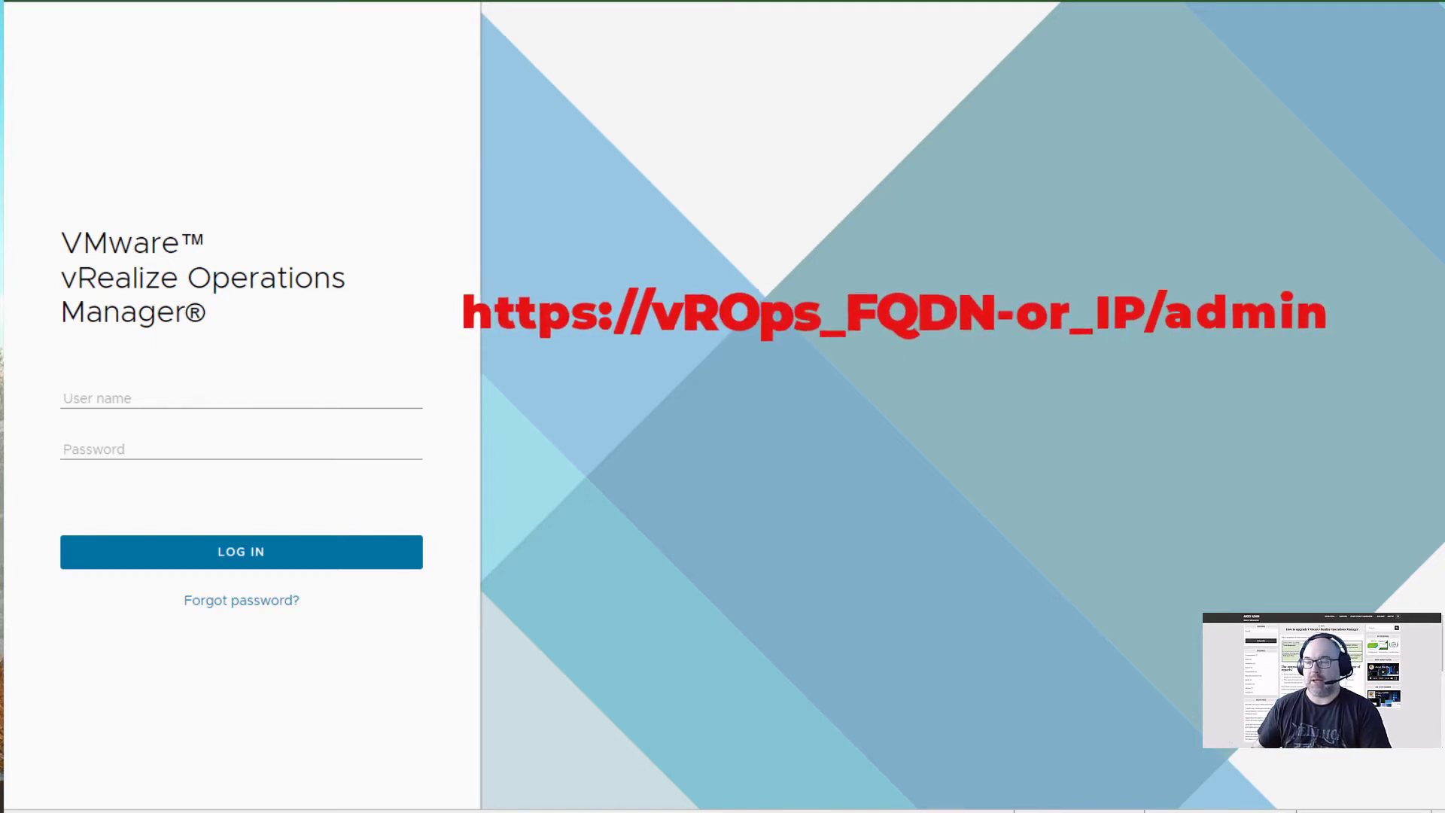
Sign in to the administration interface with the admin account.
text(a)
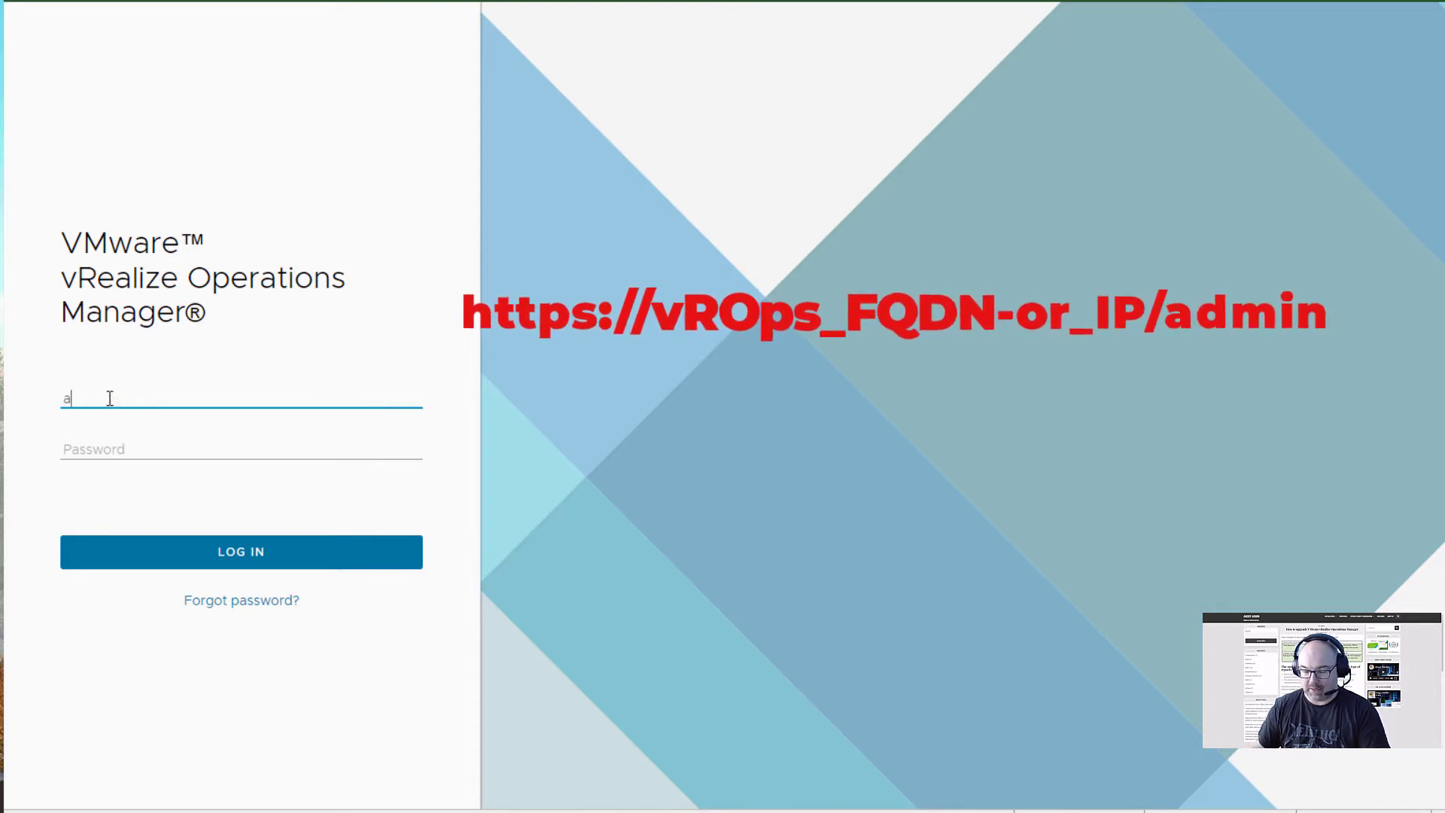
text(dmin)
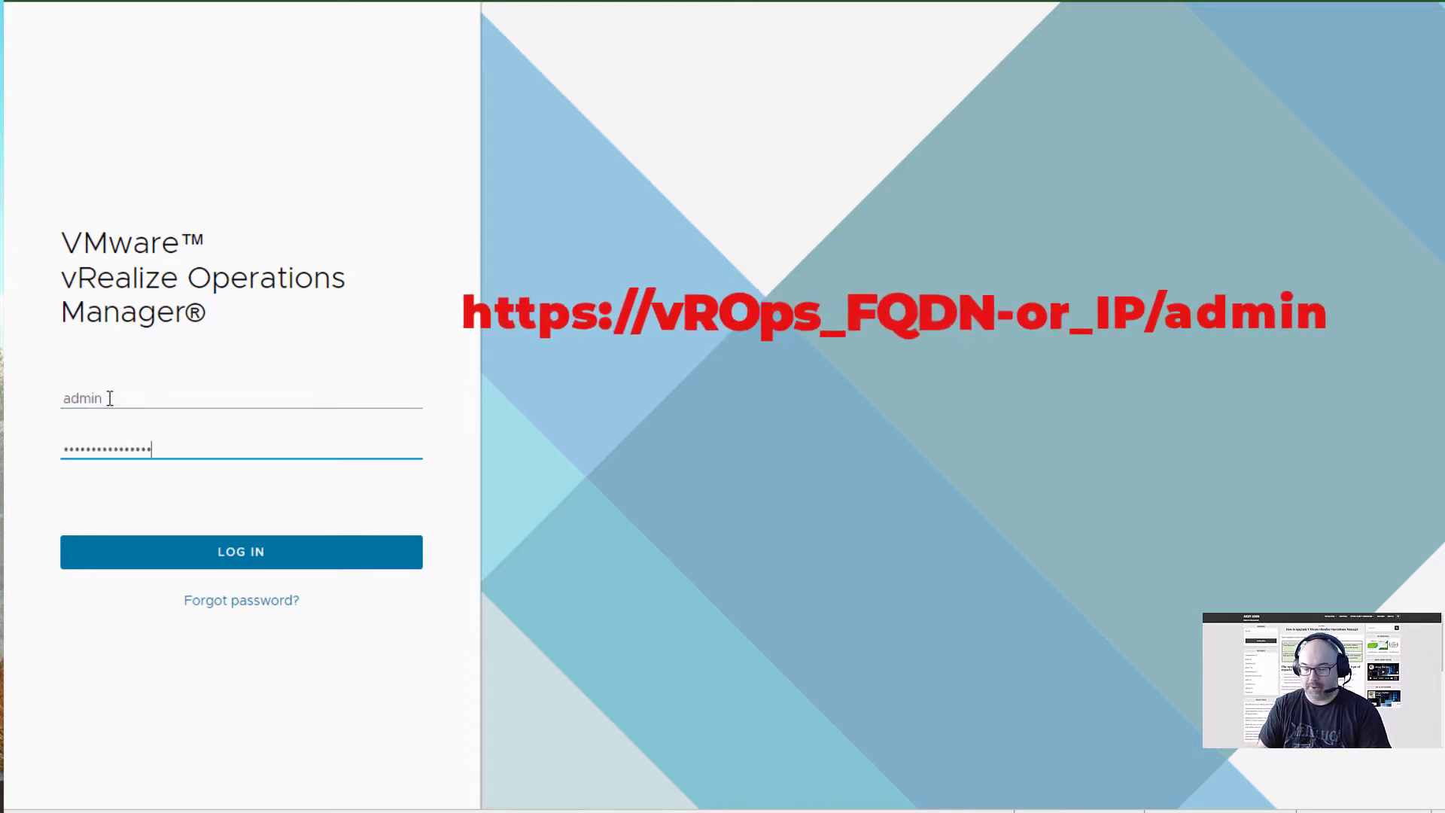
click(241, 552)
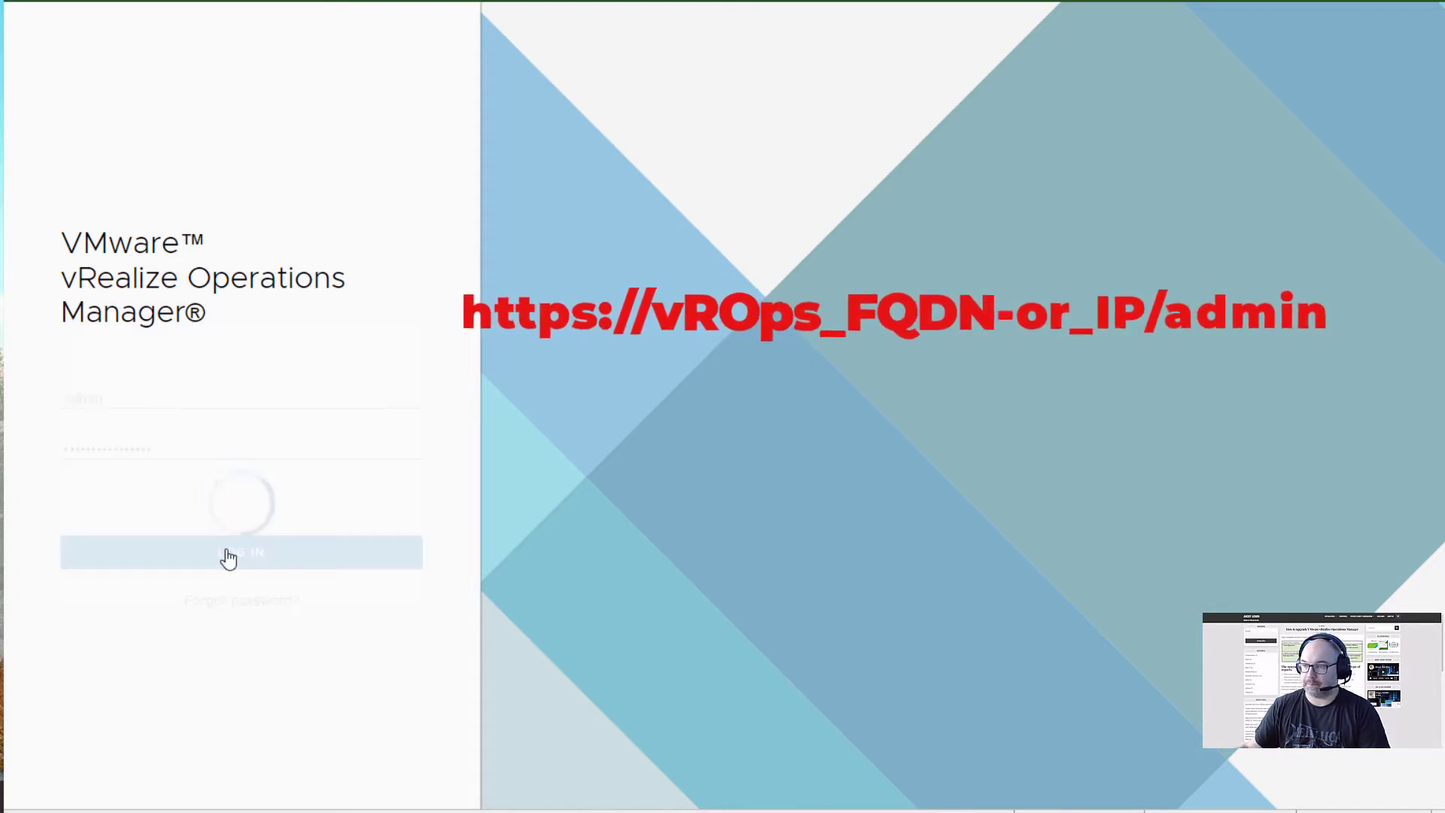
click(240, 552)
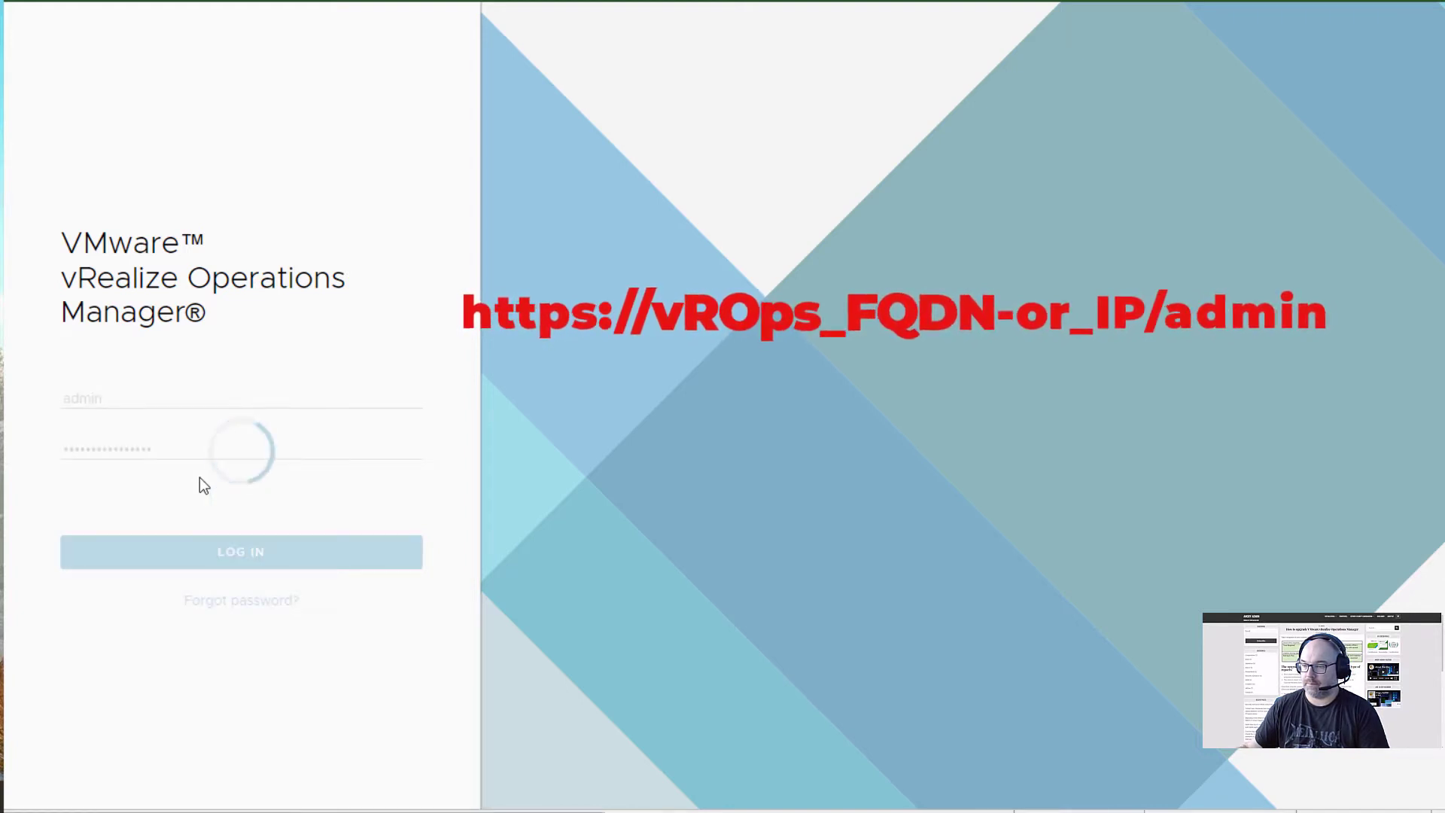
click(241, 551)
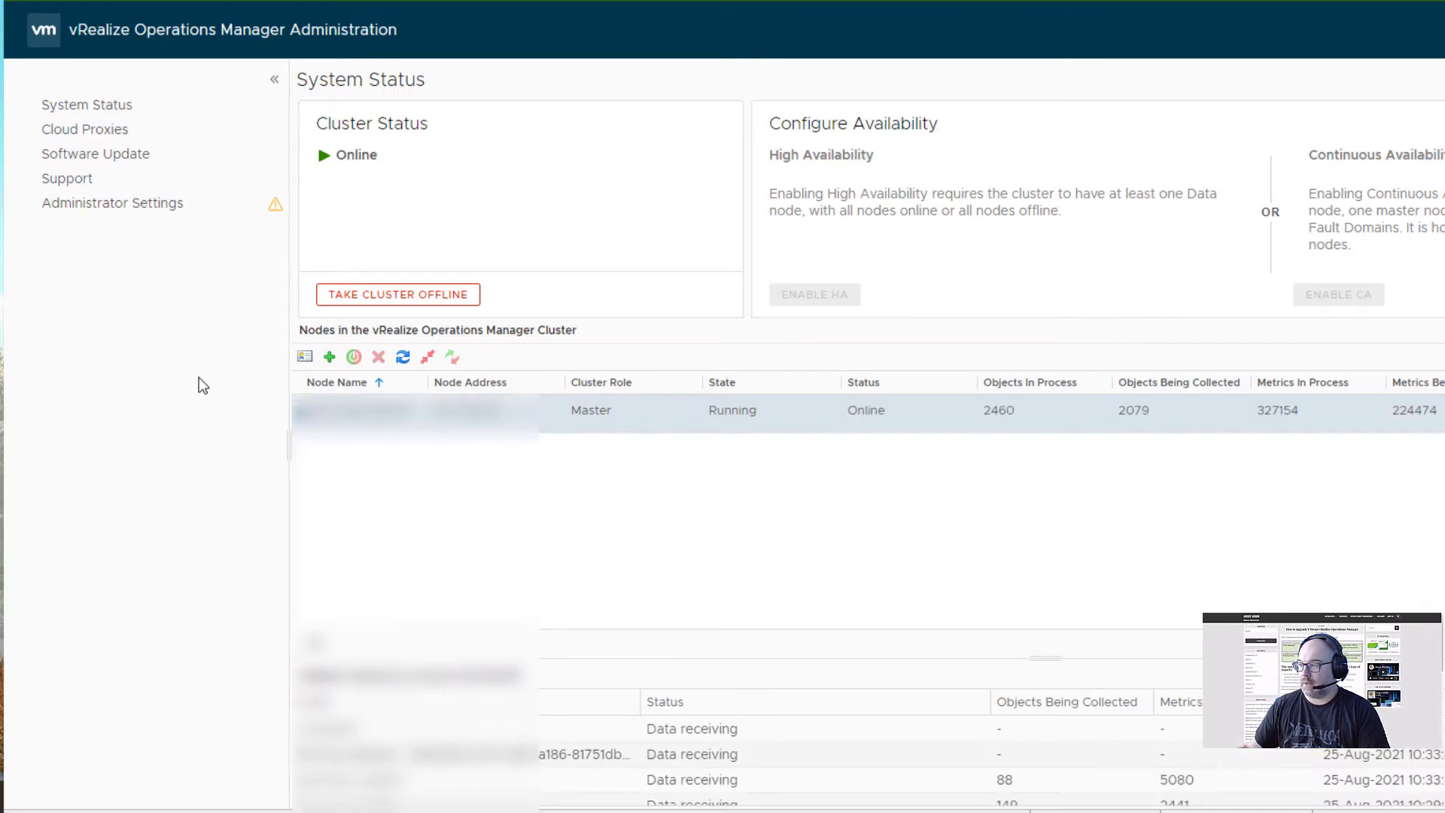
mouse_move(78, 167)
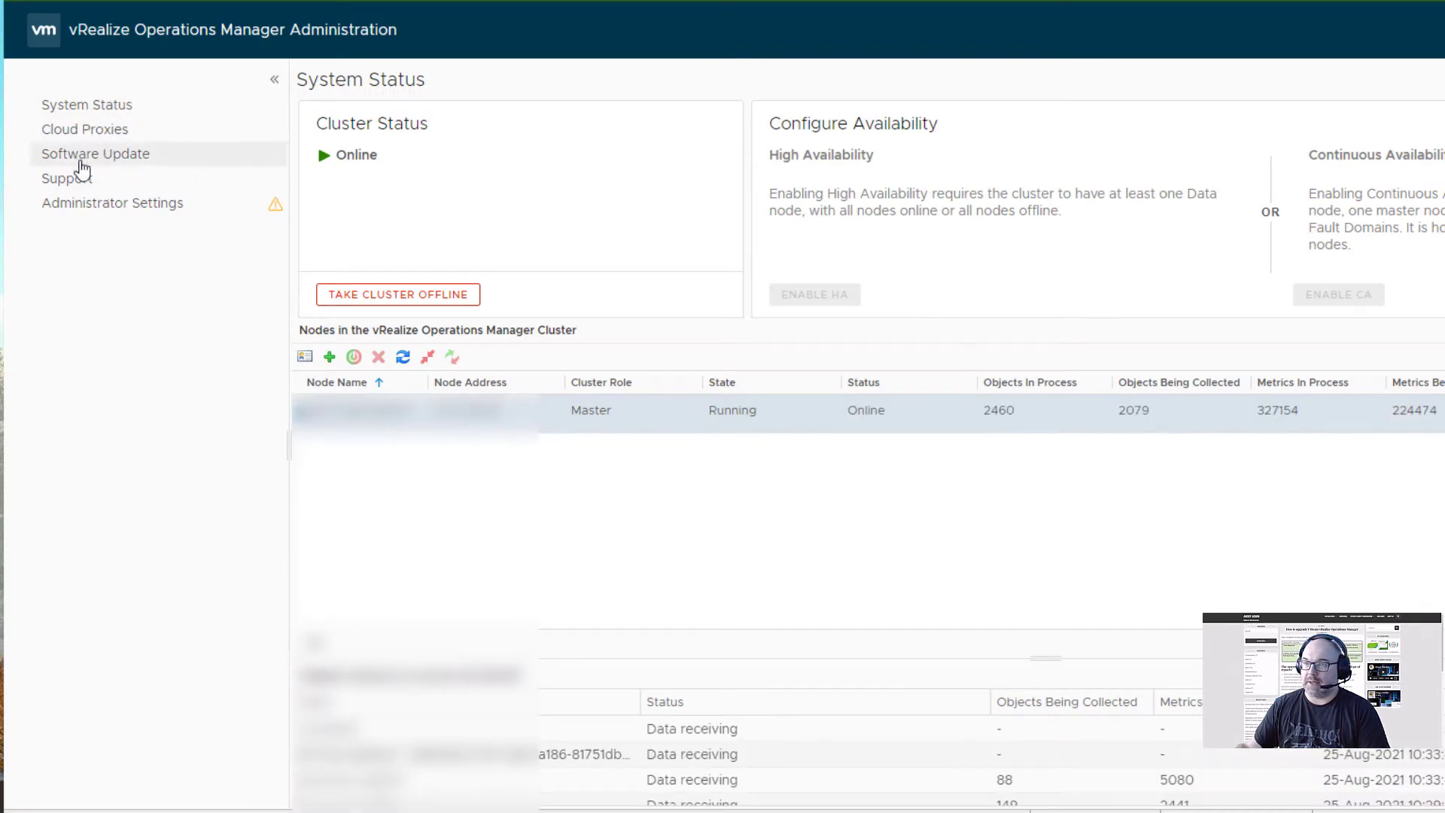
mouse_move(109, 162)
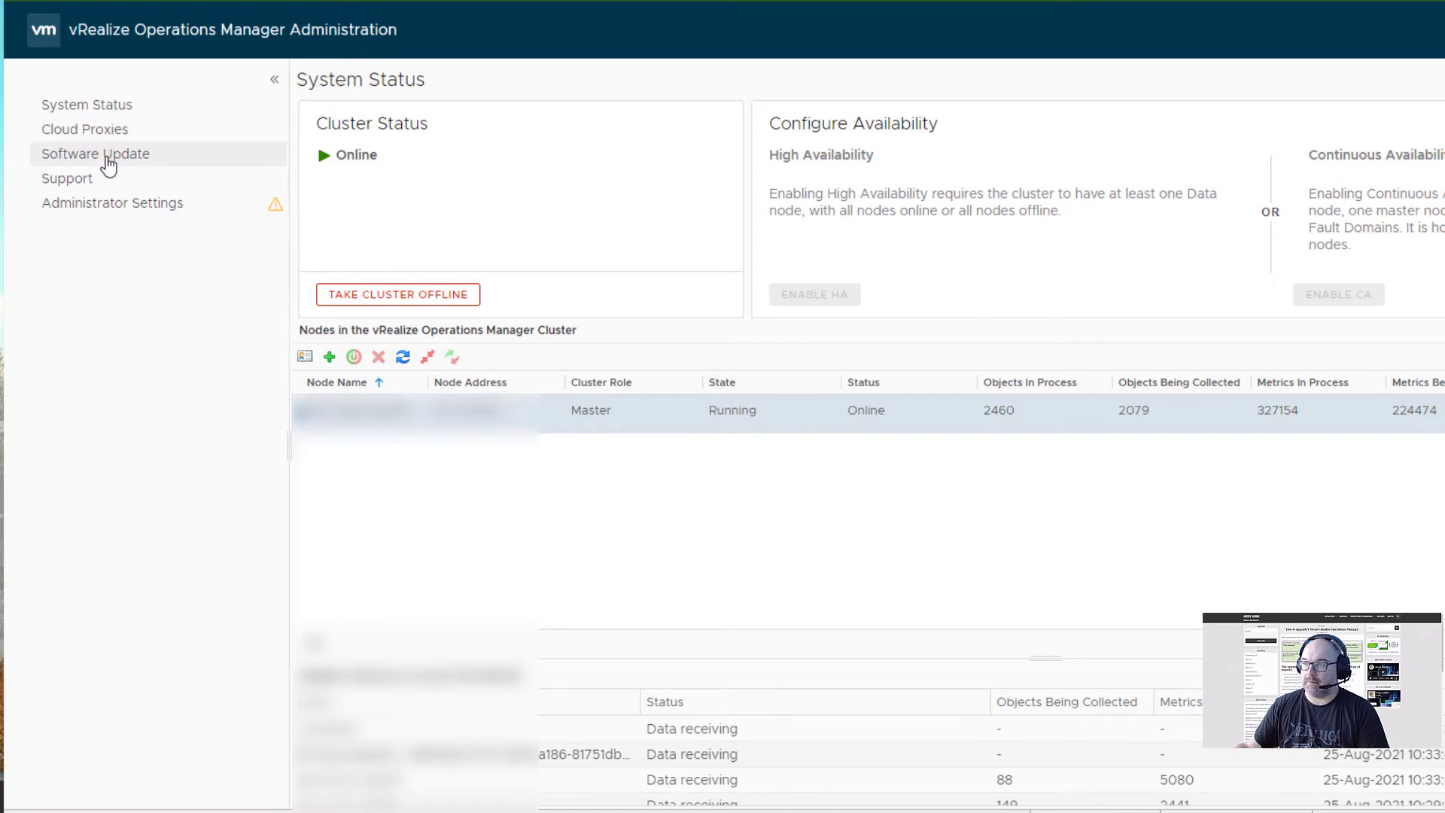
Open Software Update and launch the Add Software Update wizard.
click(95, 153)
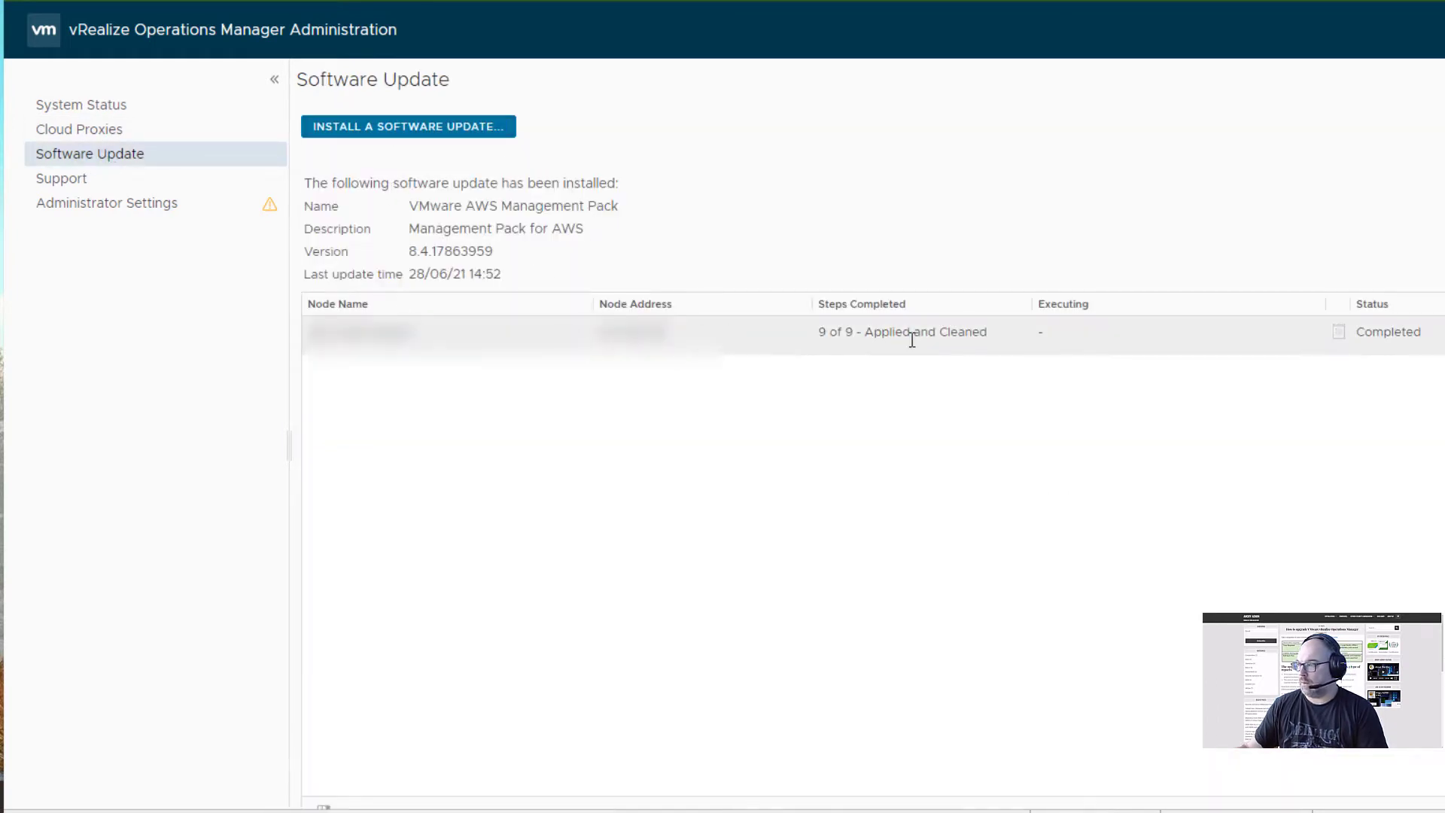
mouse_move(411, 139)
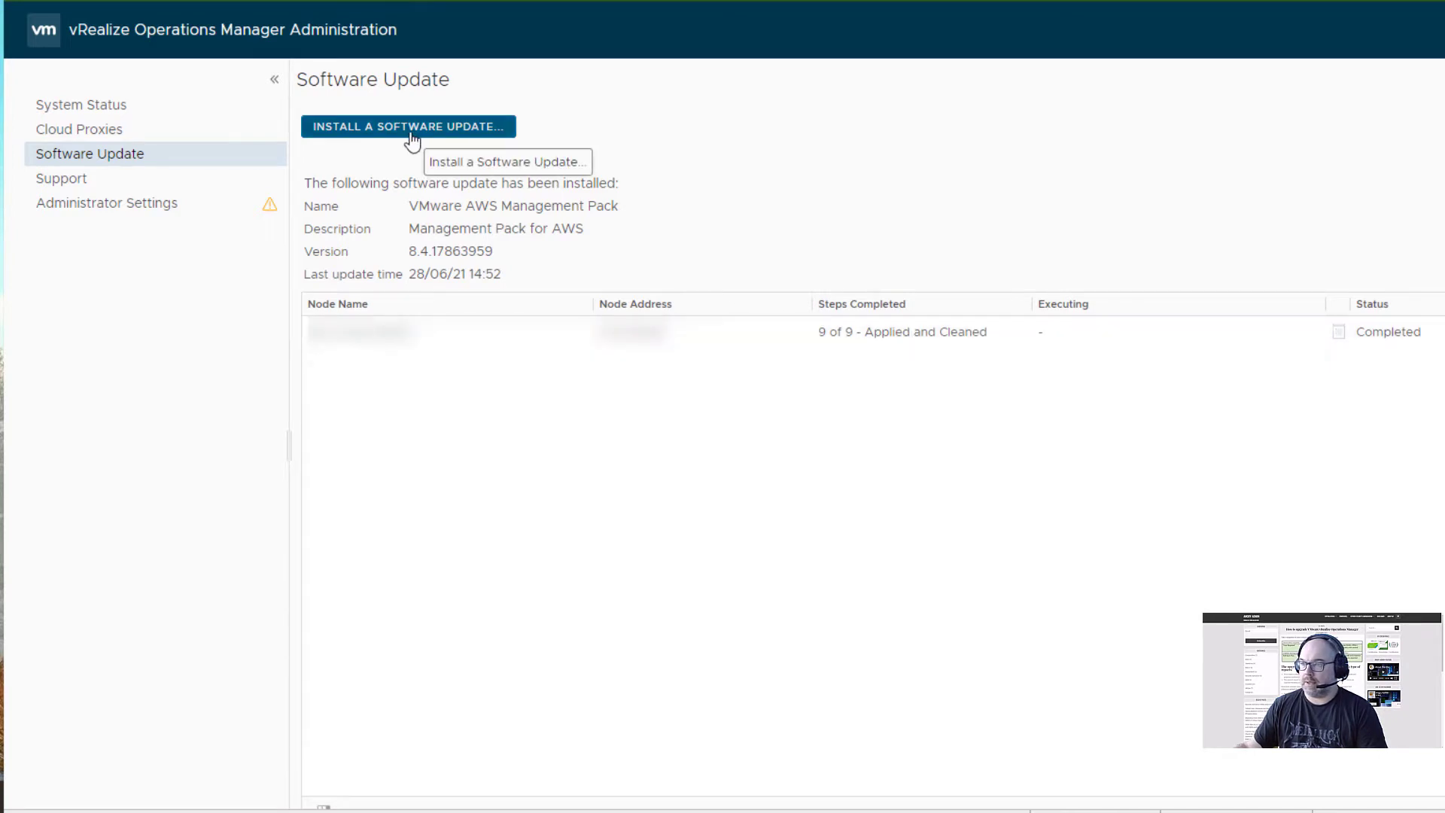
click(408, 126)
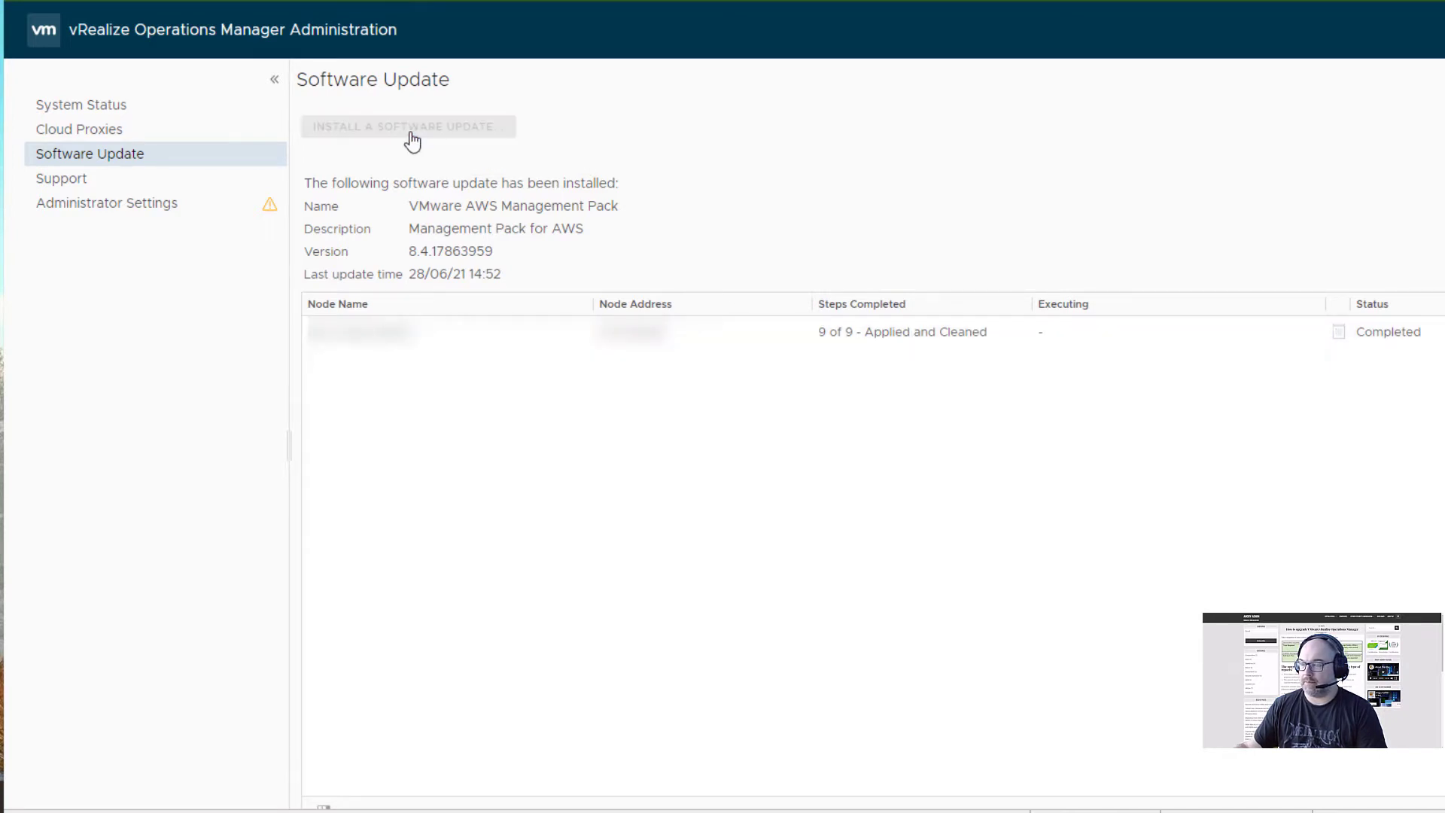
click(409, 126)
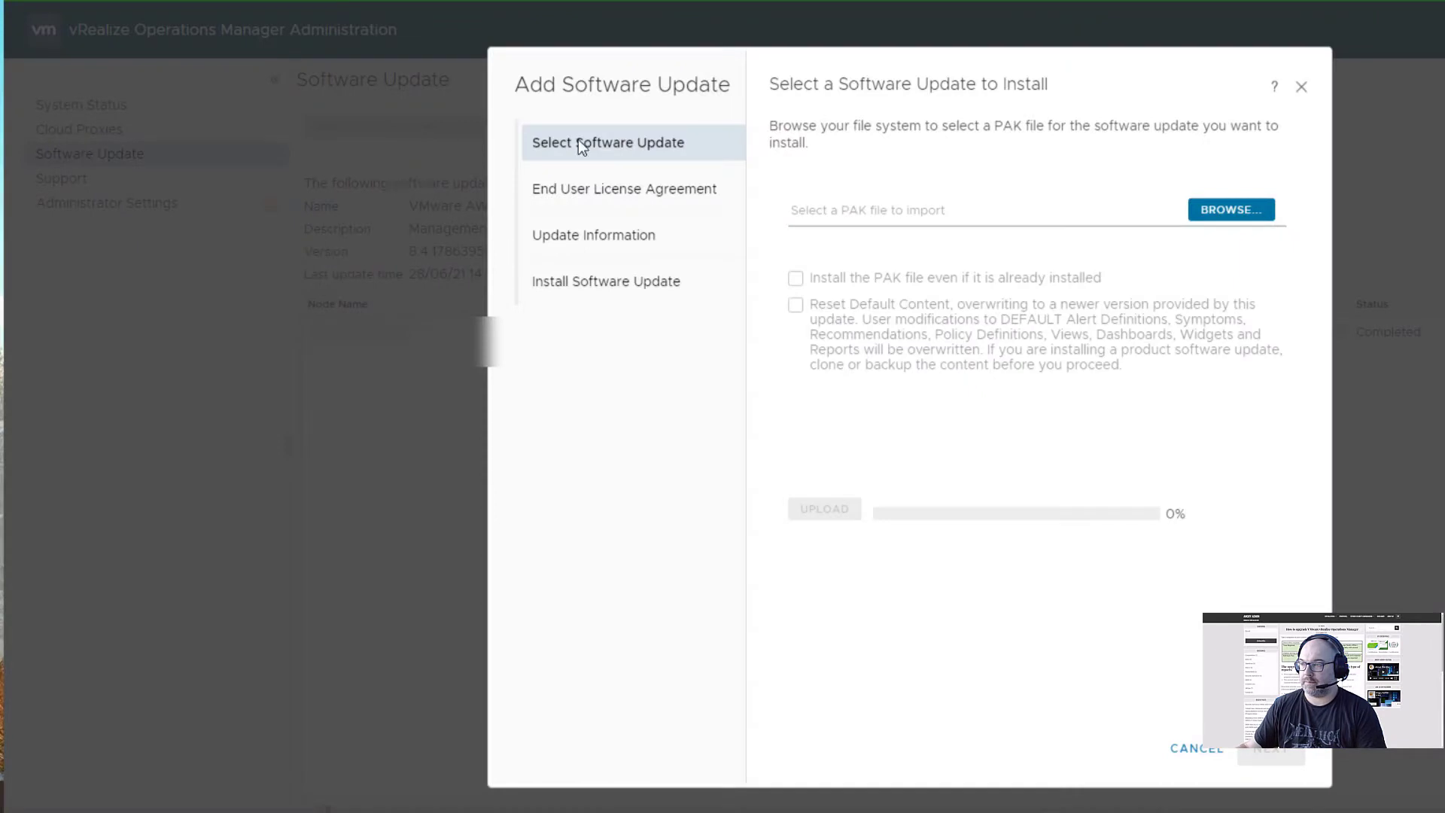
mouse_move(1059, 267)
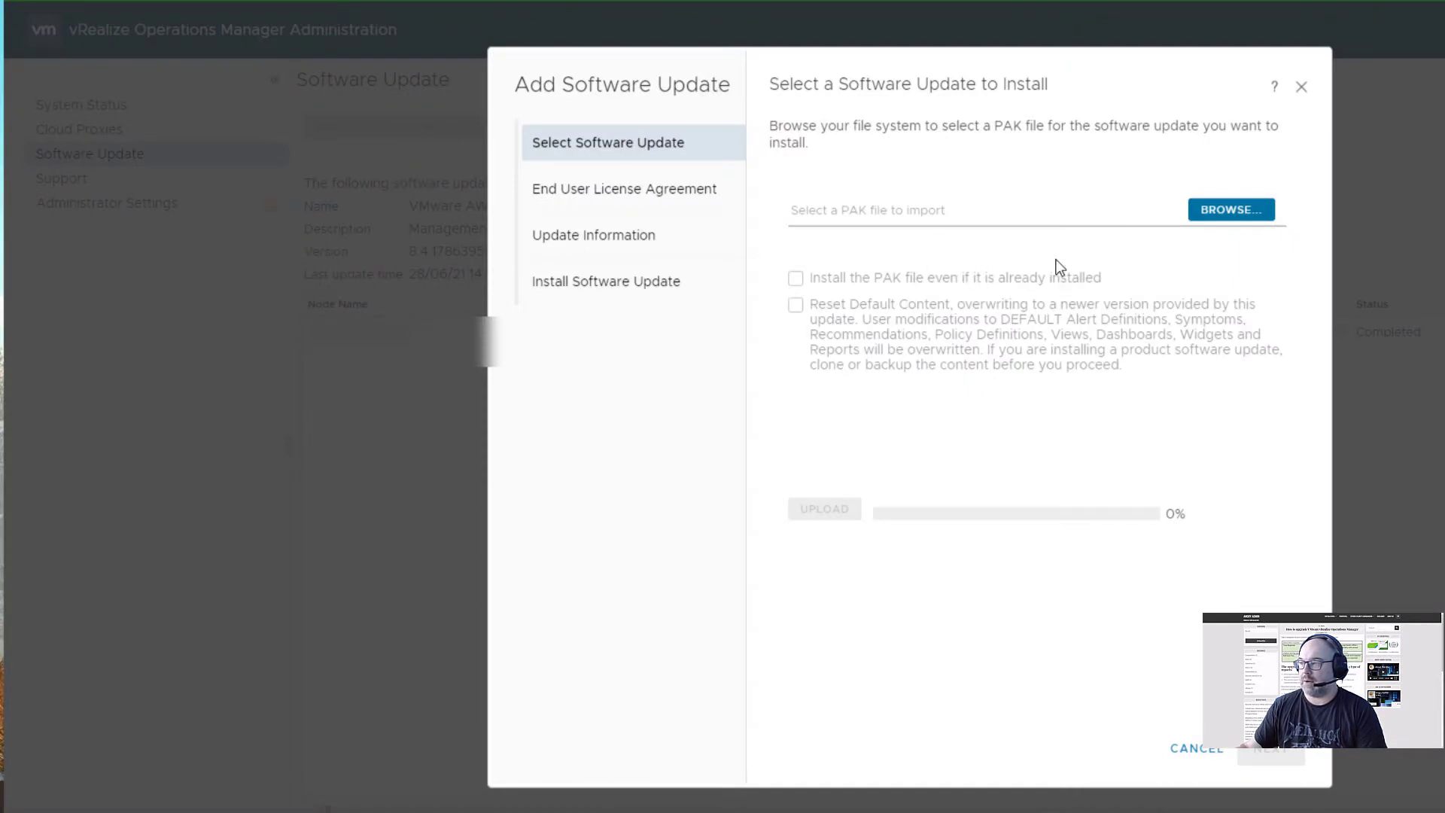
Upload APUAT-8.5.0.18176777.pak with 'install even if already installed' enabled.
click(1231, 210)
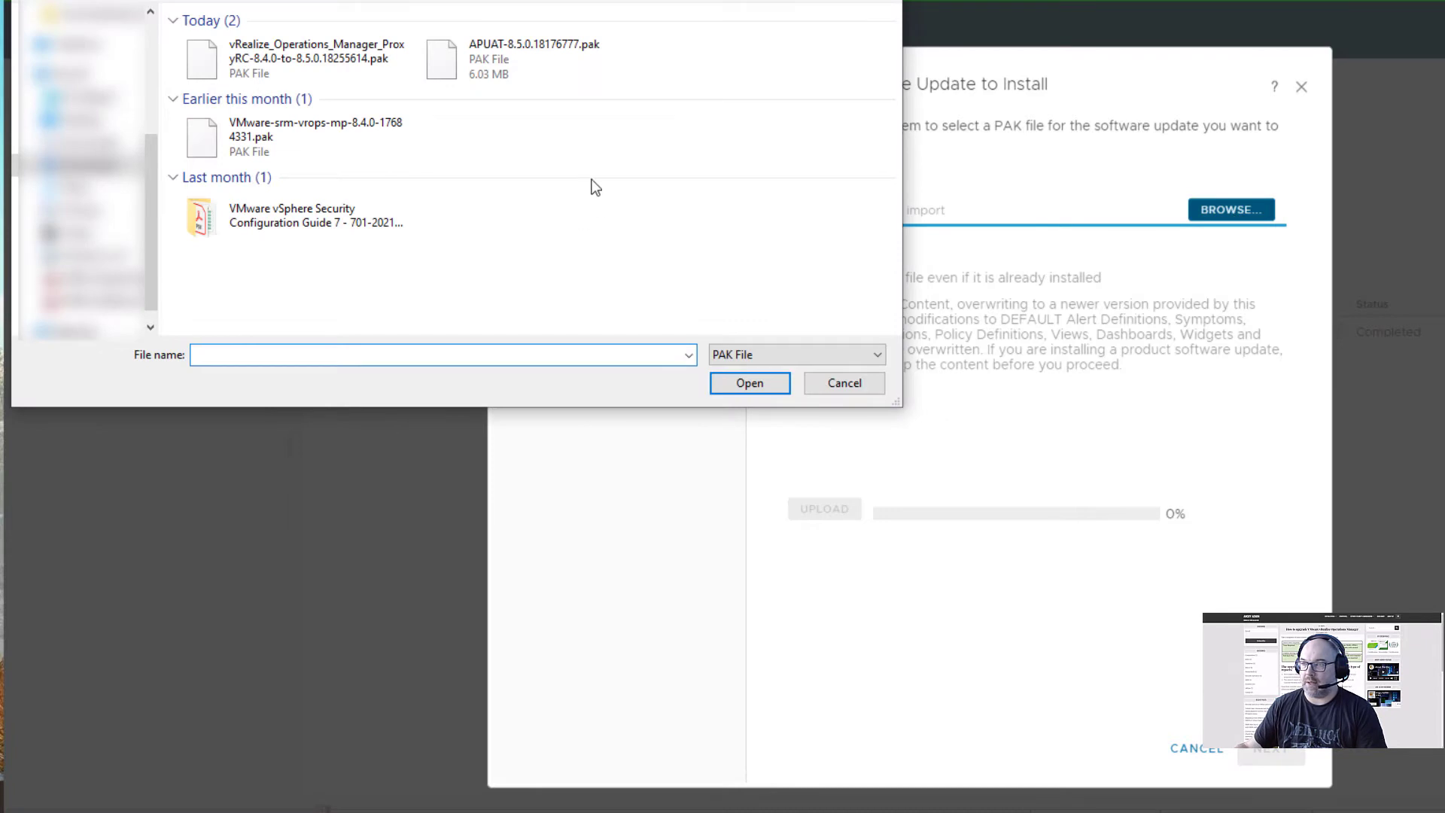
click(533, 56)
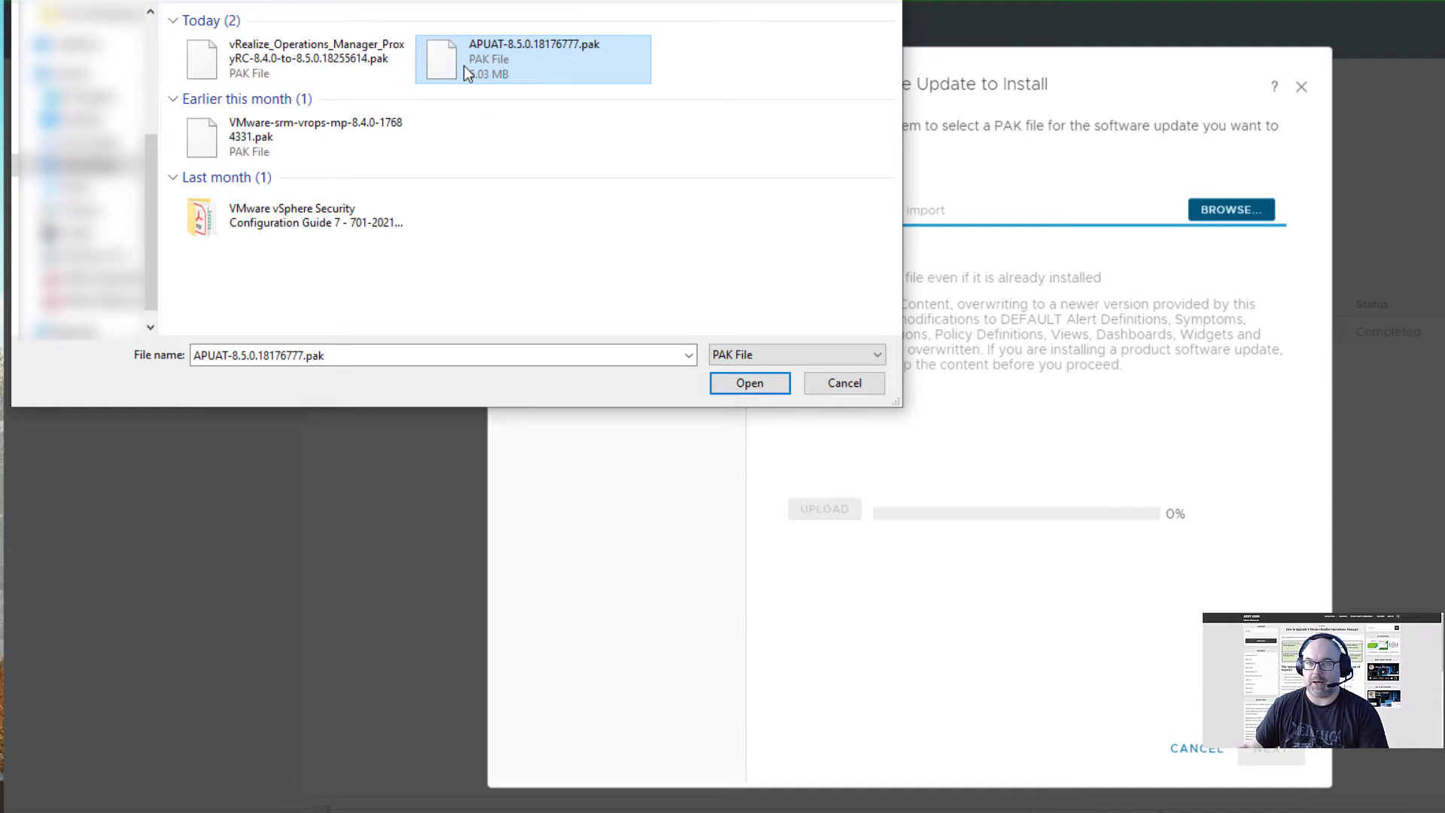
click(749, 383)
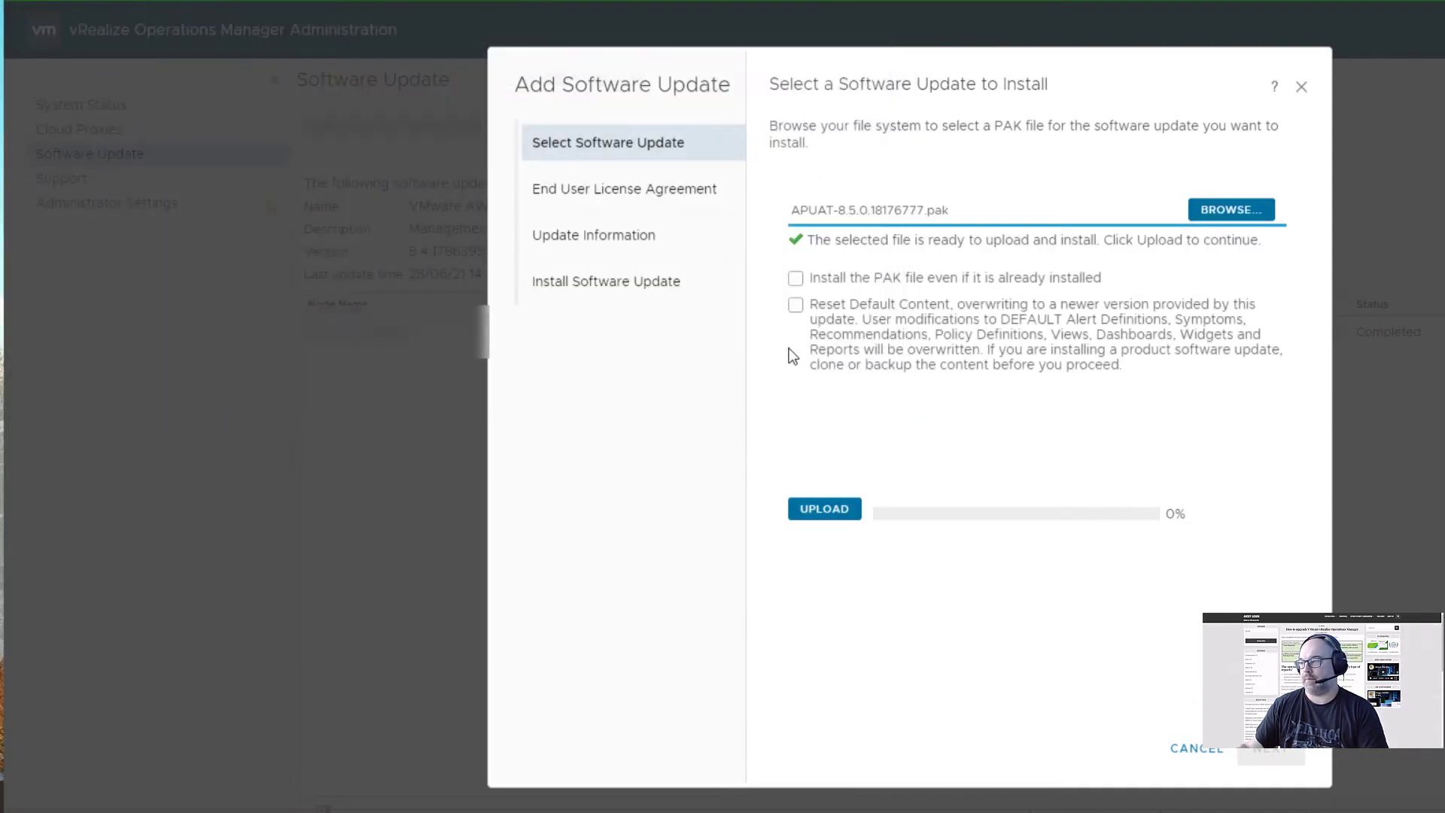
click(794, 277)
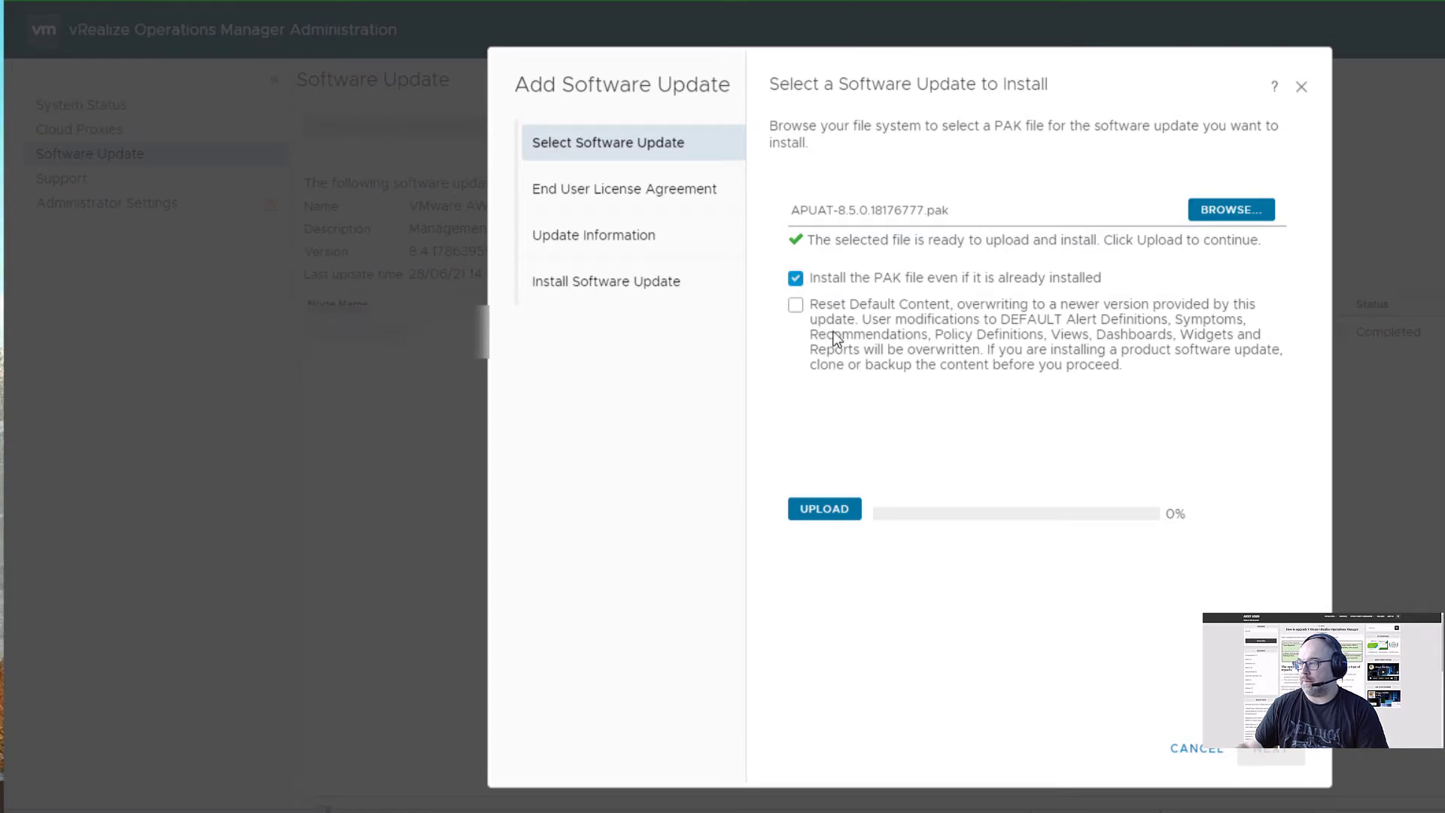
mouse_move(948, 317)
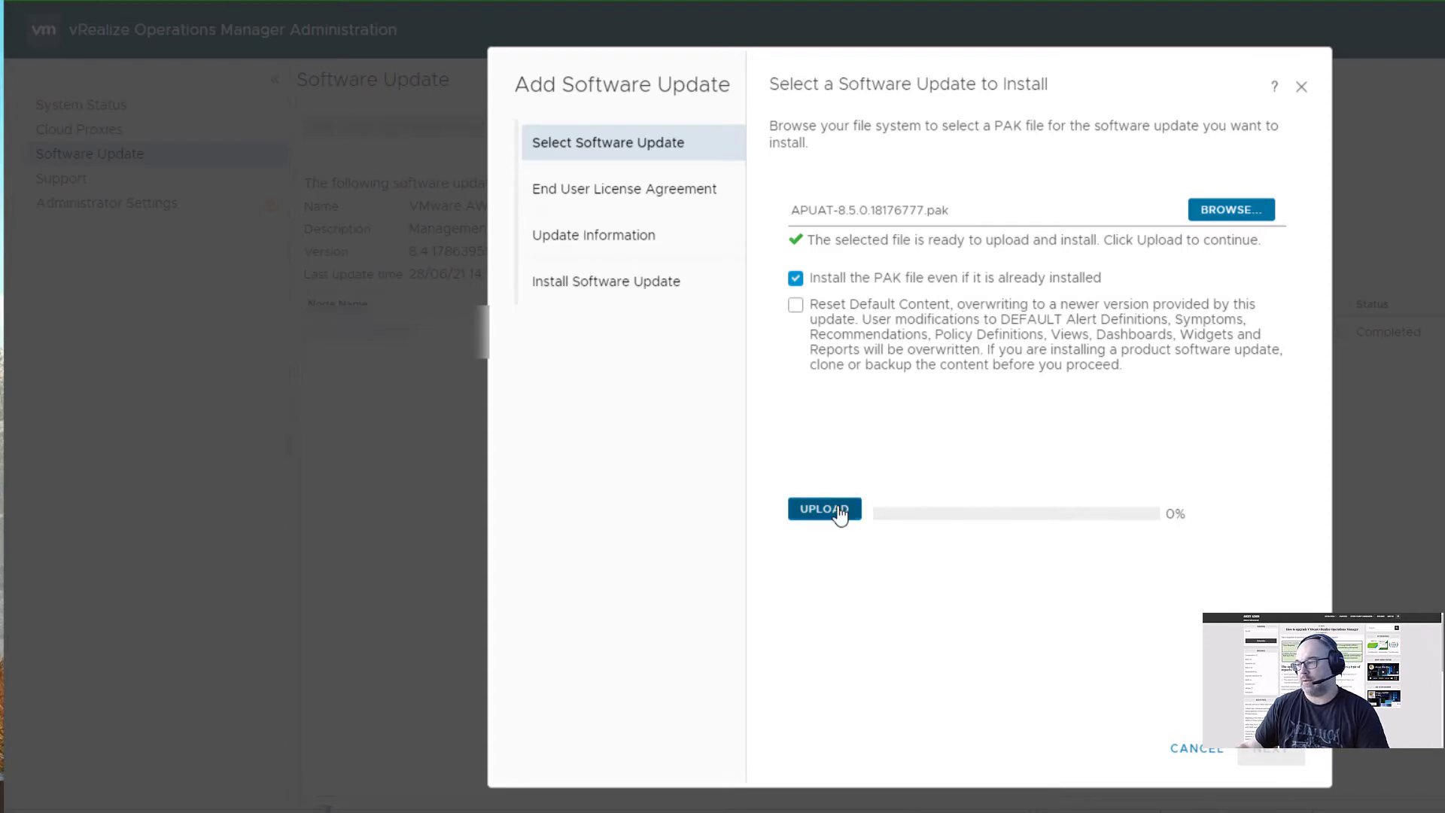
click(824, 508)
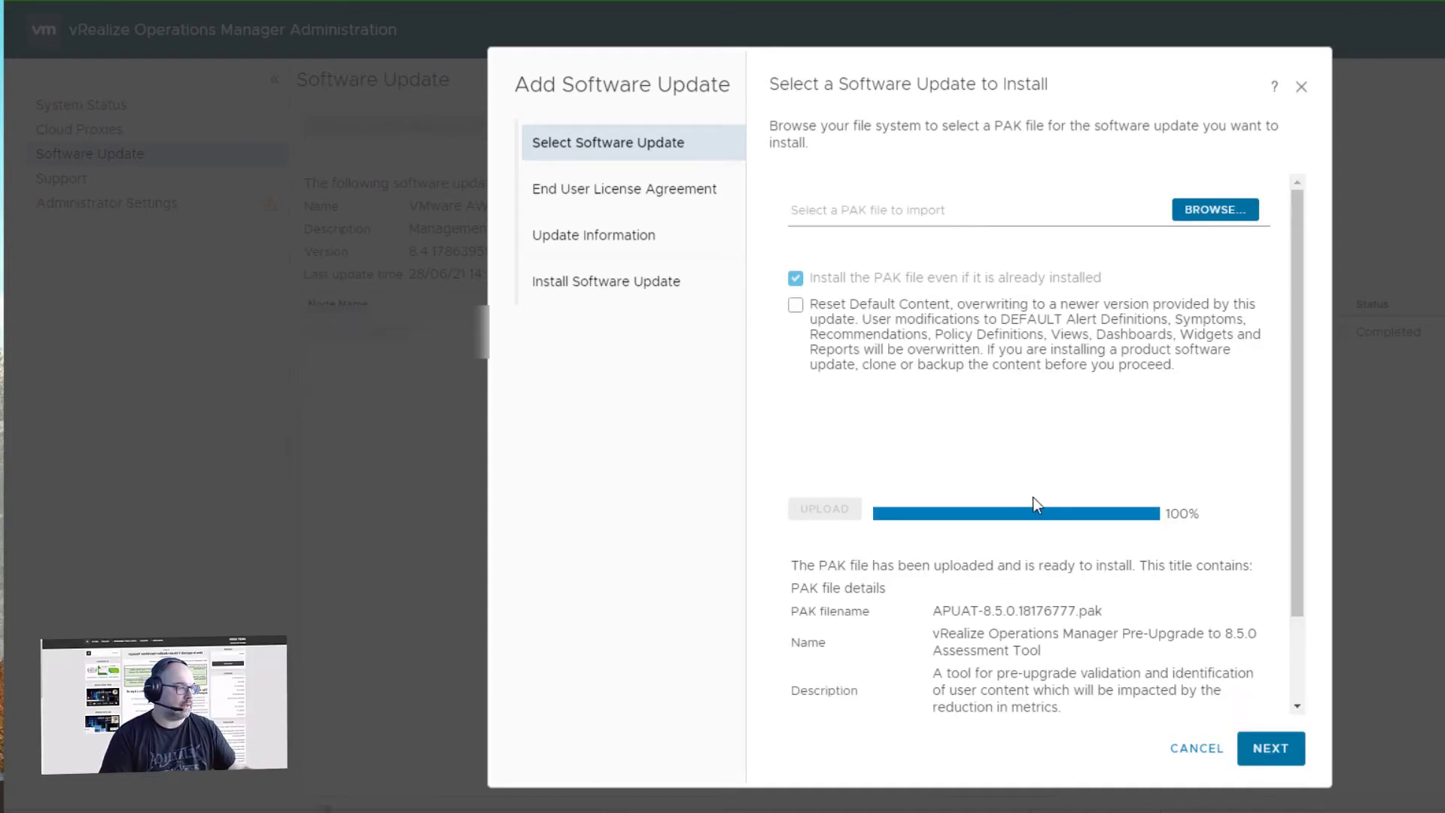
mouse_move(931, 611)
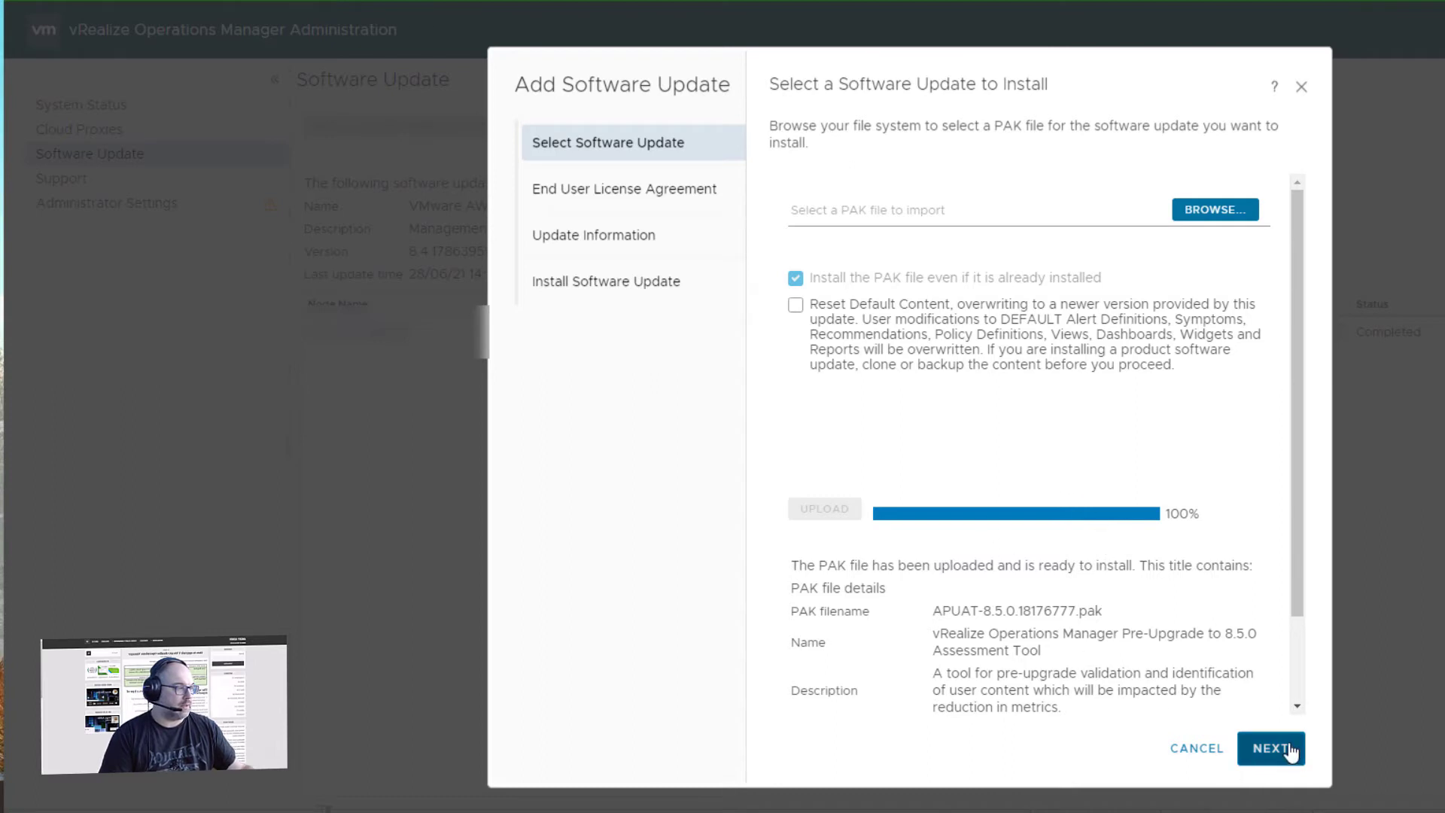
Accept the license terms and review the pre-upgrade release notes to reach the install step.
click(1274, 748)
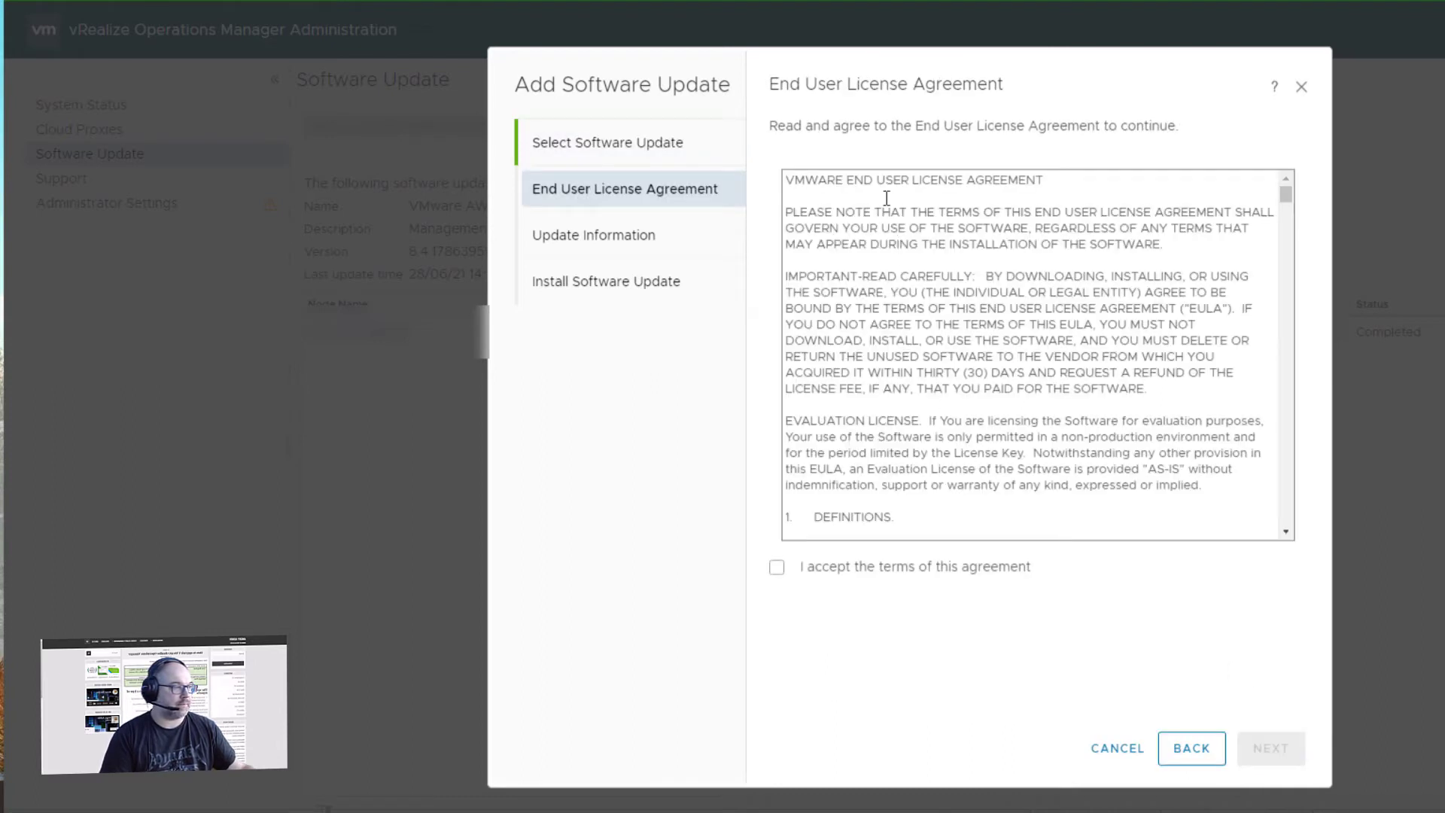
click(777, 566)
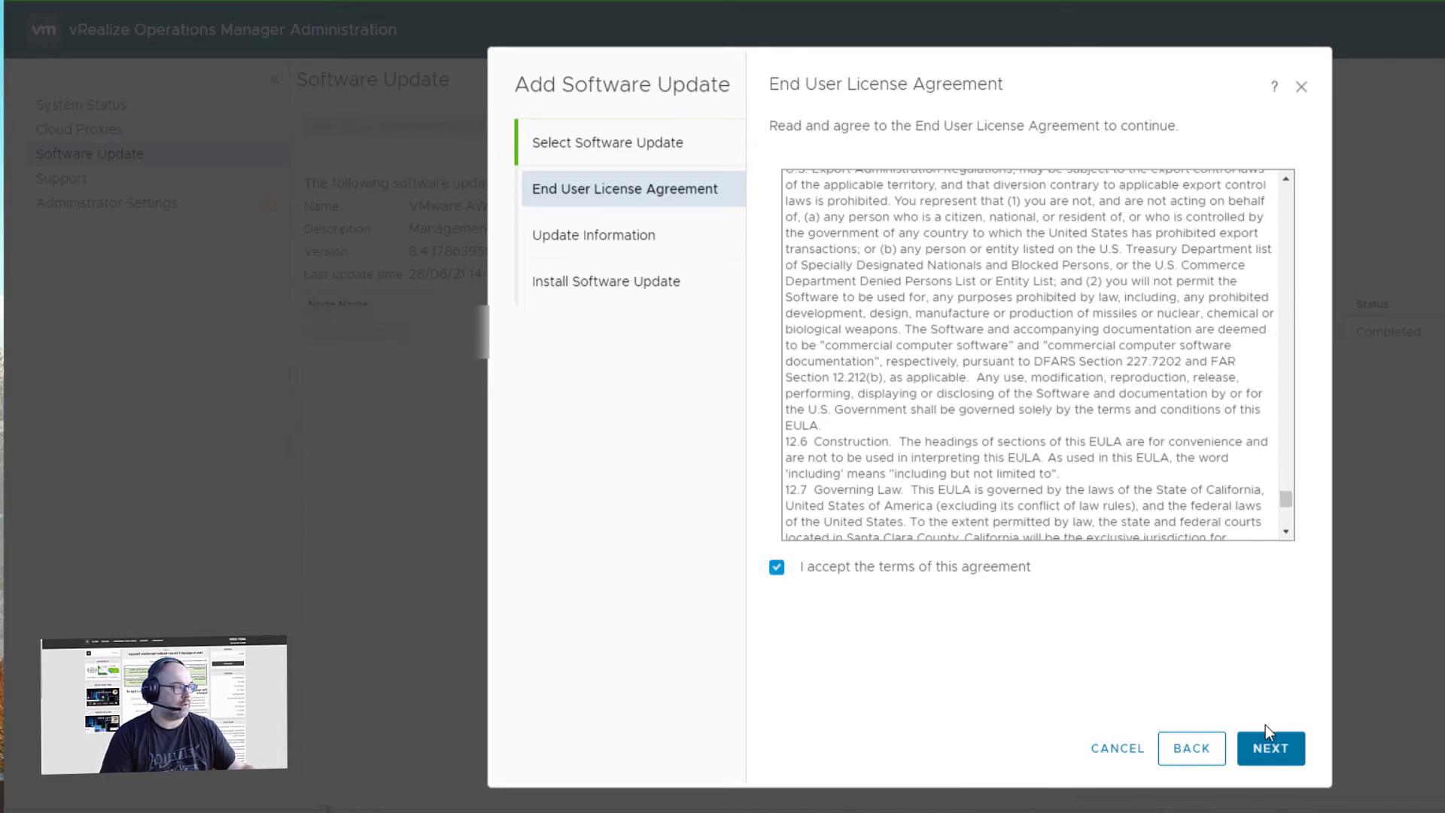
click(1269, 748)
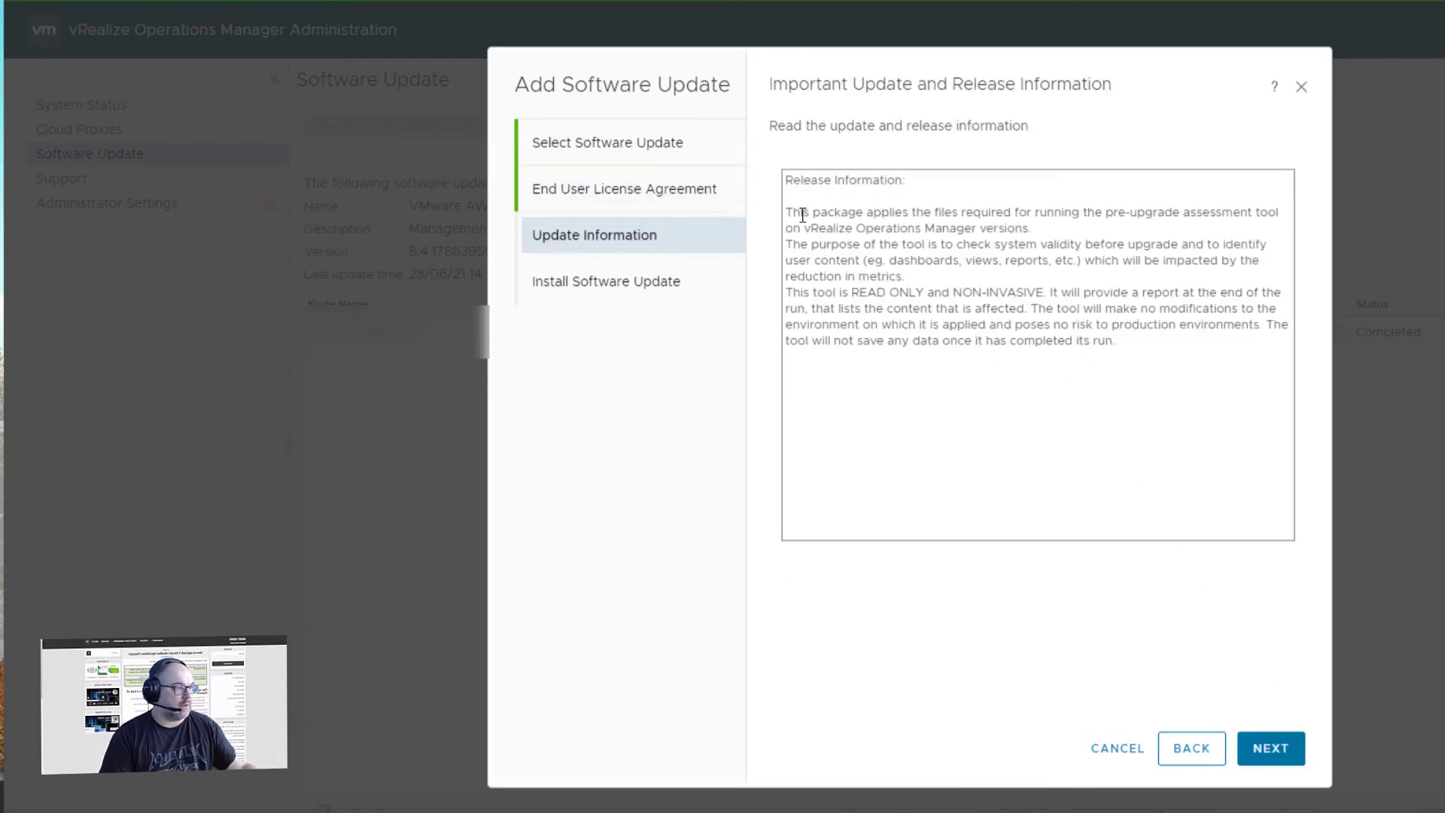
drag(801, 212, 891, 212)
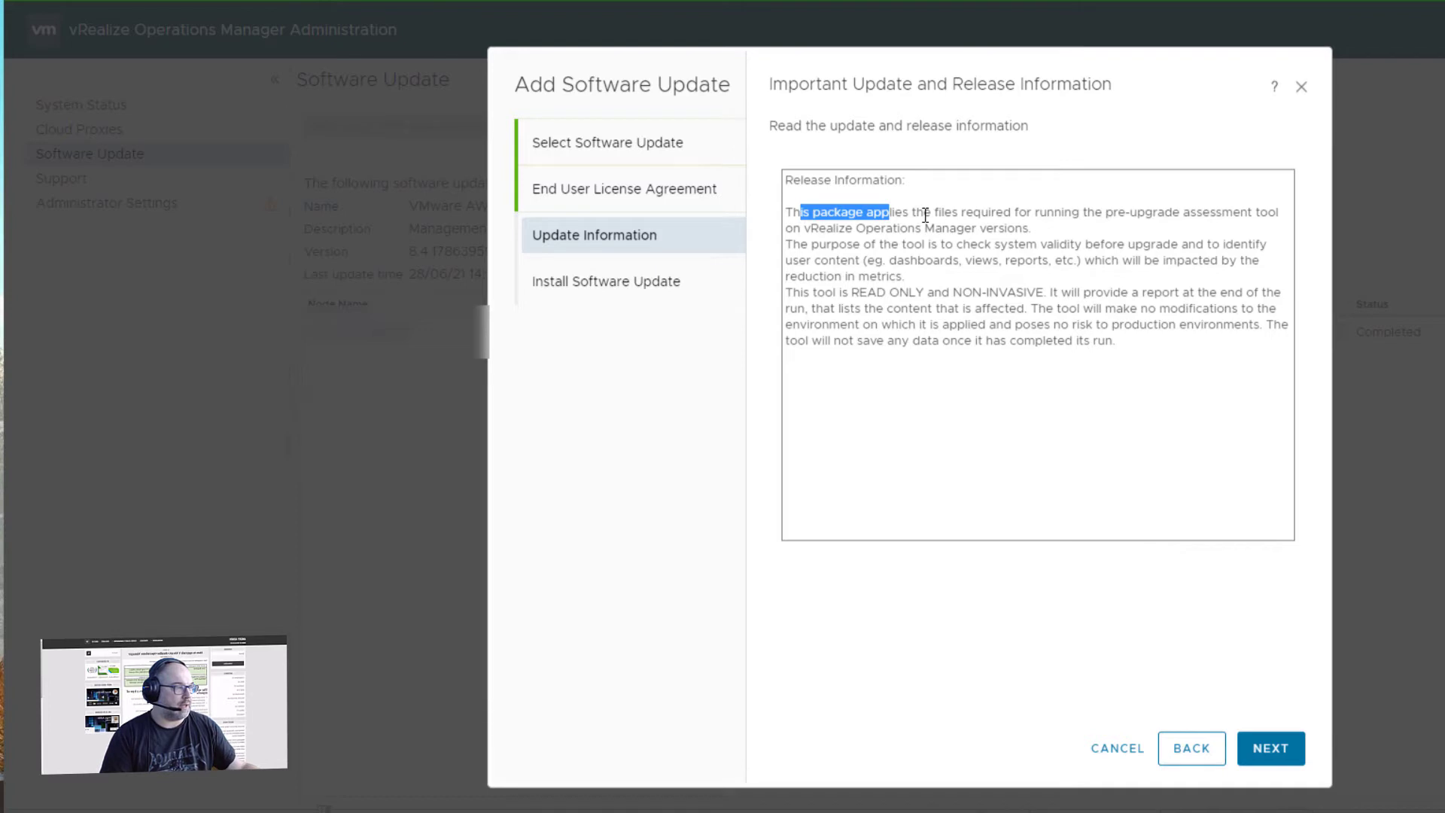
drag(941, 212, 1169, 212)
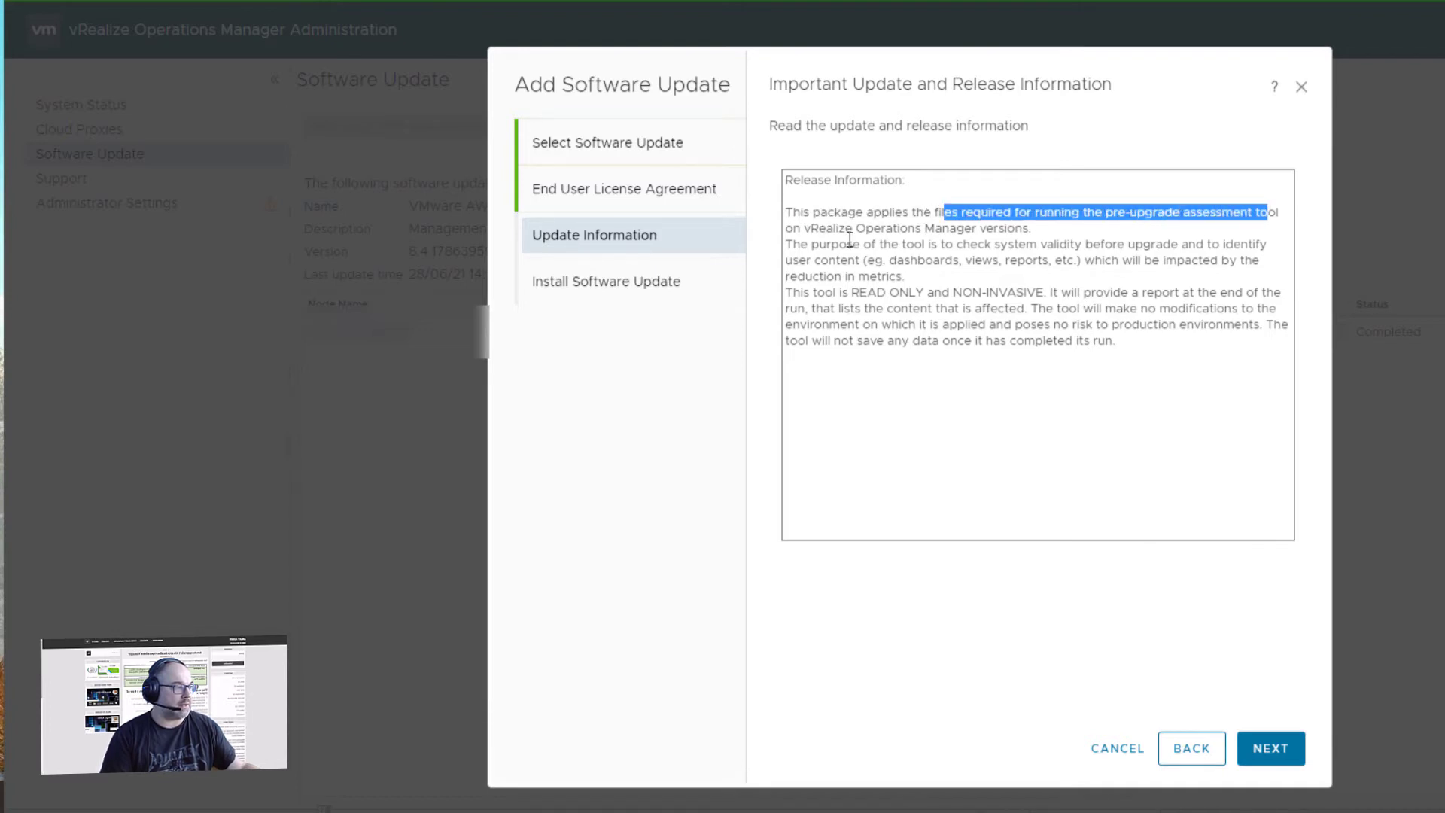
double_click(1142, 213)
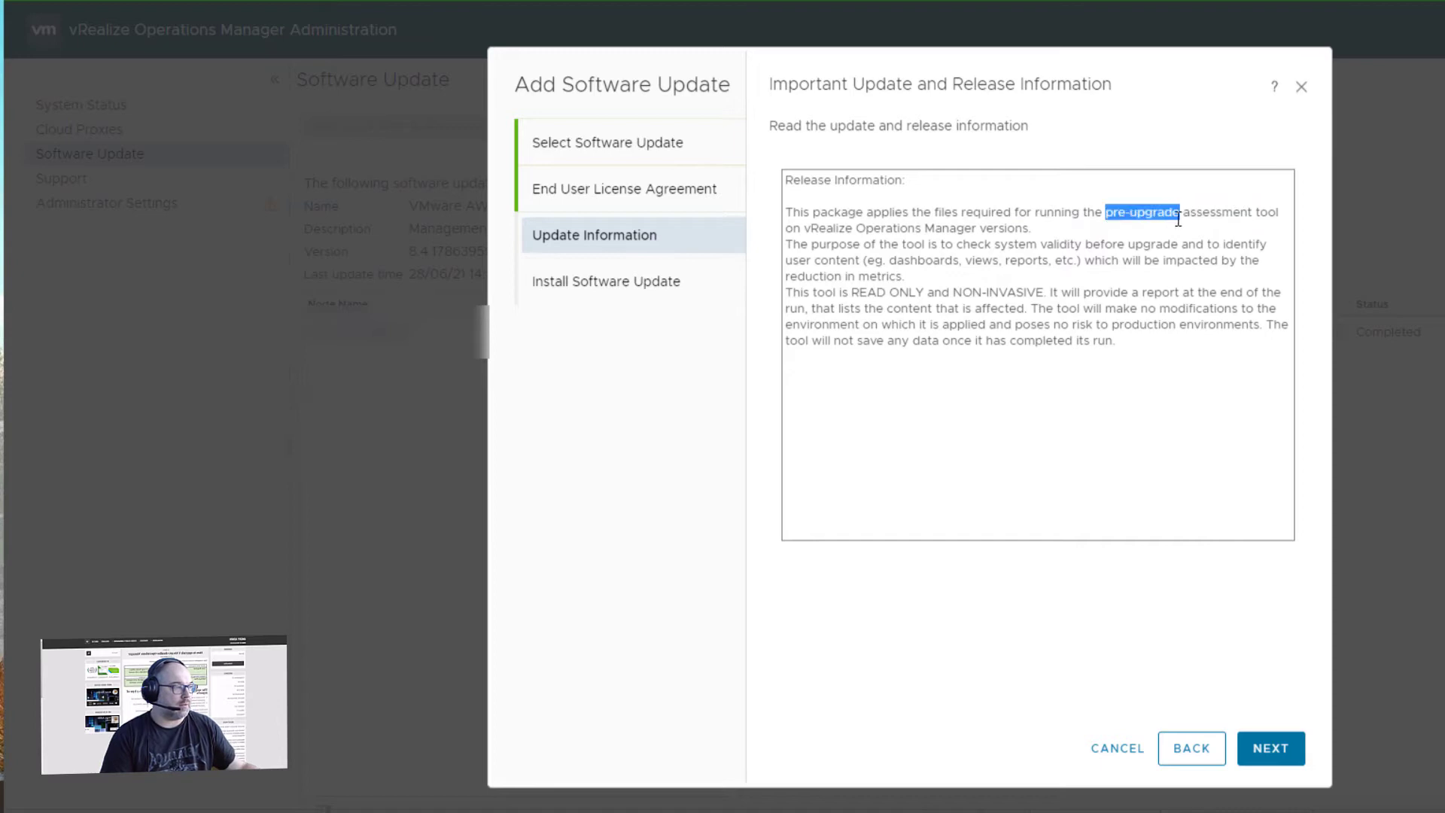
click(1271, 768)
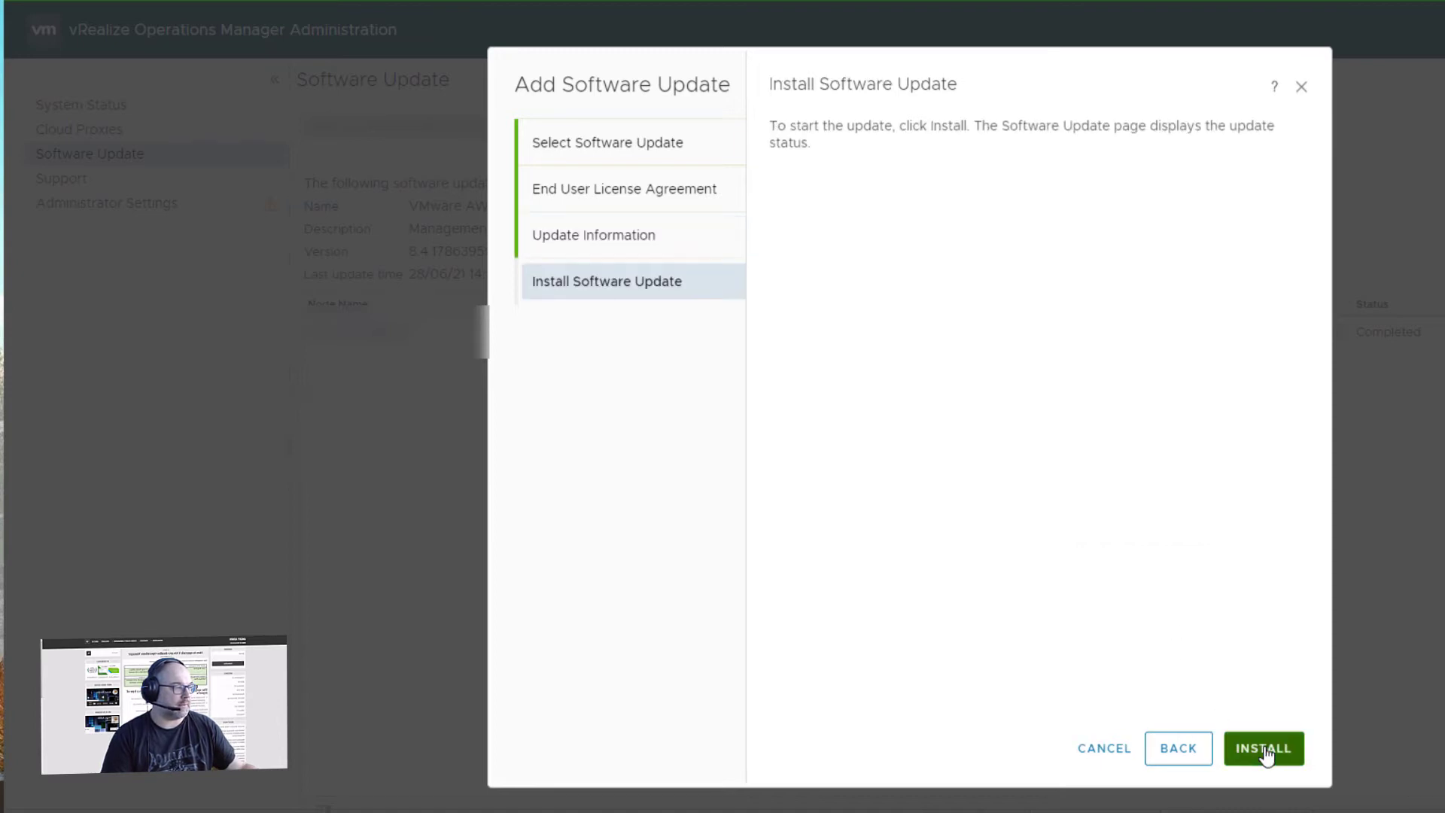
Install the Pre-Upgrade 8.5.0 Assessment Tool package.
click(1263, 748)
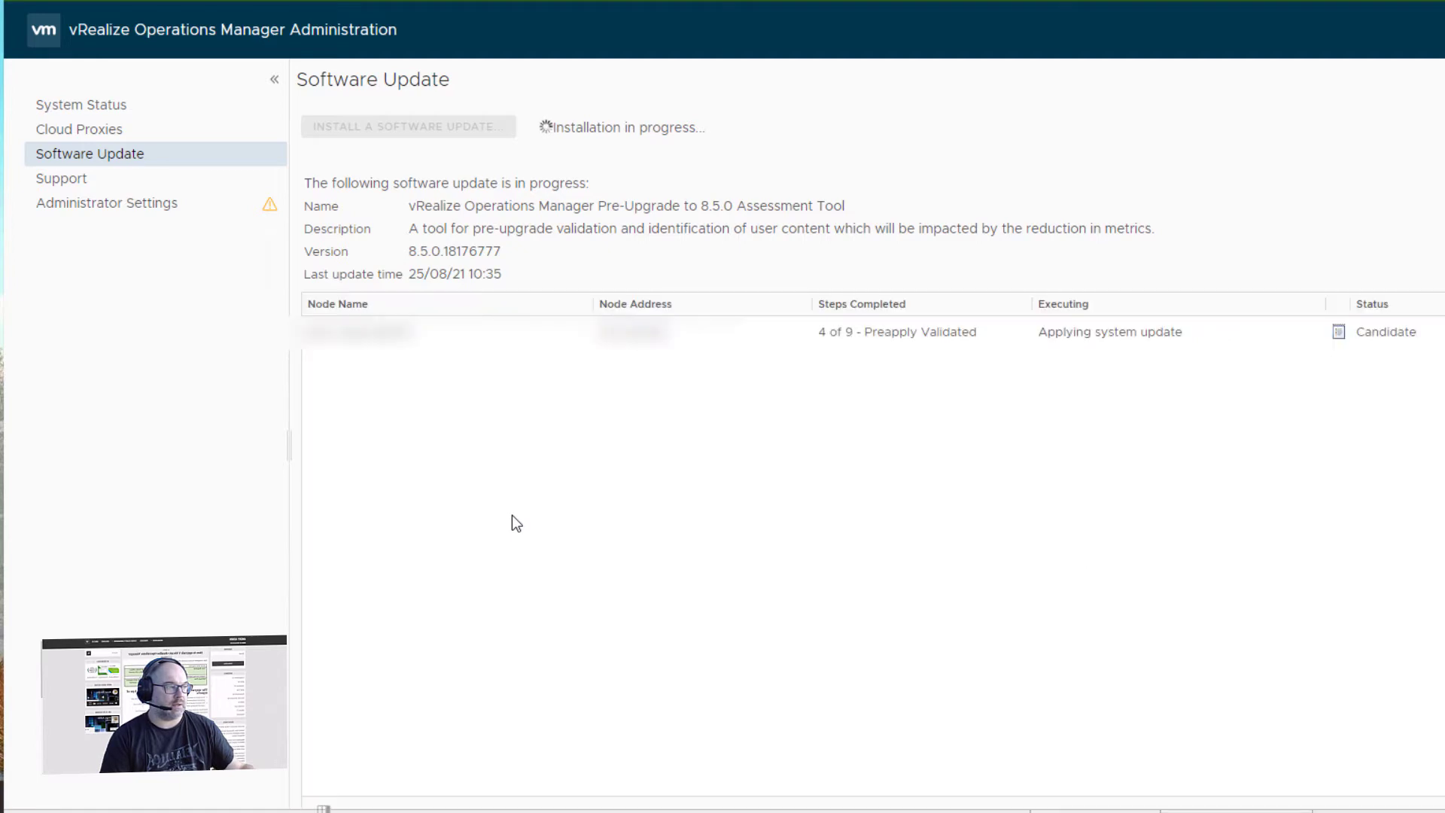
mouse_move(1103, 379)
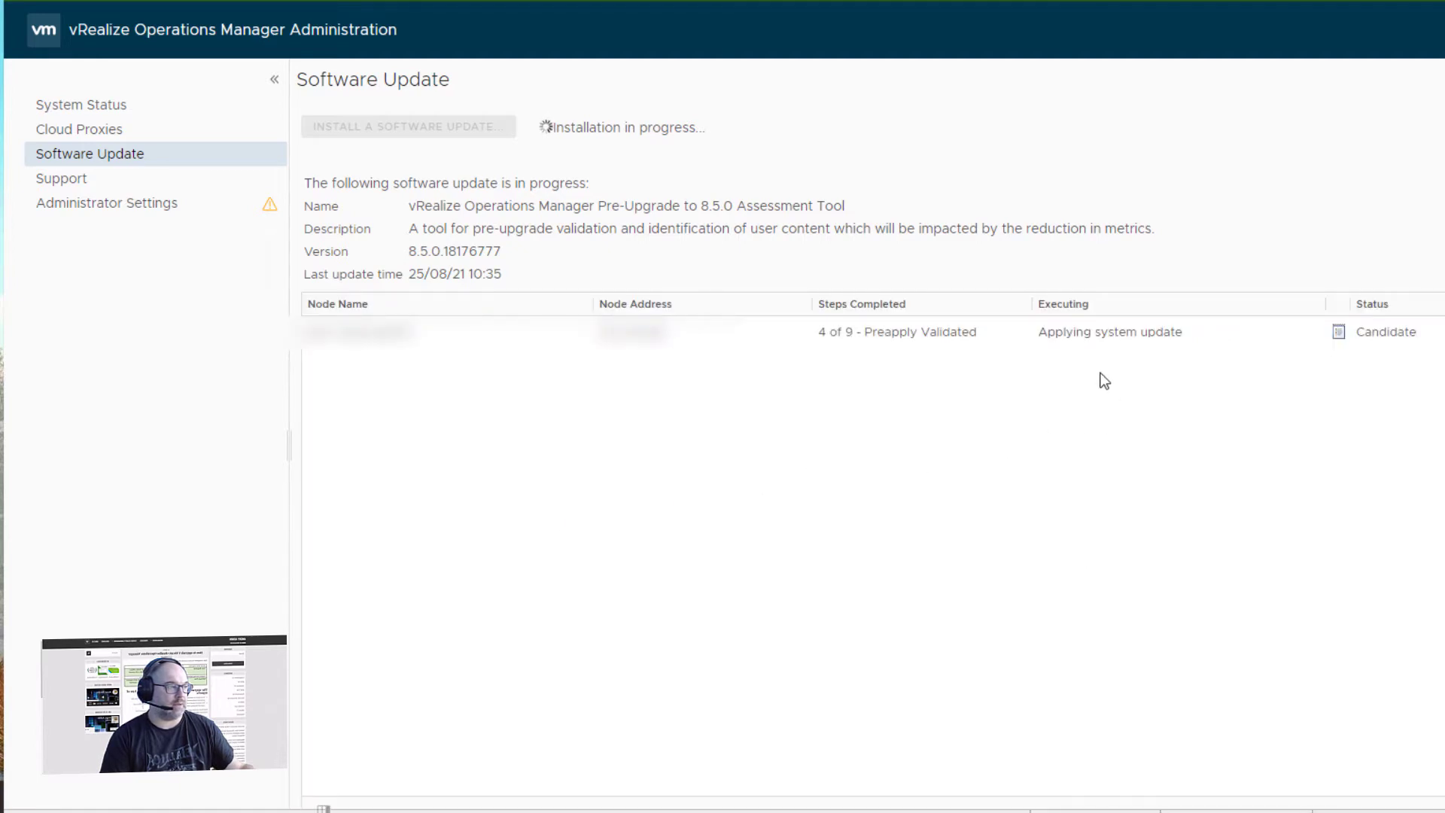
mouse_move(961, 506)
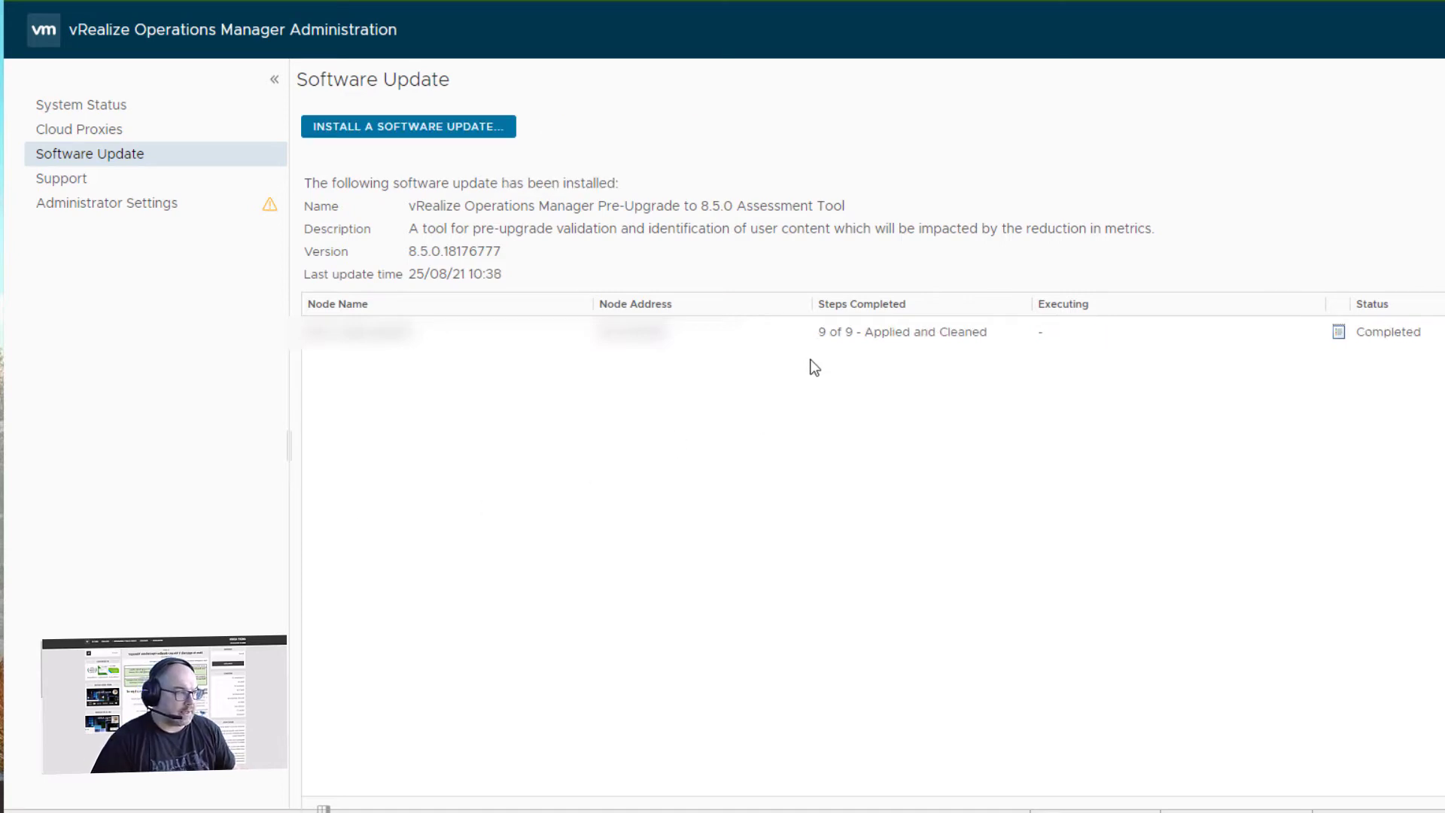
mouse_move(656, 436)
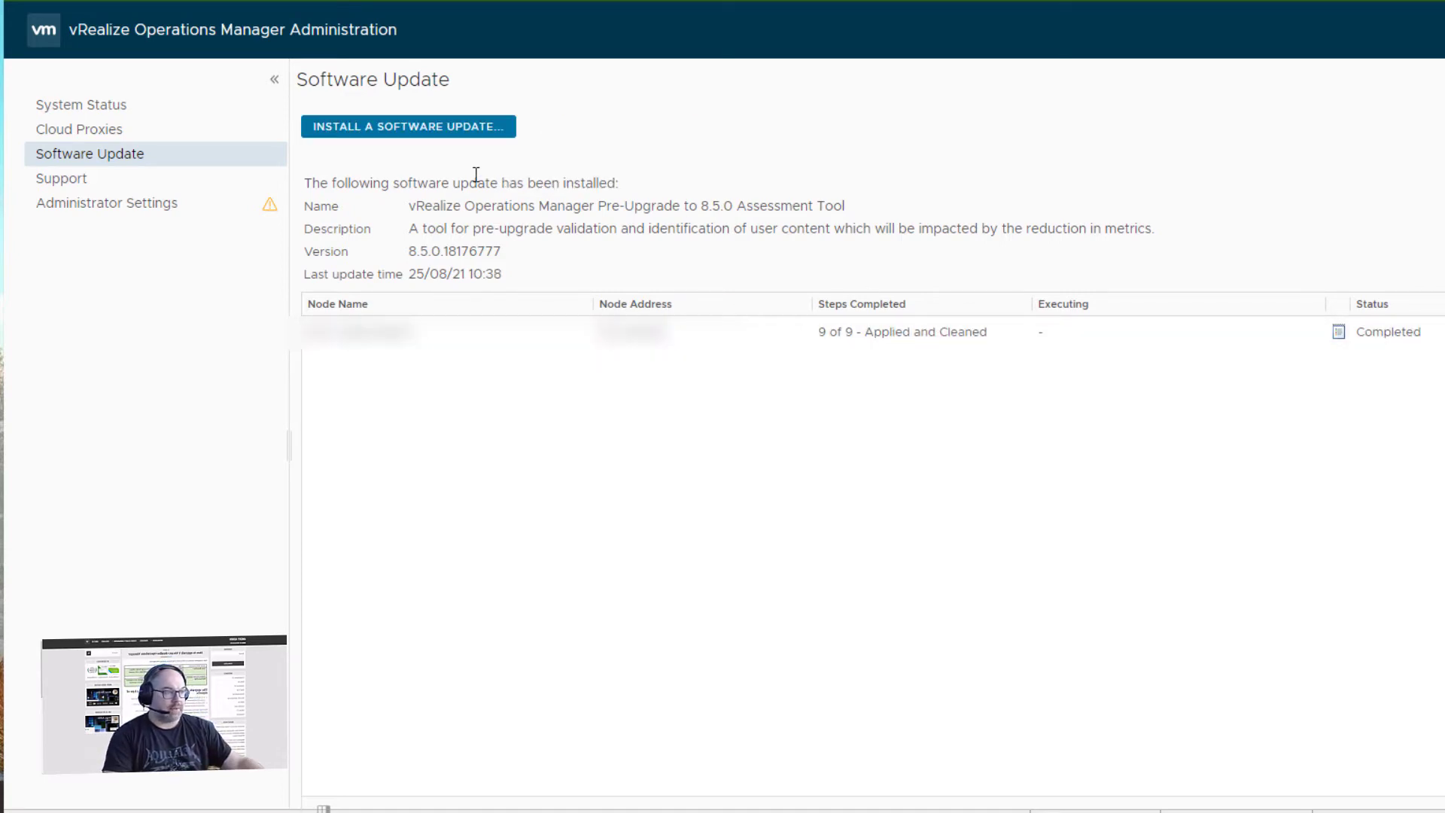
mouse_move(69, 186)
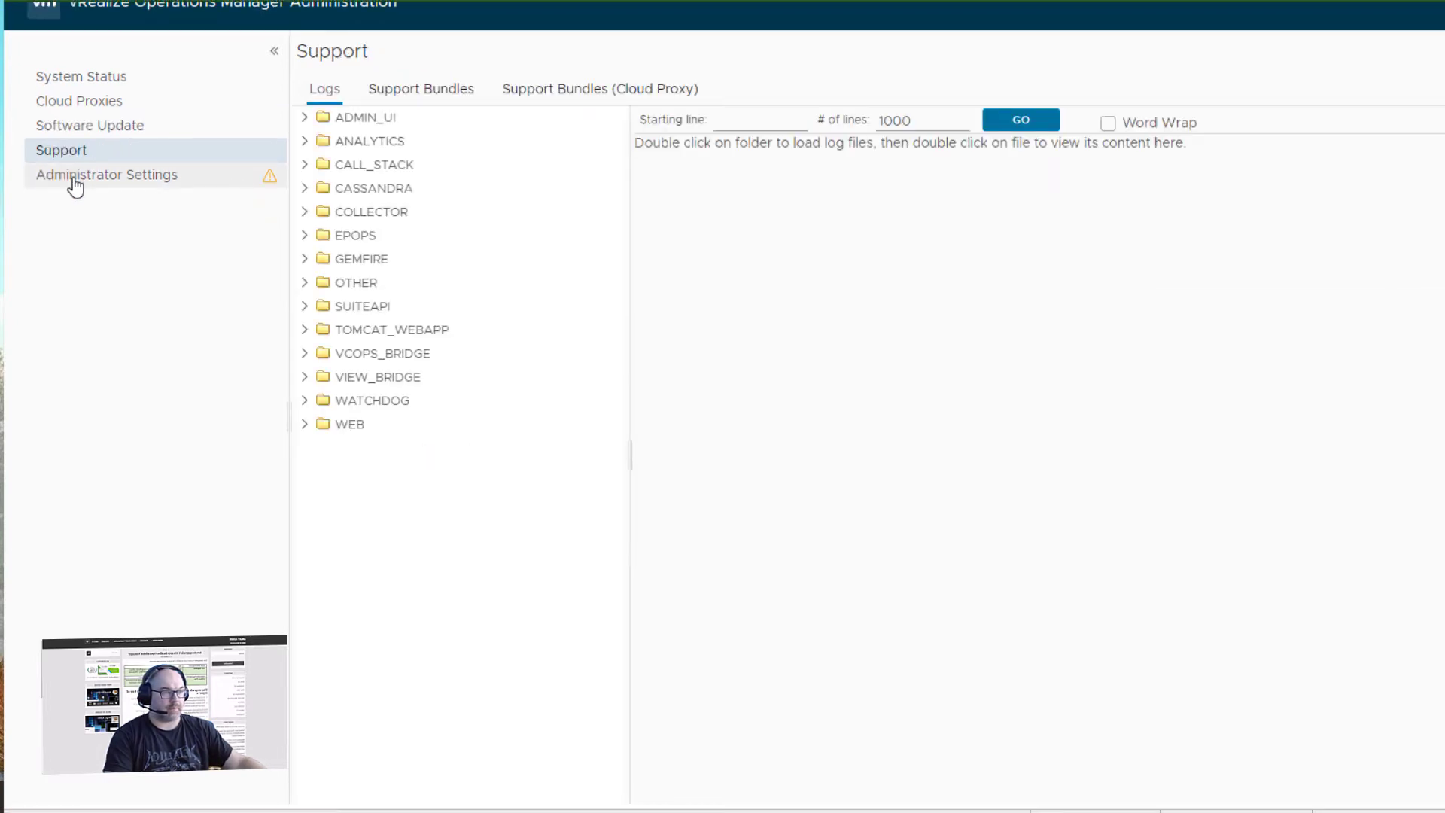
mouse_move(425, 97)
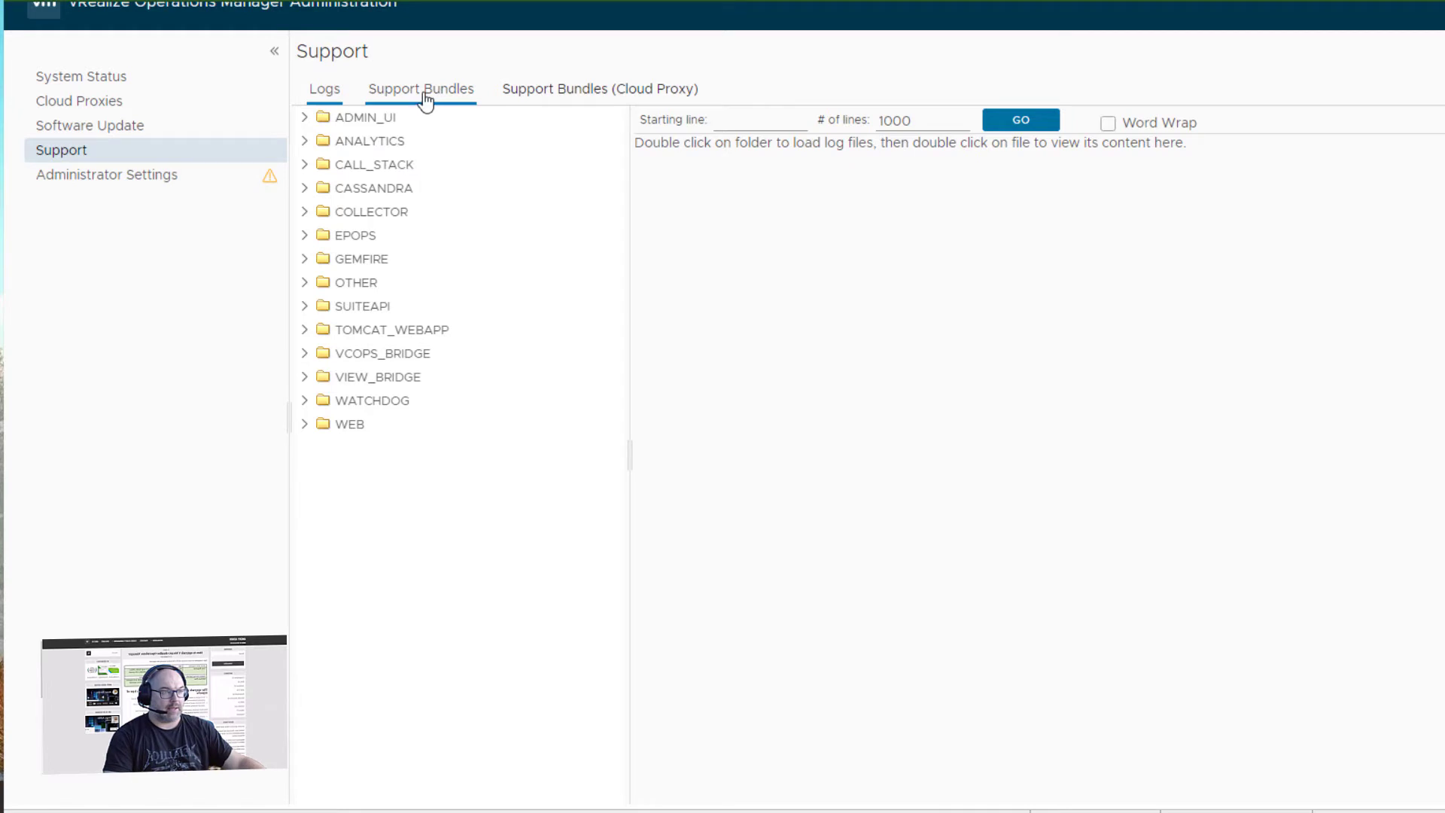
Download the generated light support bundle from the Support Bundles tab.
click(421, 88)
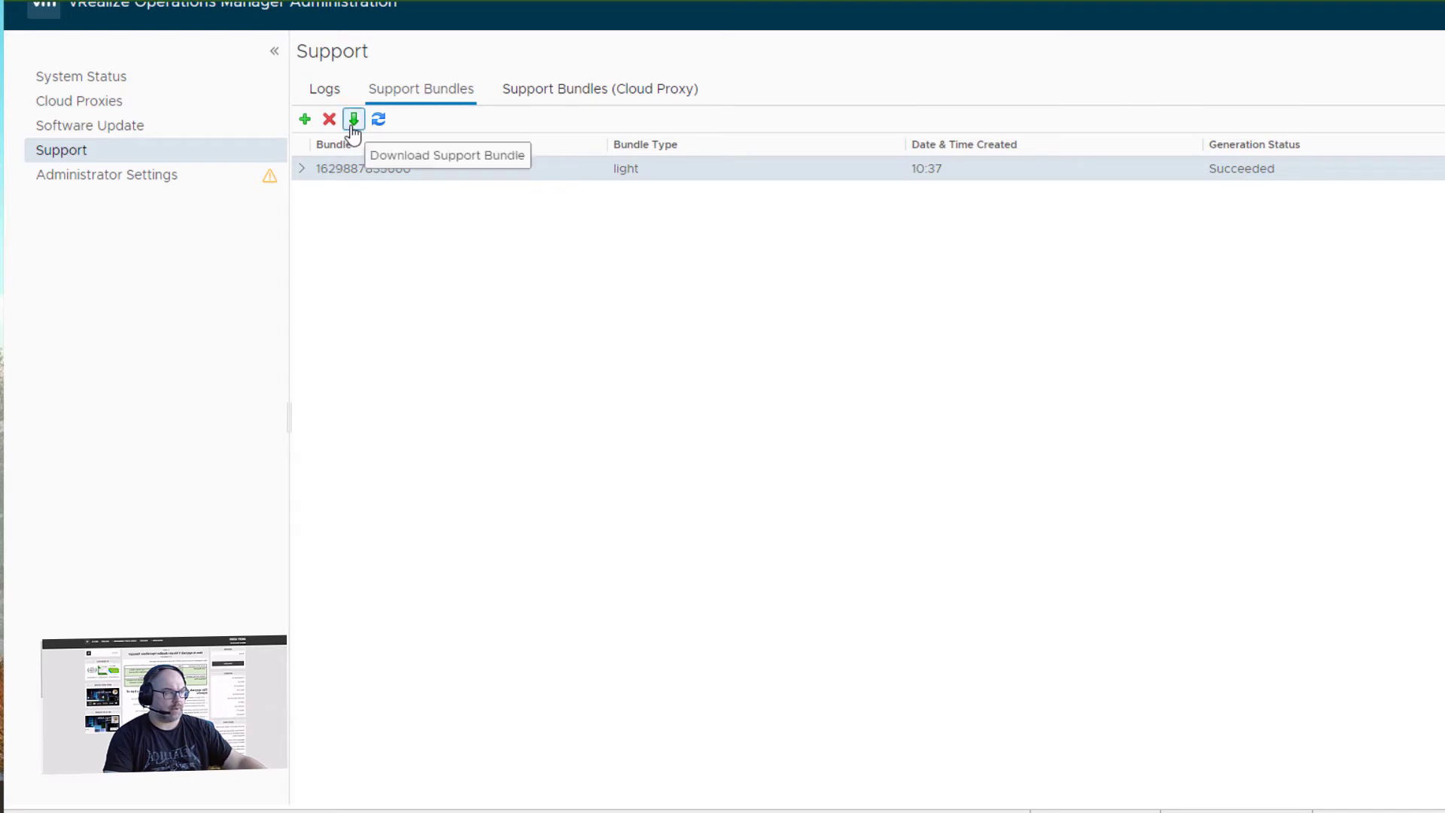
click(353, 119)
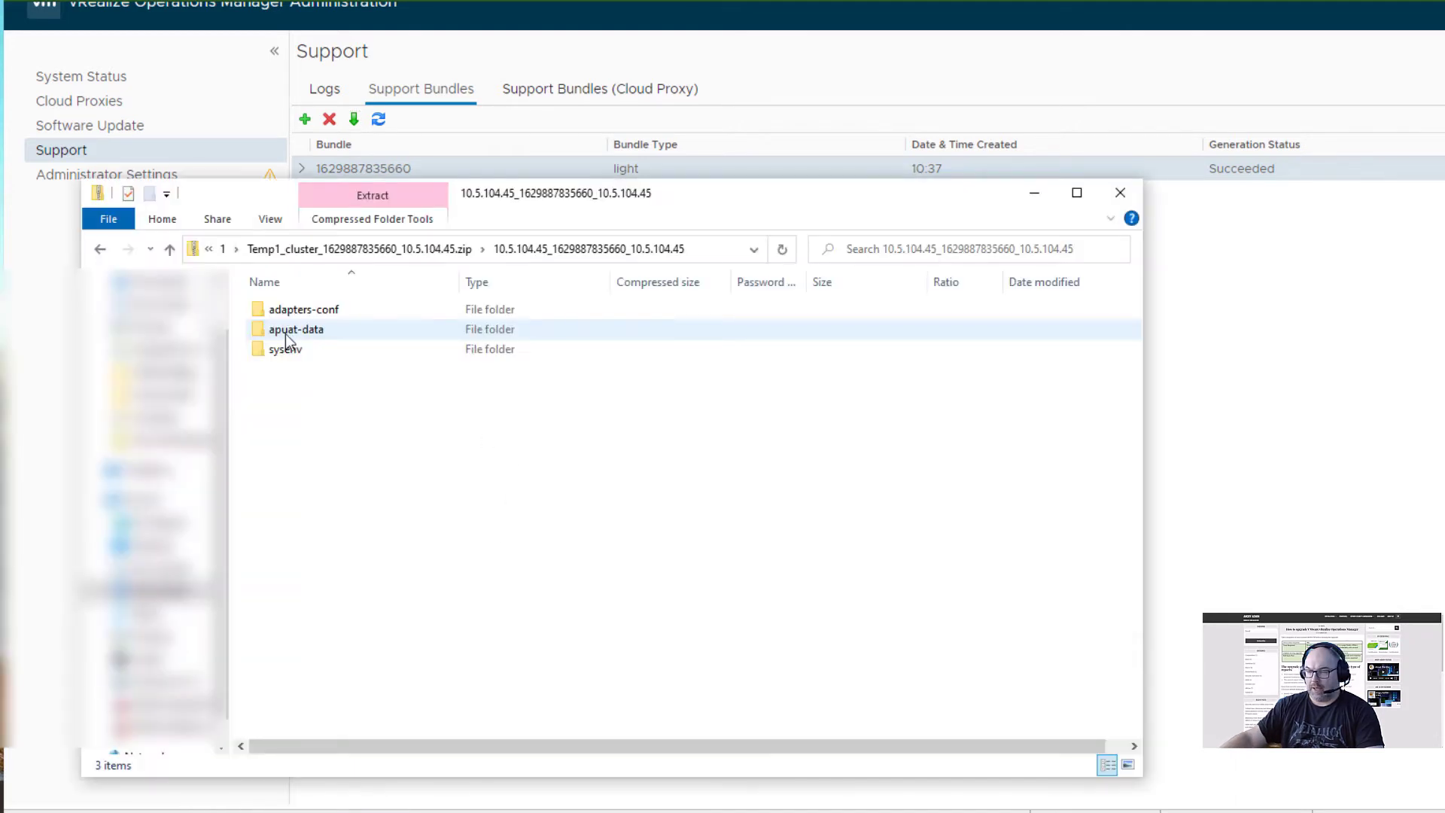
Open apuat-data > report and launch the report's index page.
double_click(296, 329)
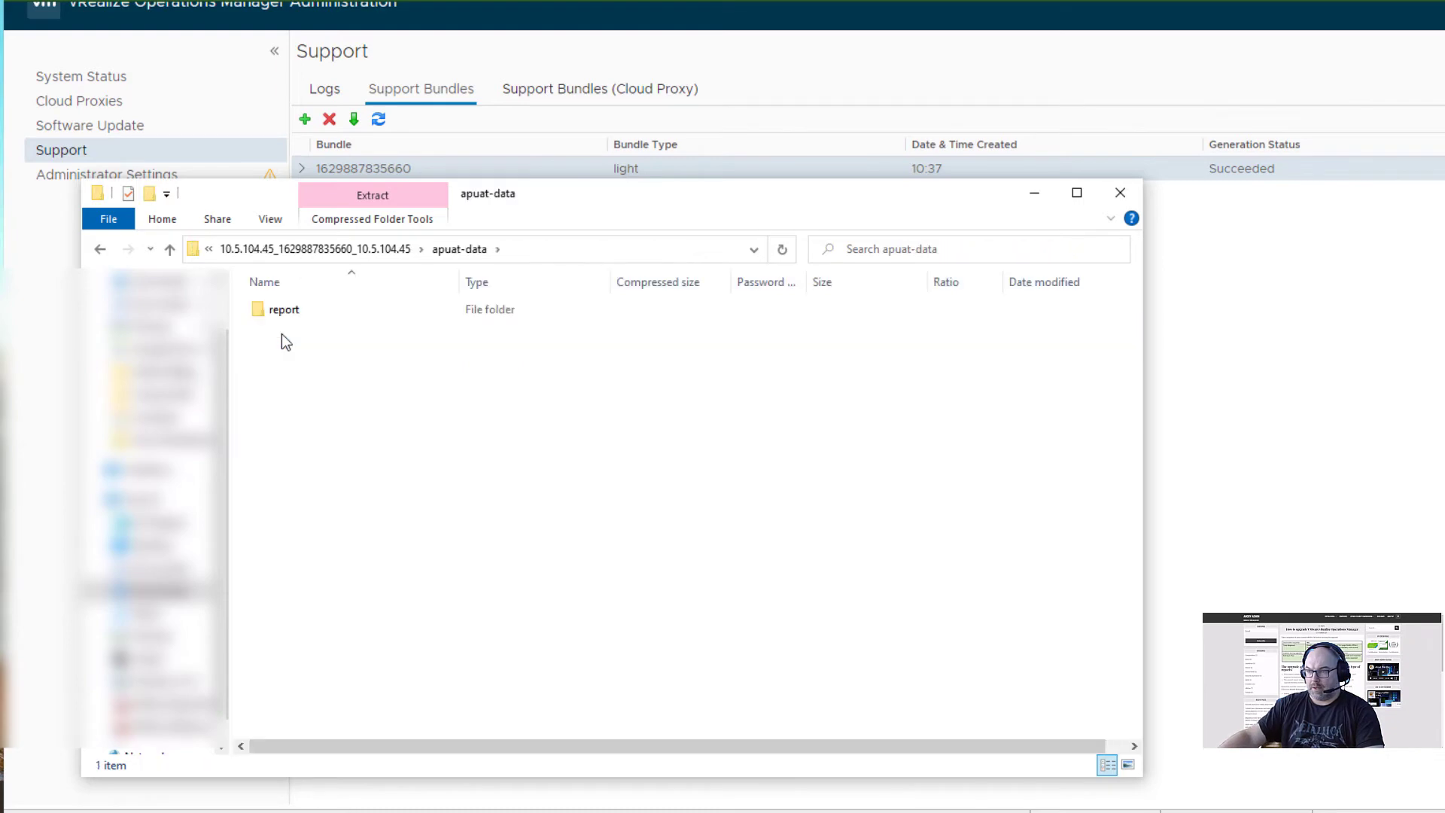
double_click(283, 309)
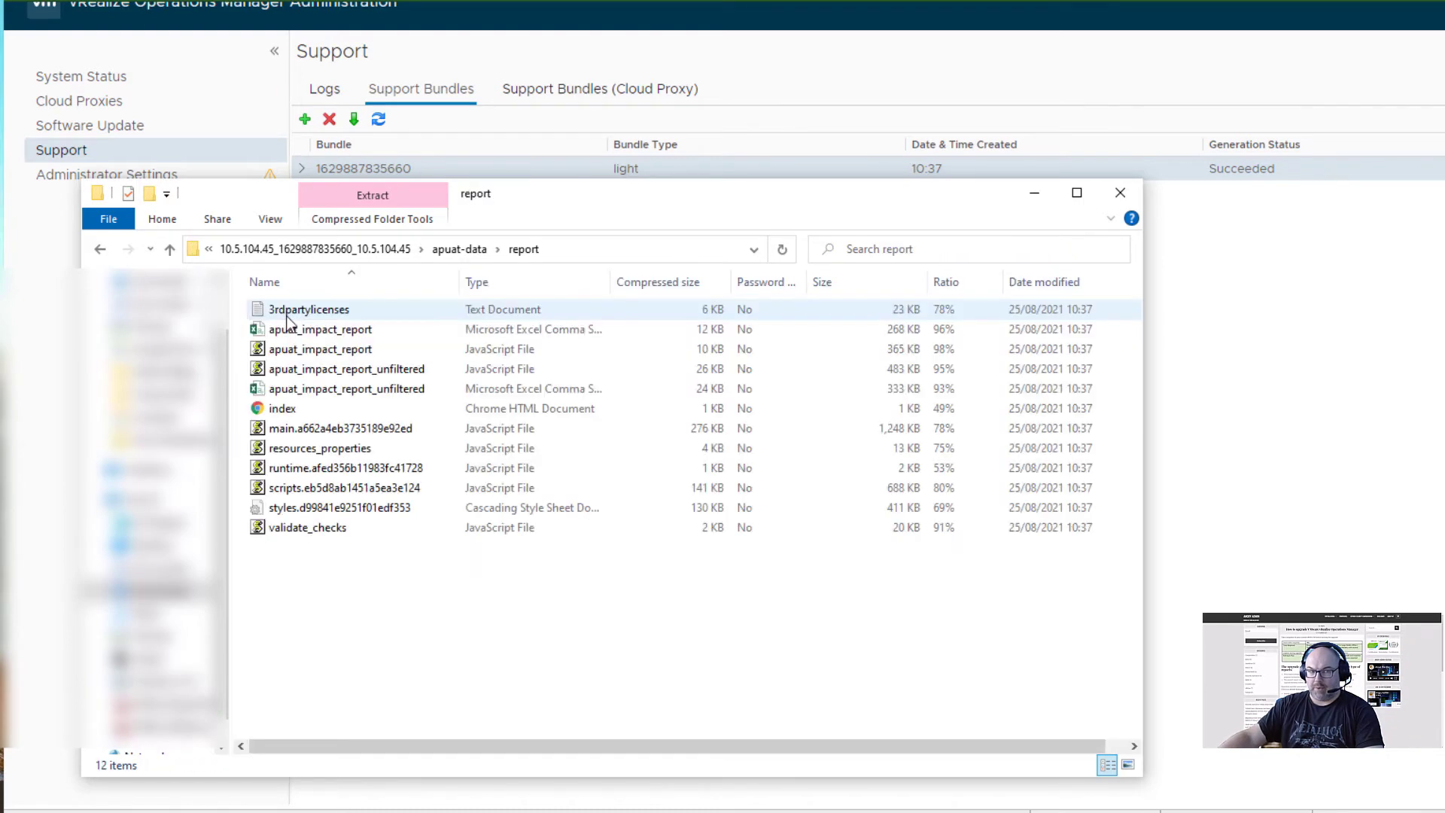
click(282, 408)
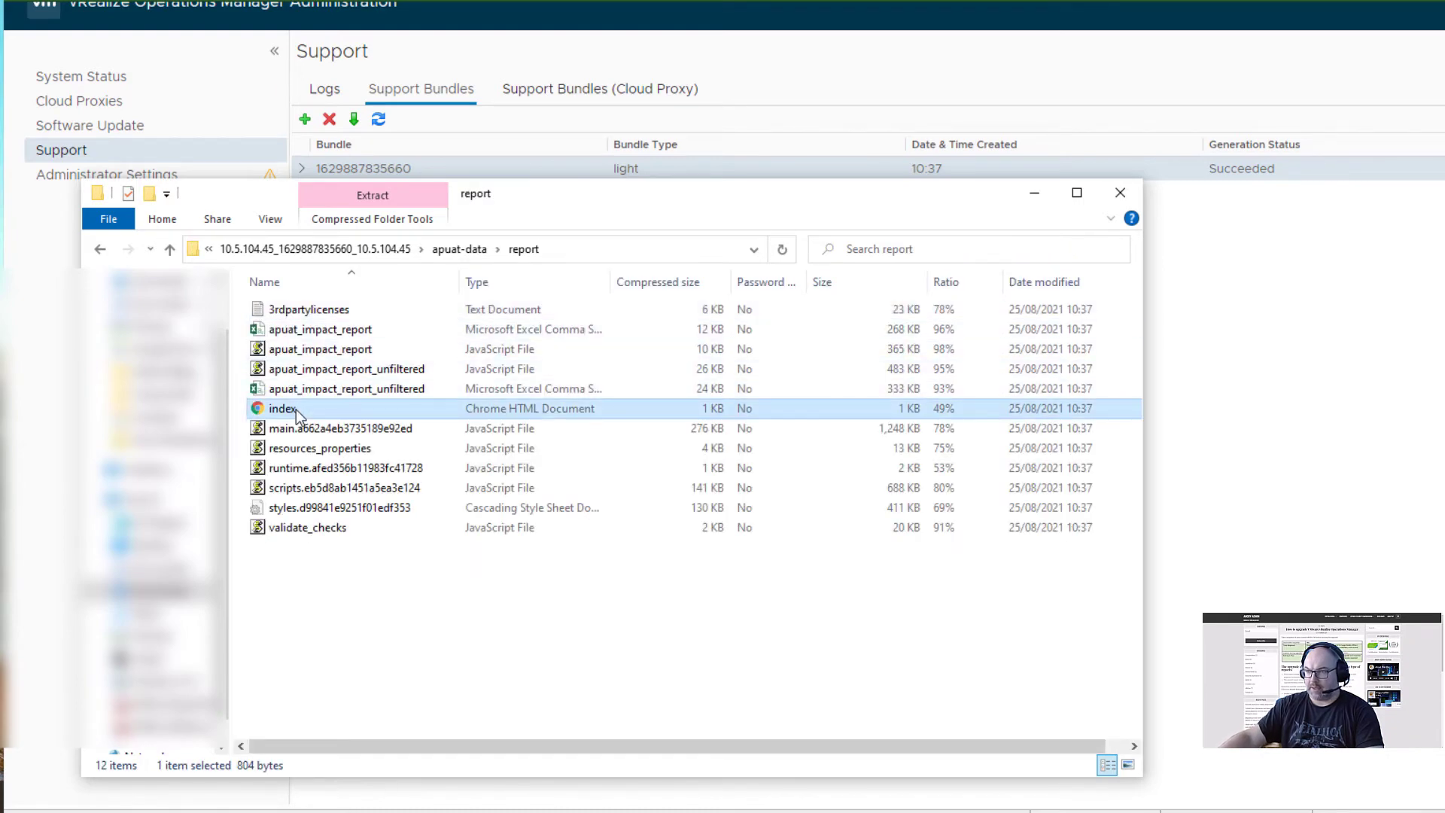
double_click(282, 408)
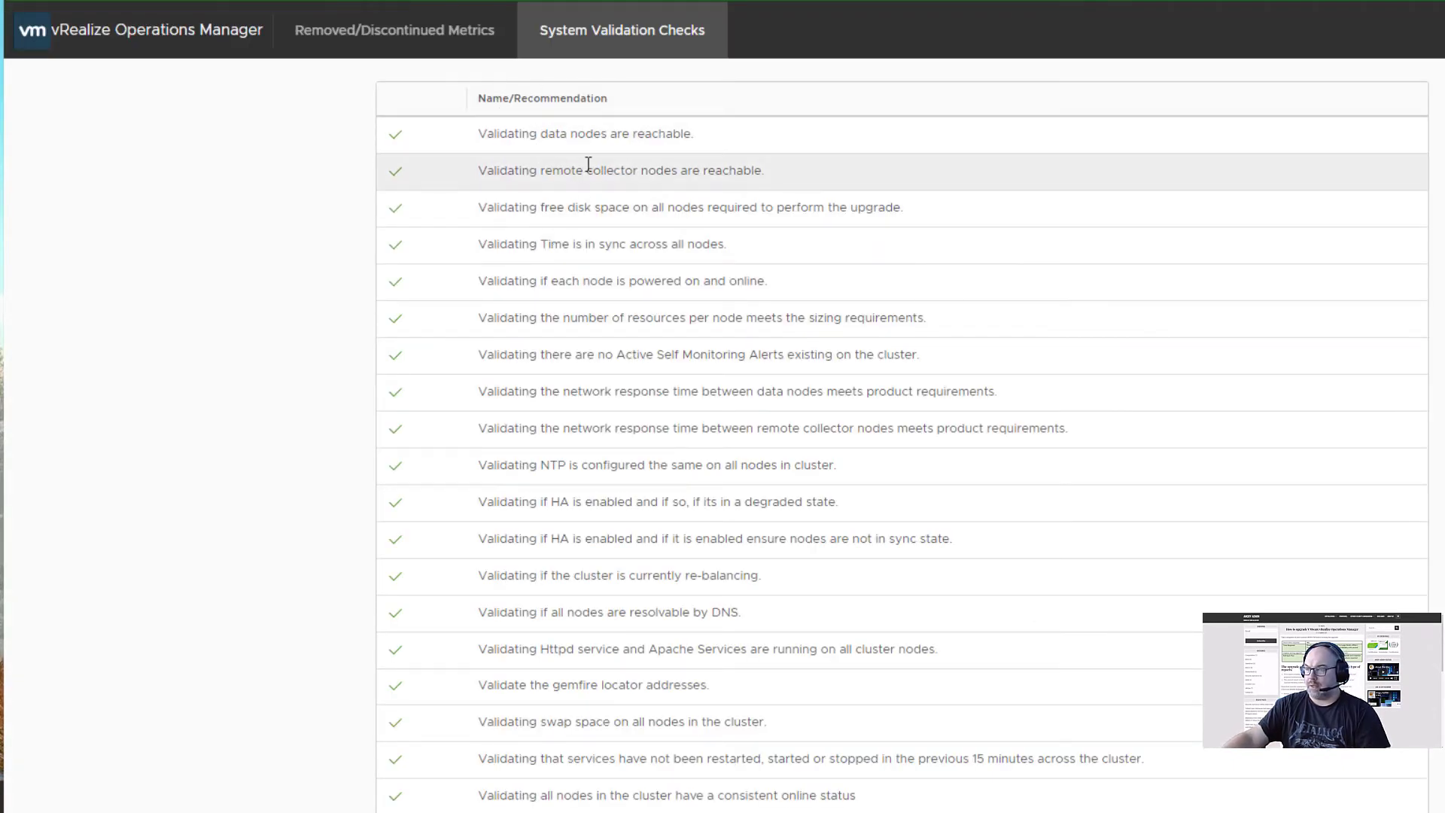
scroll(down, 3)
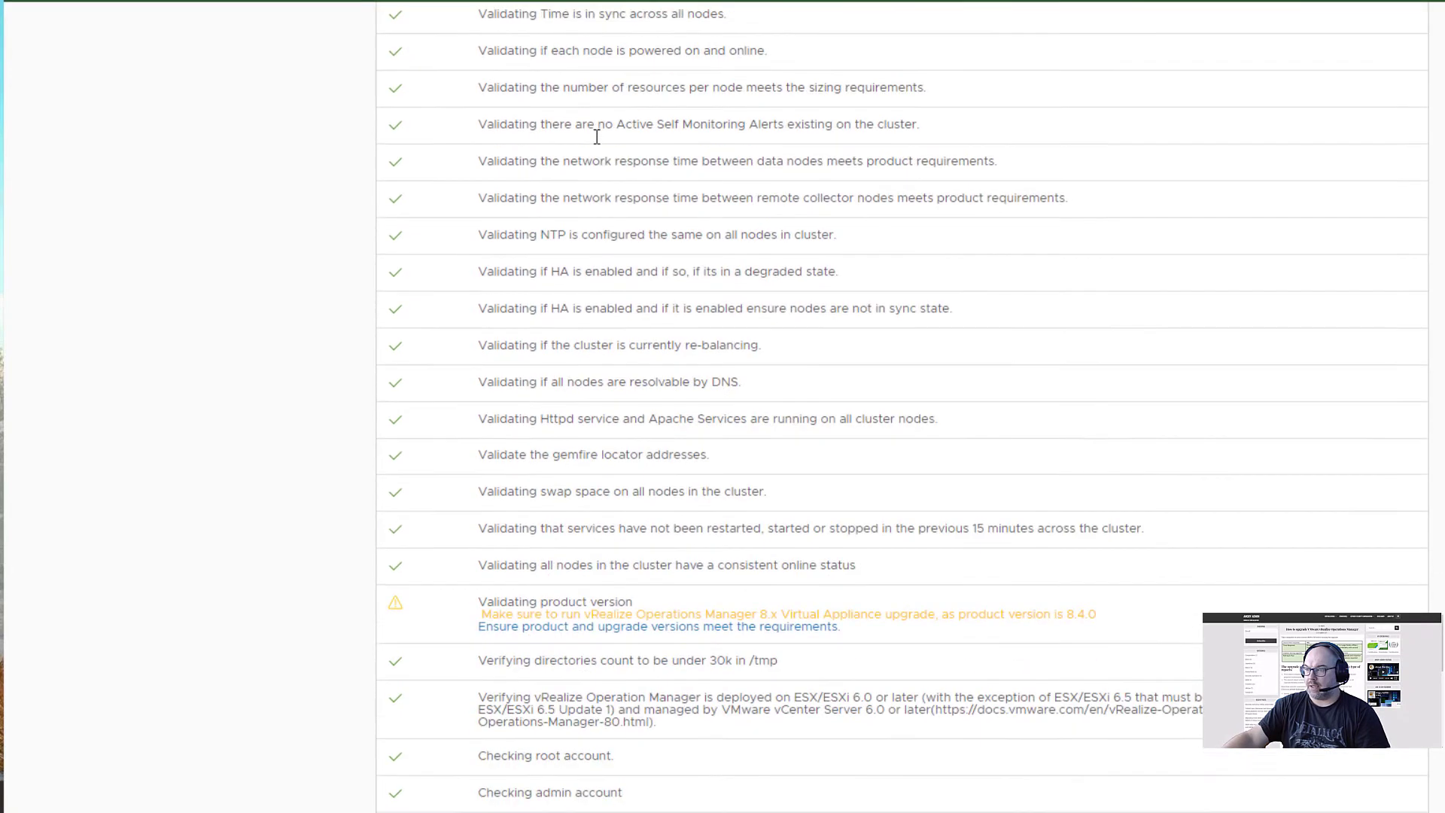
scroll(down, 3)
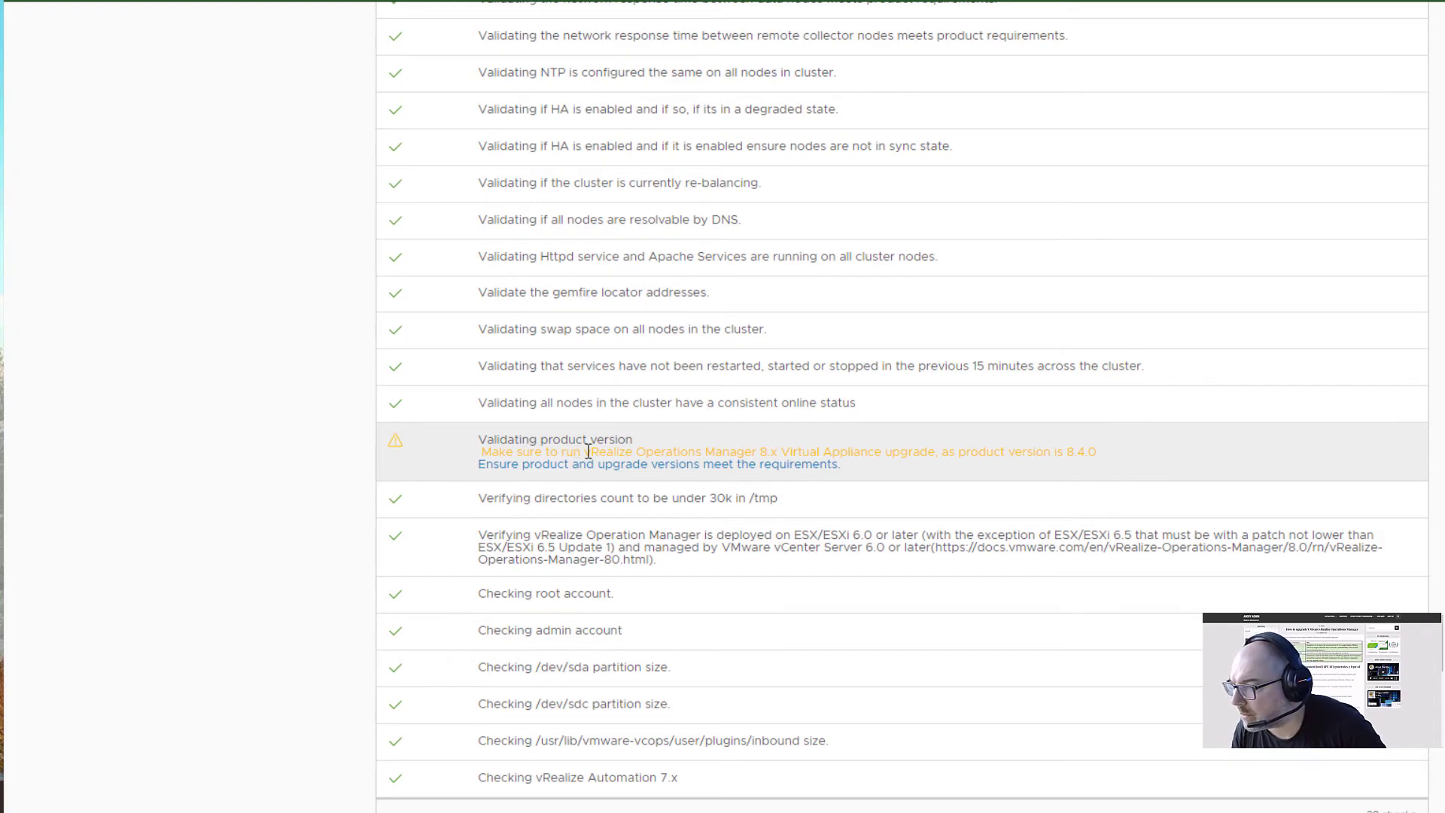
mouse_move(893, 455)
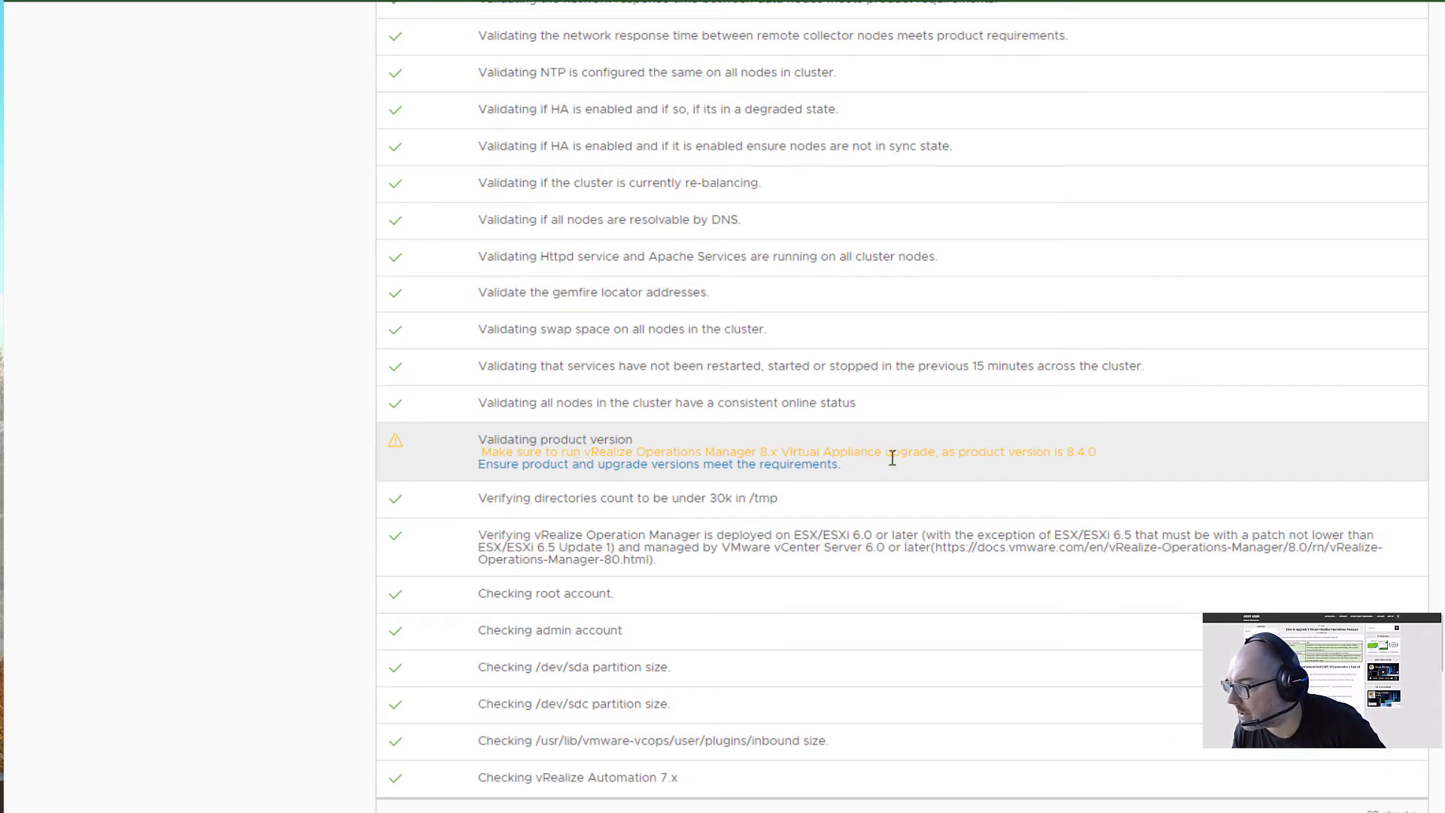
drag(1025, 452, 1101, 451)
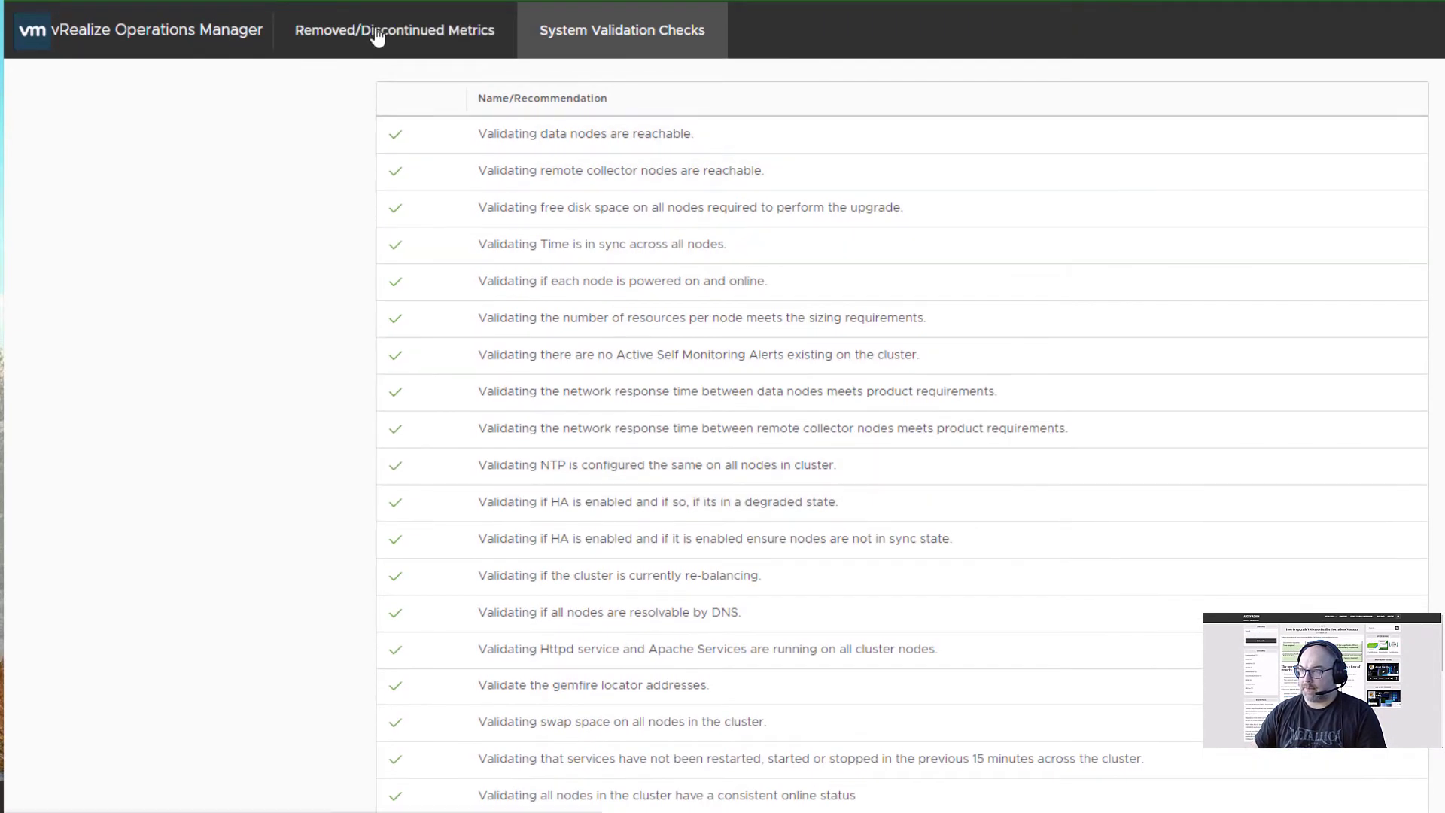
click(378, 30)
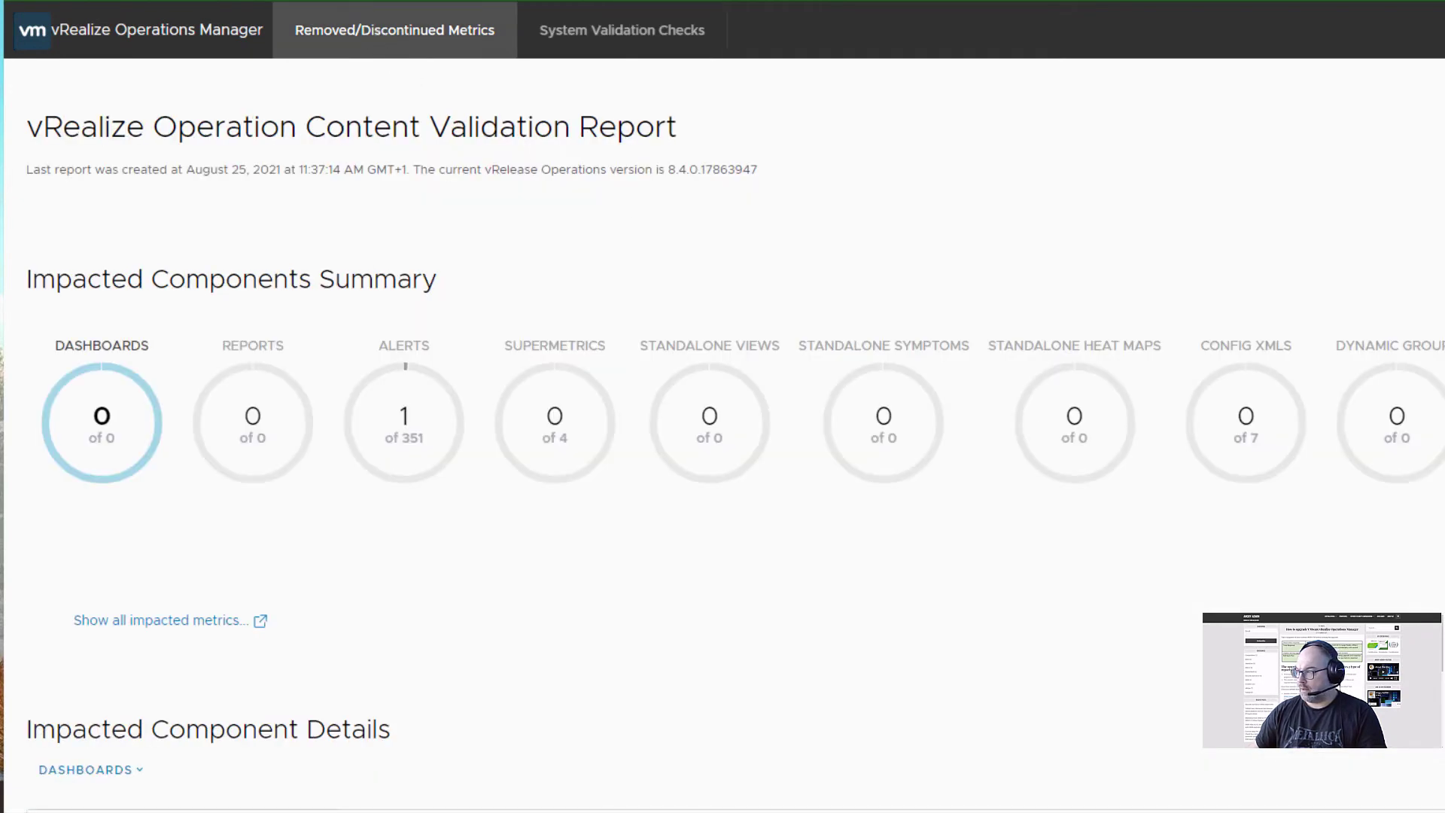
scroll(down, 3)
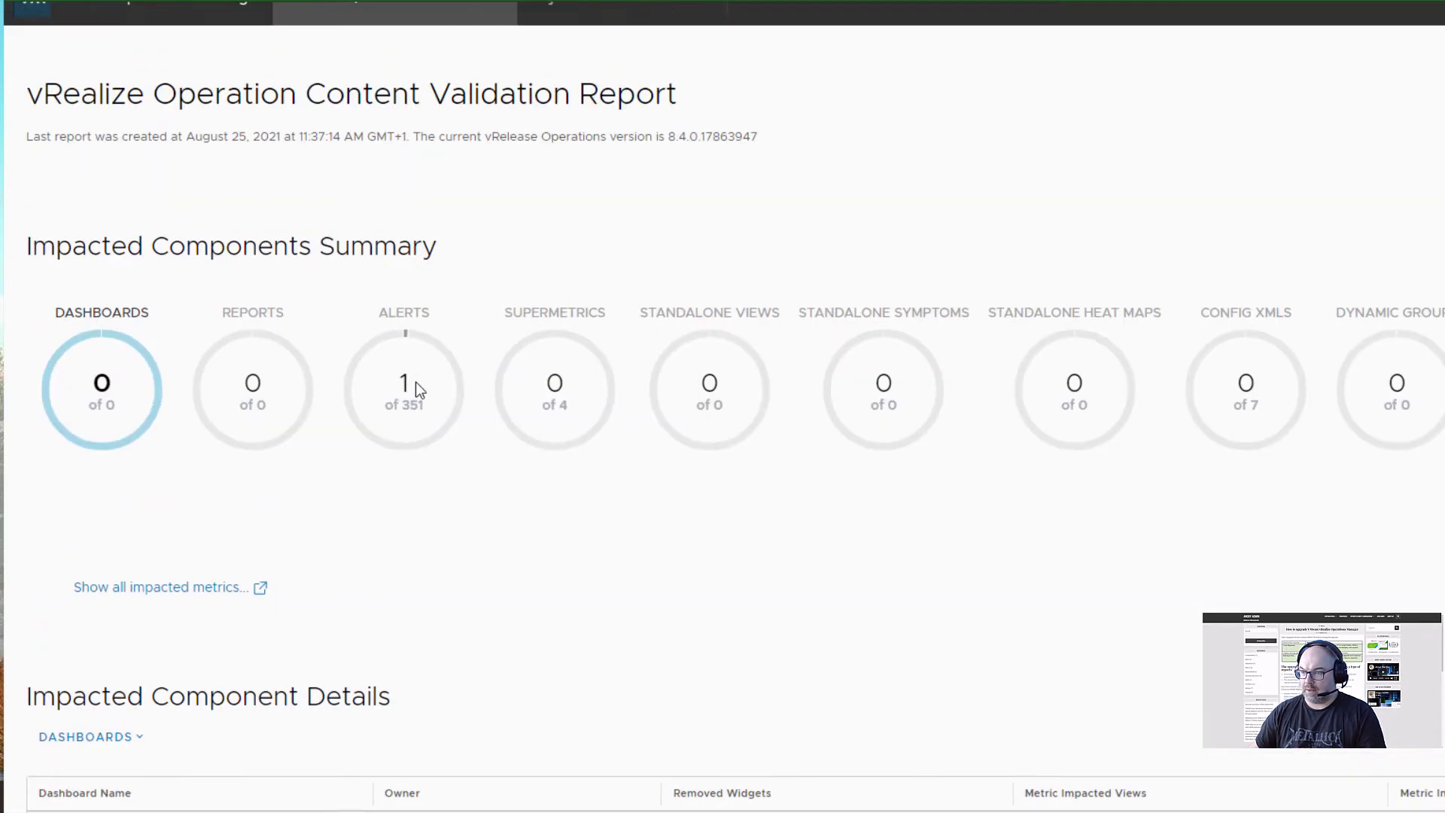
click(622, 30)
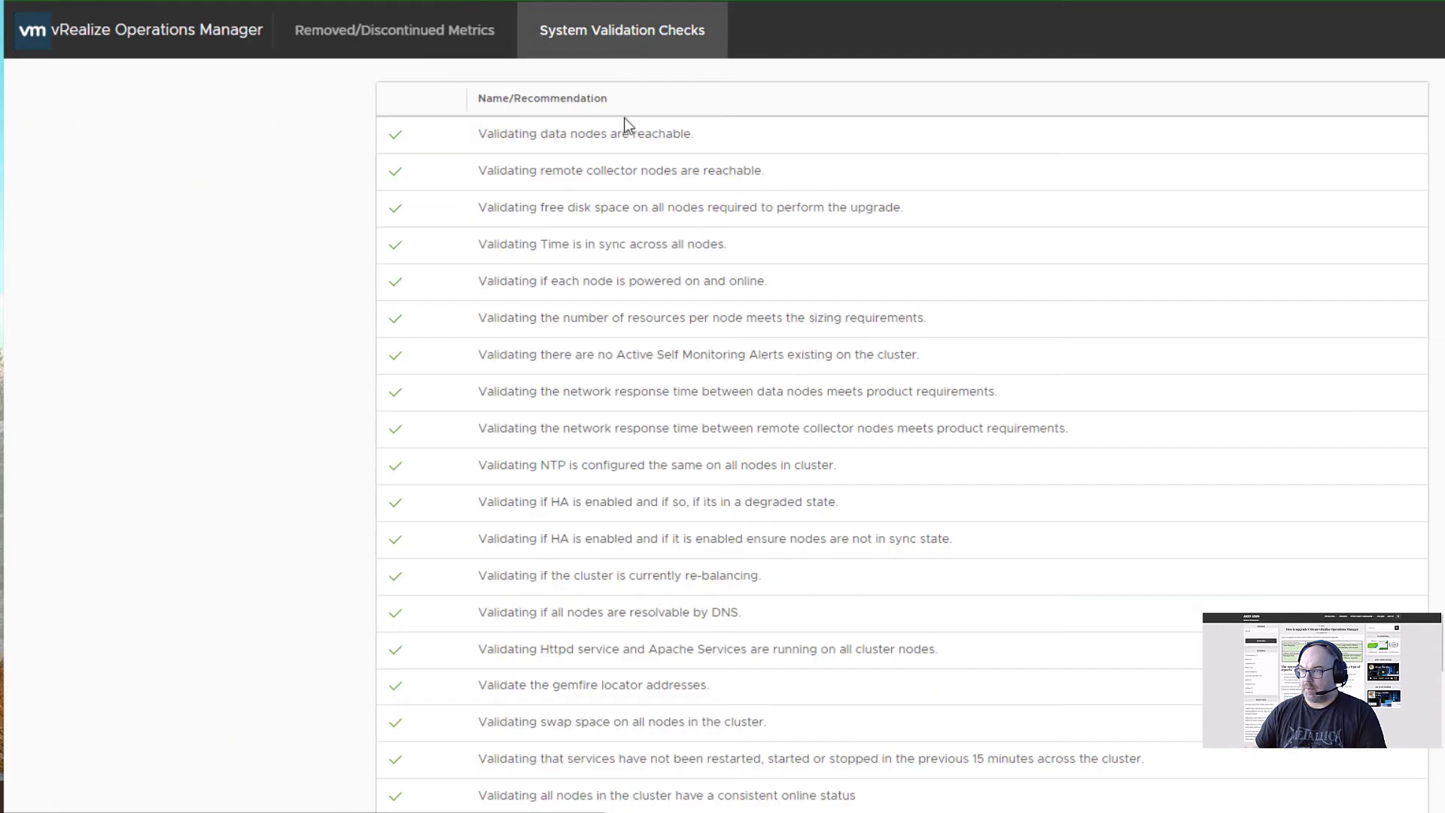
scroll(down, 3)
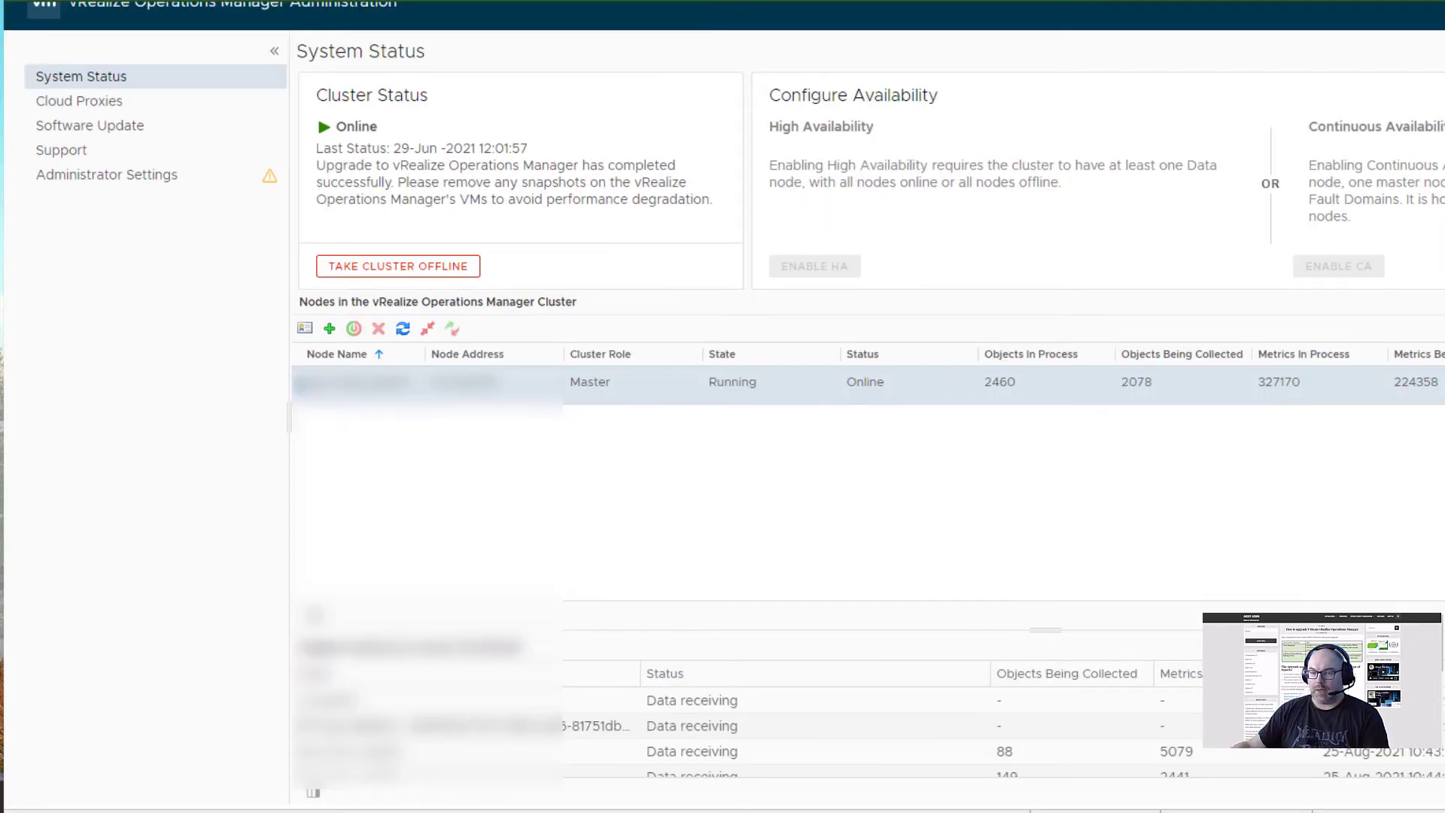
mouse_move(207, 452)
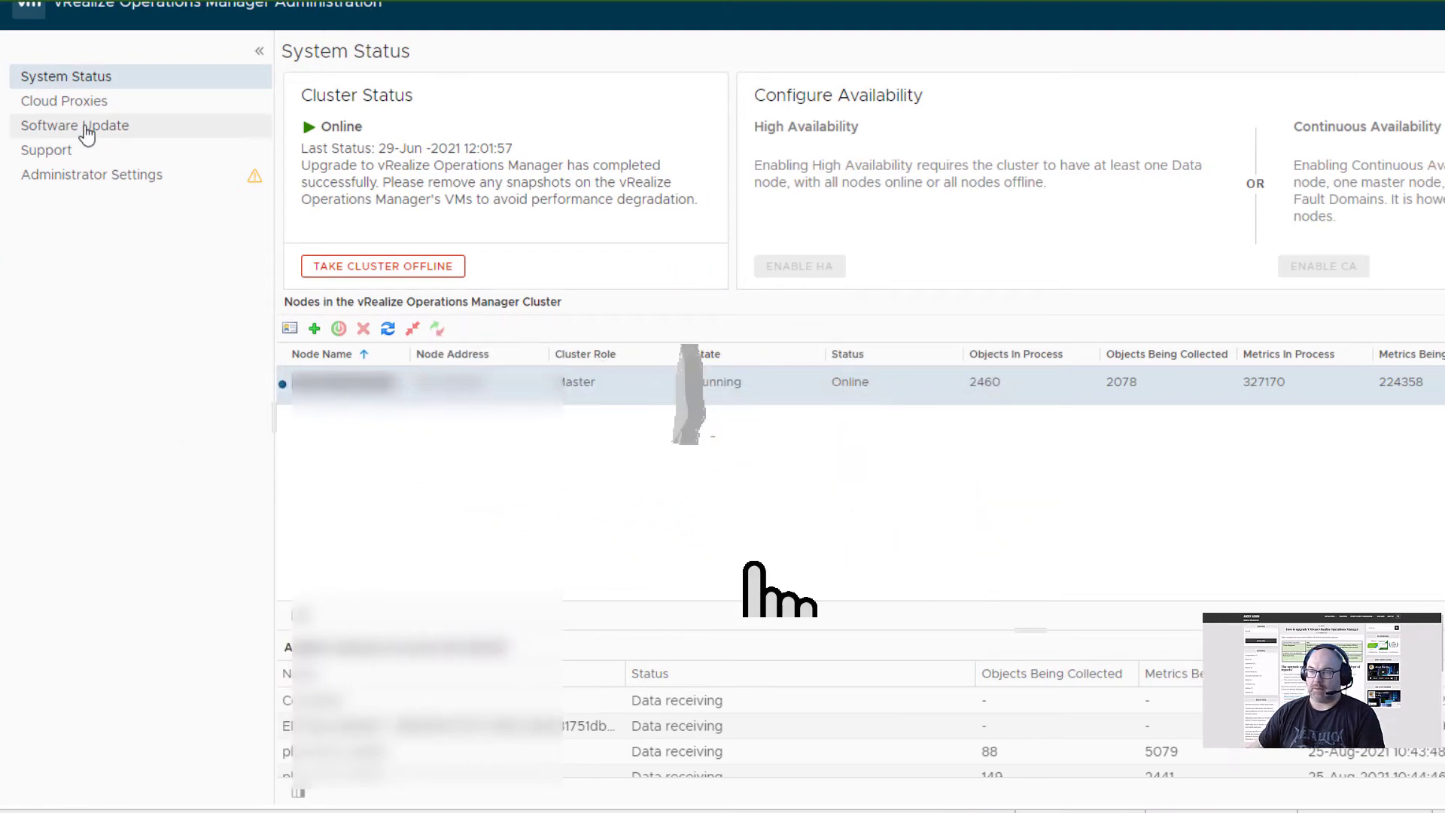
Go to the Software Update page listing the completed Pre-Upgrade 8.5.0 Assessment Tool.
click(72, 126)
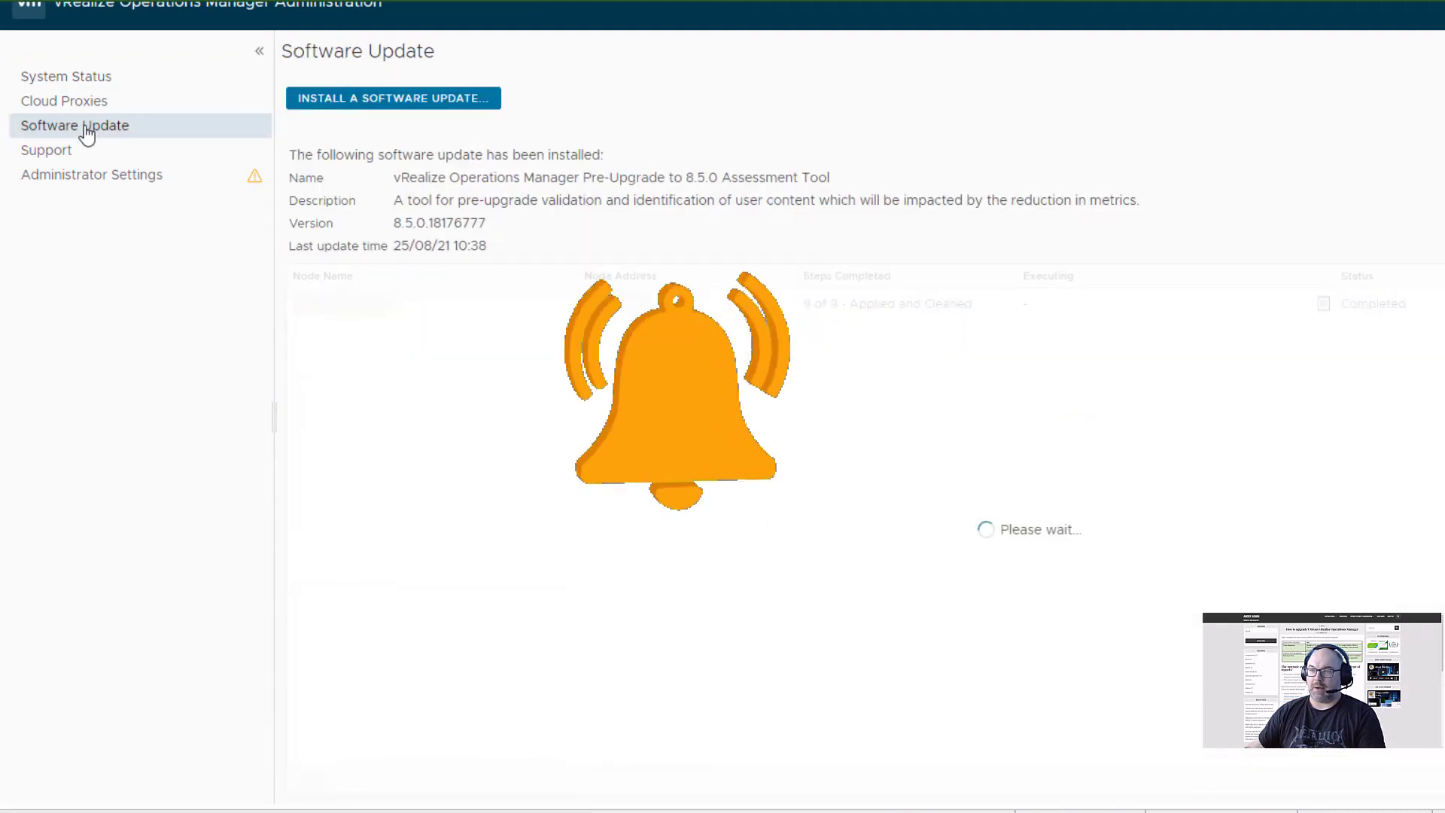
Upload the ProxyRC 8.4.0-to-8.5.0 PAK with 'install even if already installed' ticked.
click(392, 98)
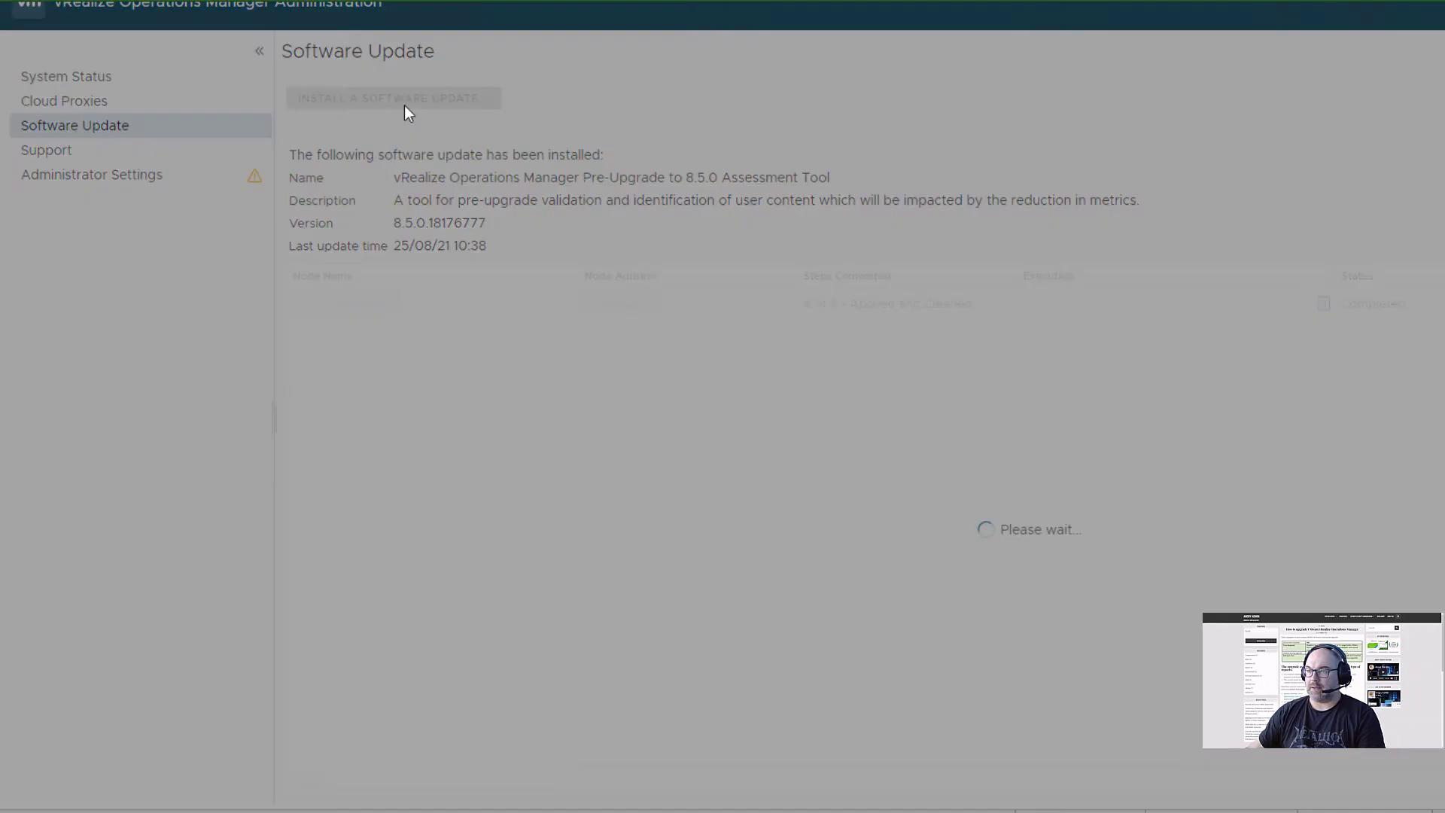
click(392, 98)
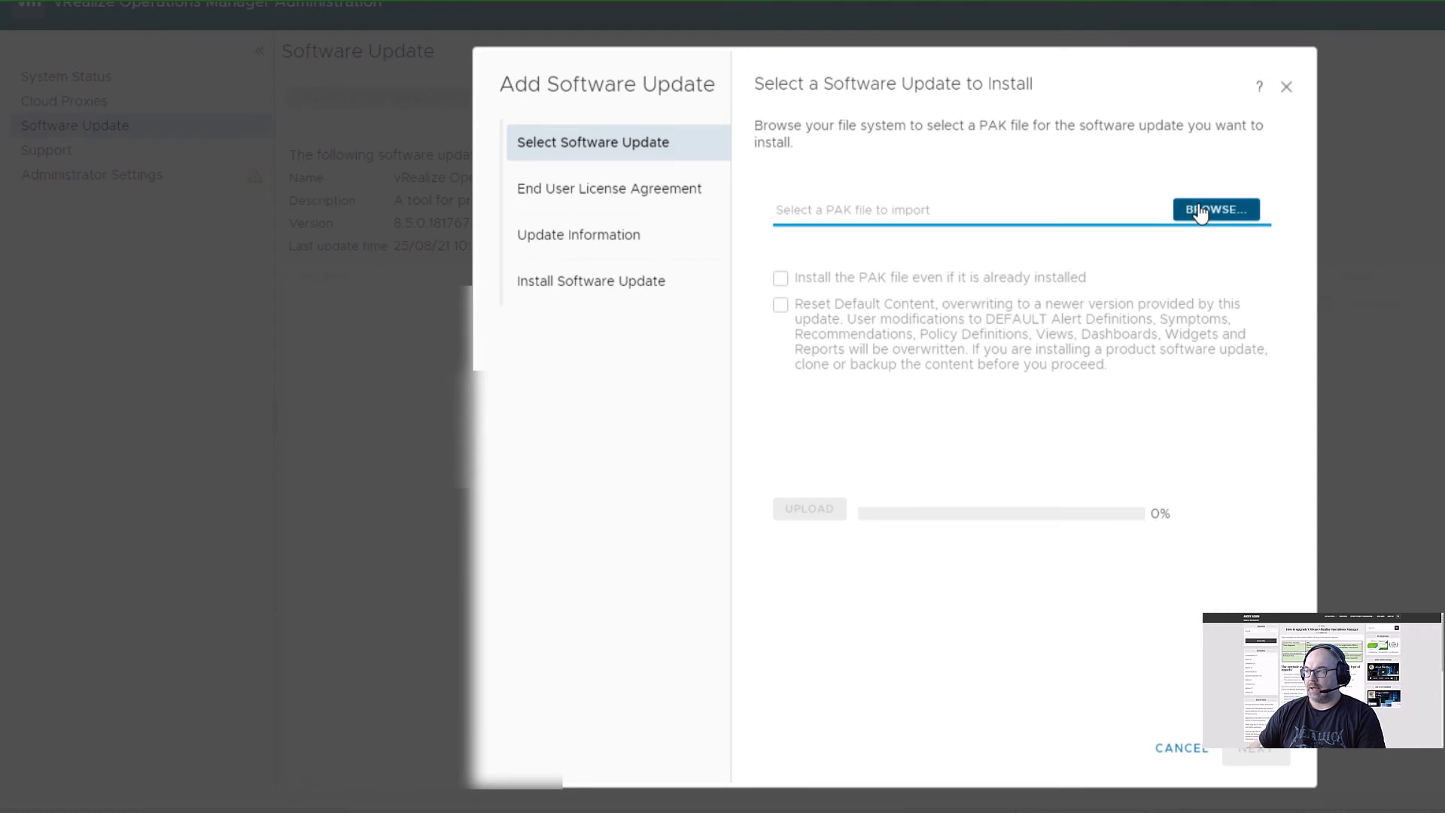
click(1215, 209)
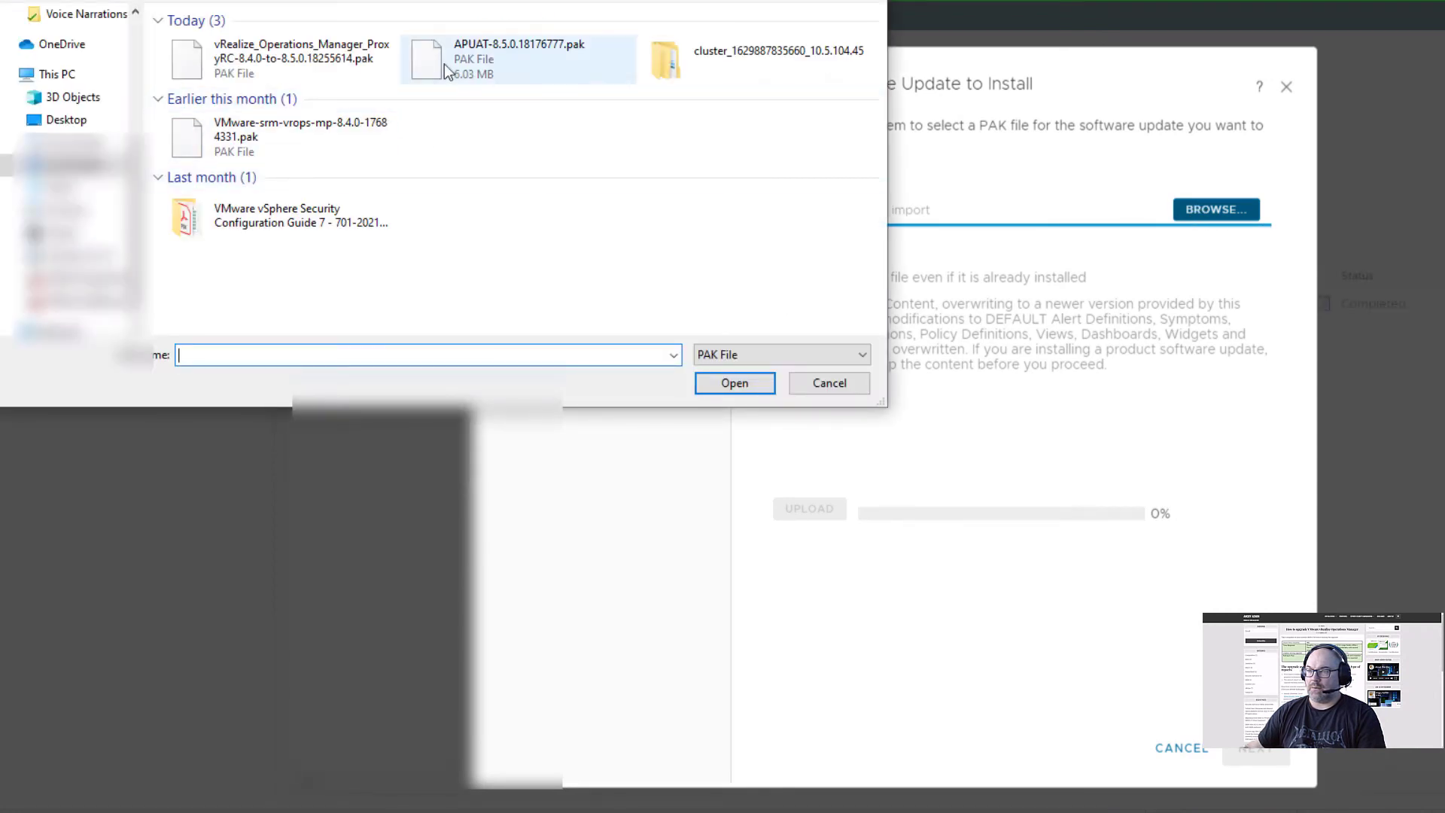
click(276, 53)
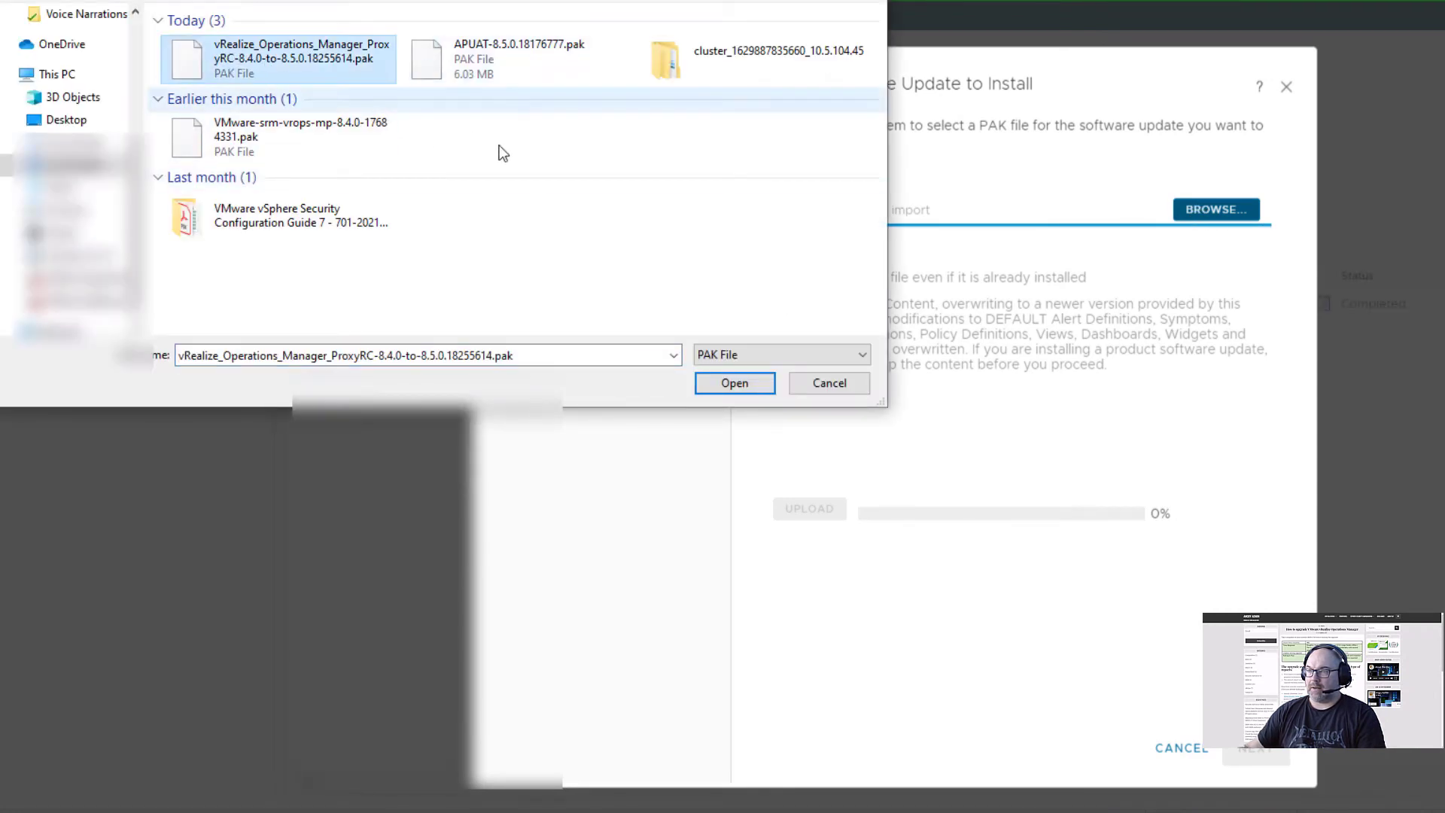
click(735, 383)
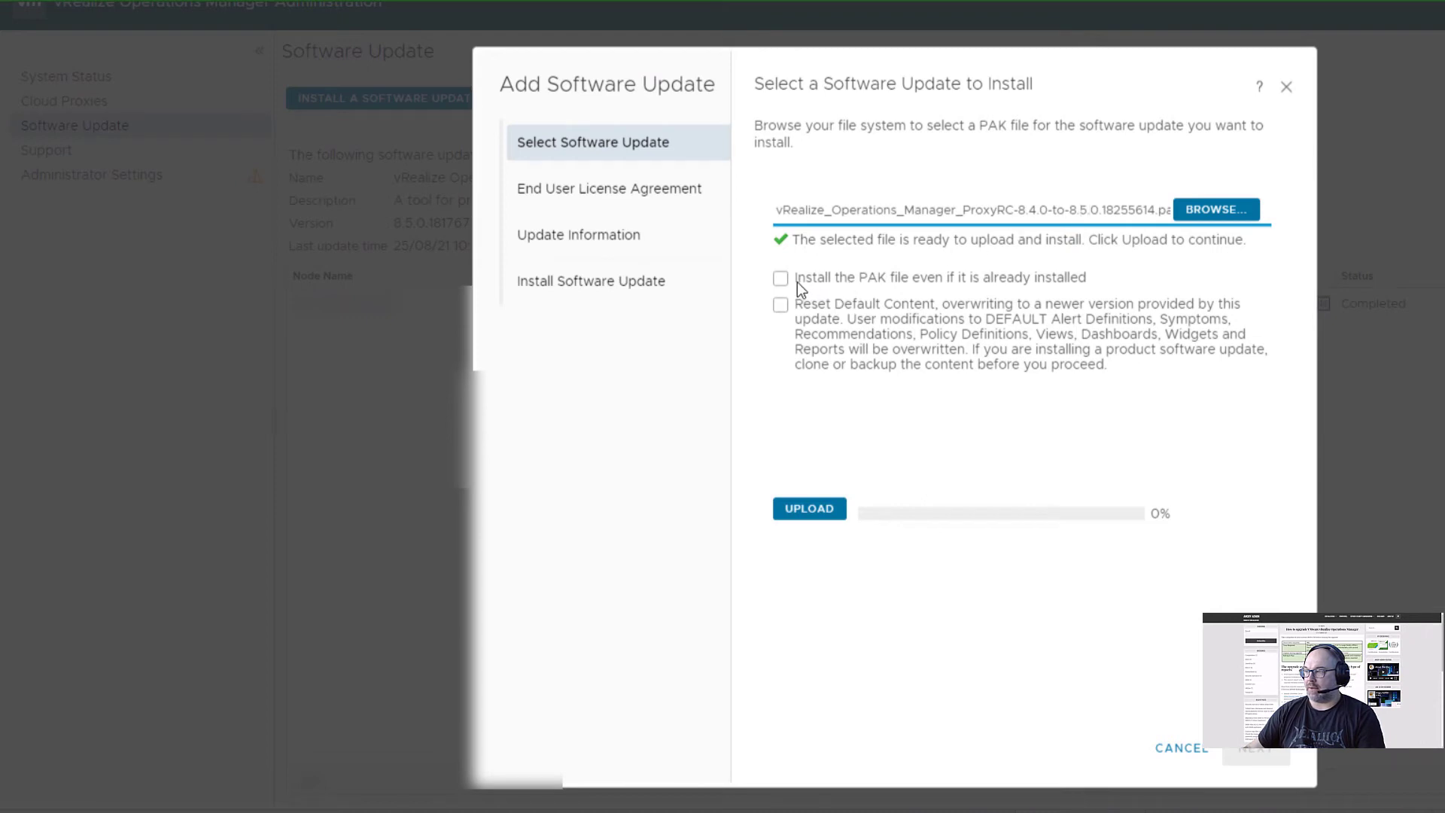
click(780, 278)
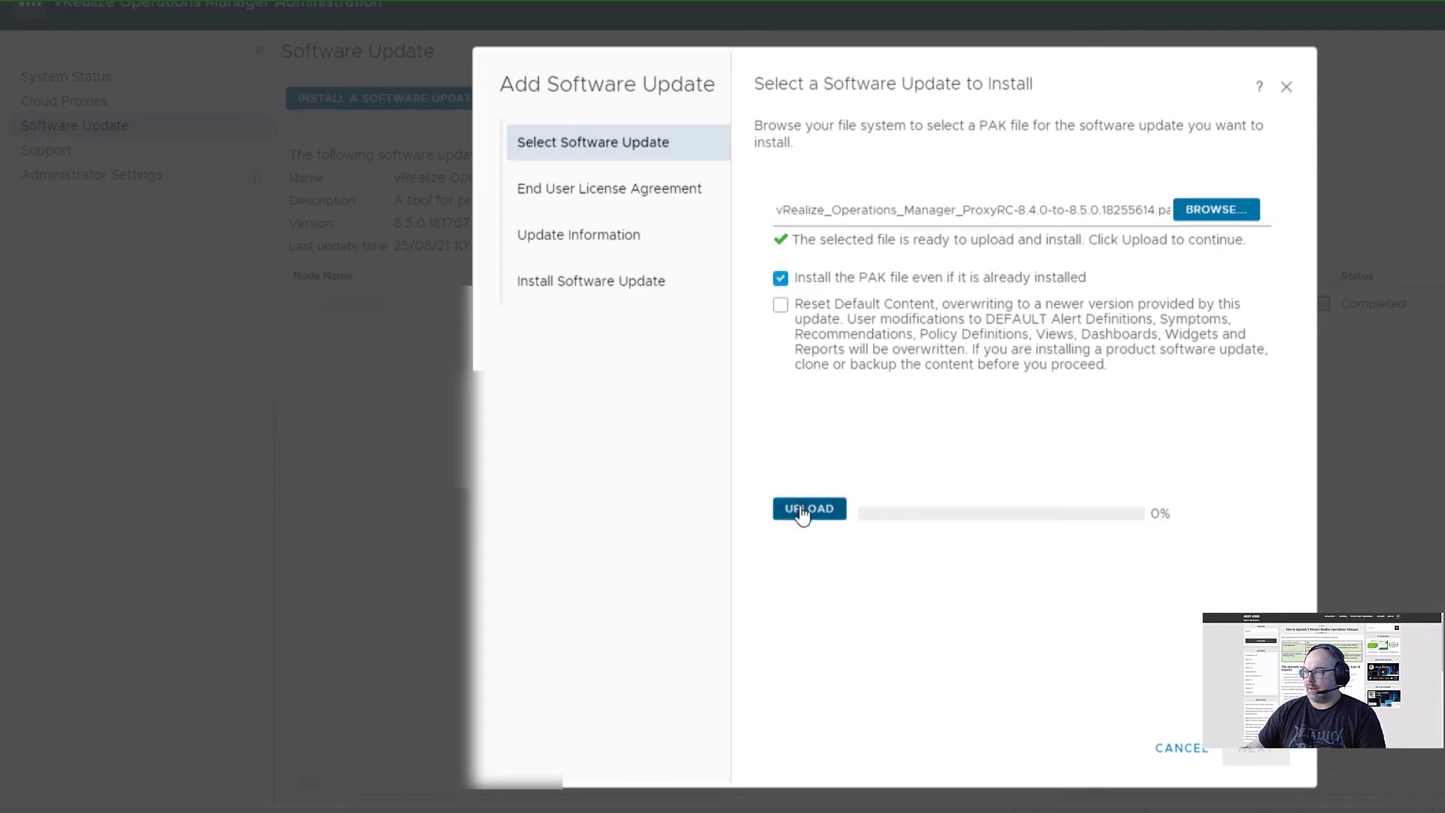
mouse_move(1269, 342)
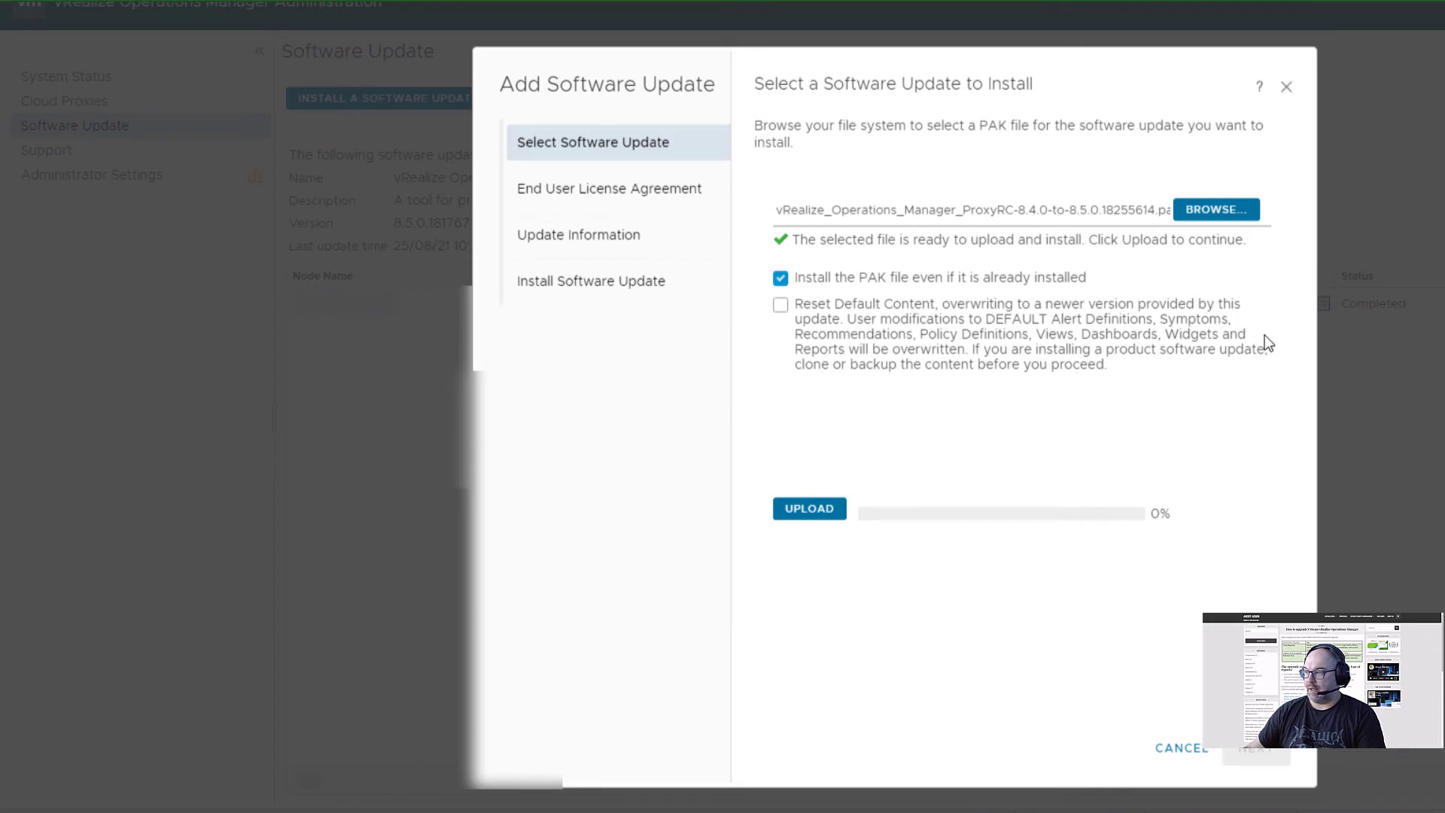
mouse_move(1112, 385)
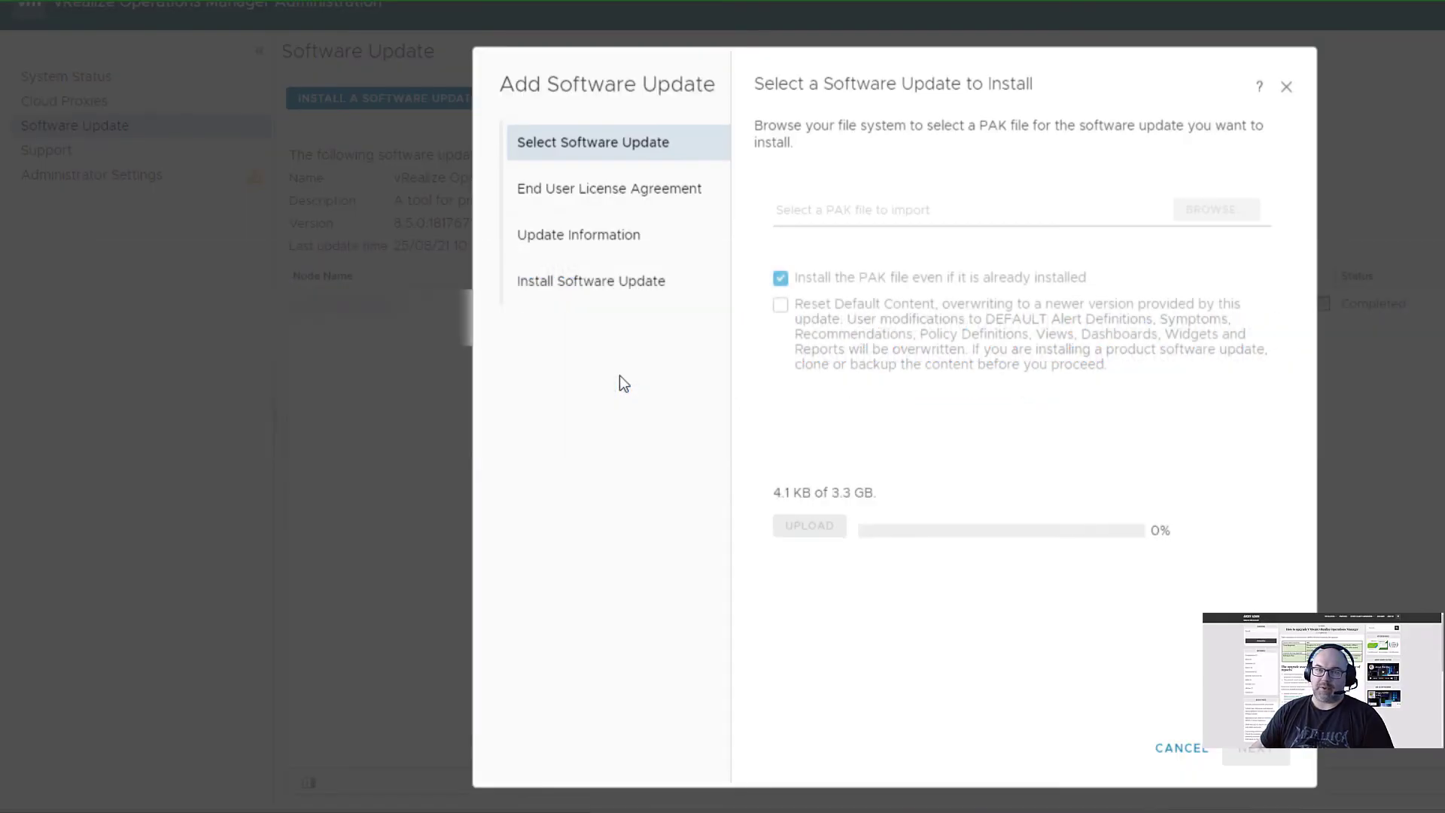
mouse_move(853, 438)
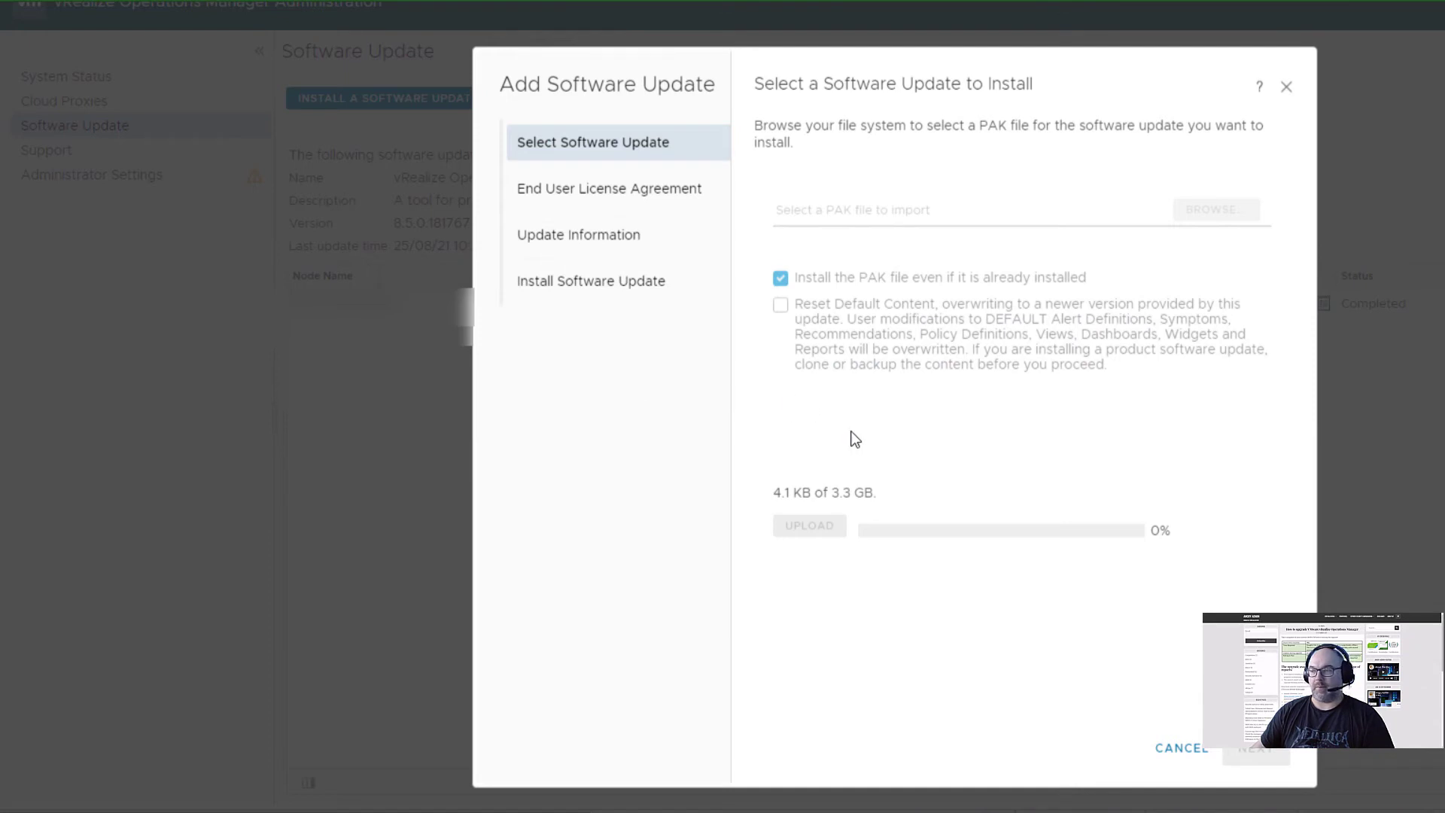
mouse_move(139, 412)
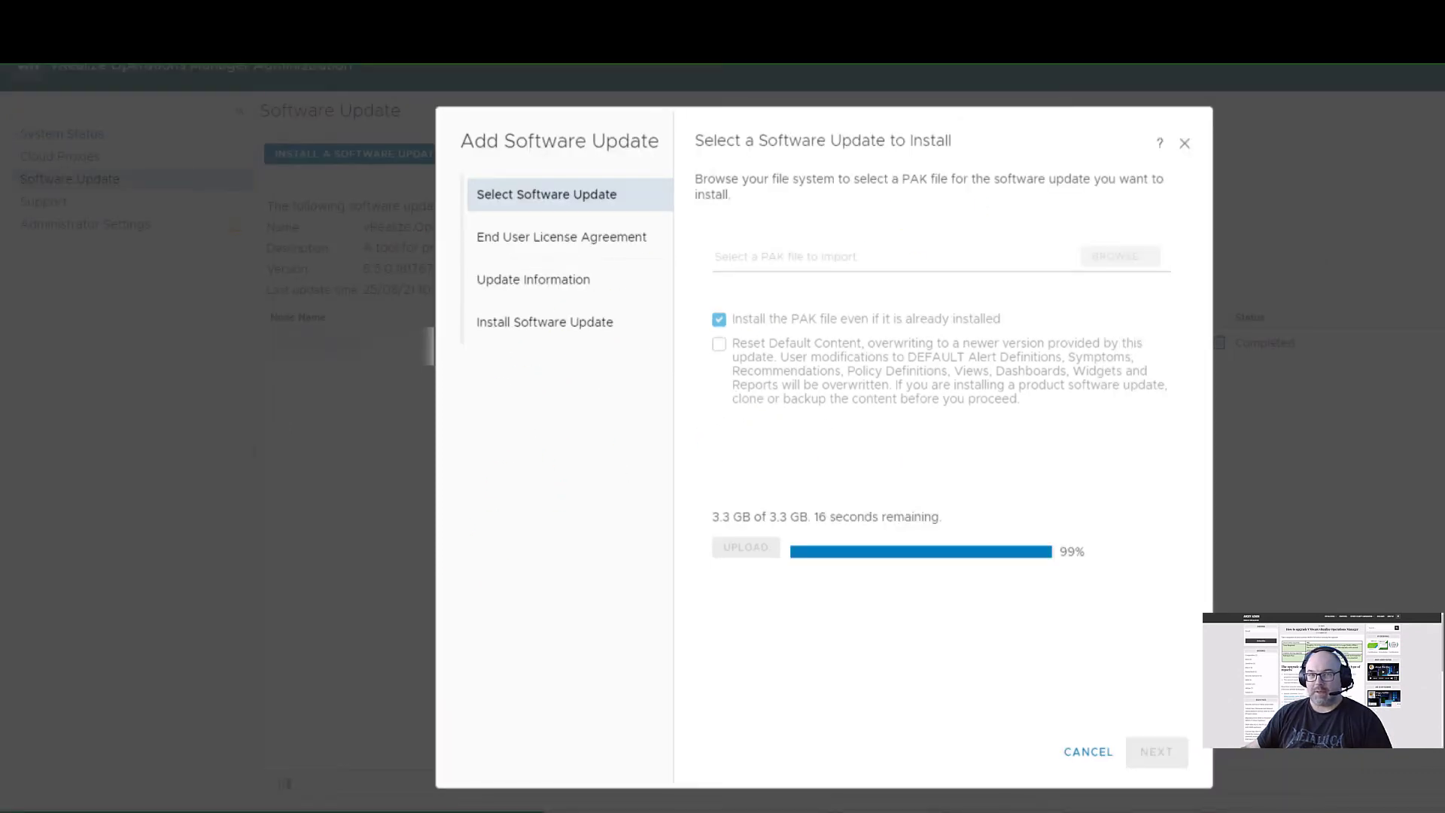
mouse_move(145, 450)
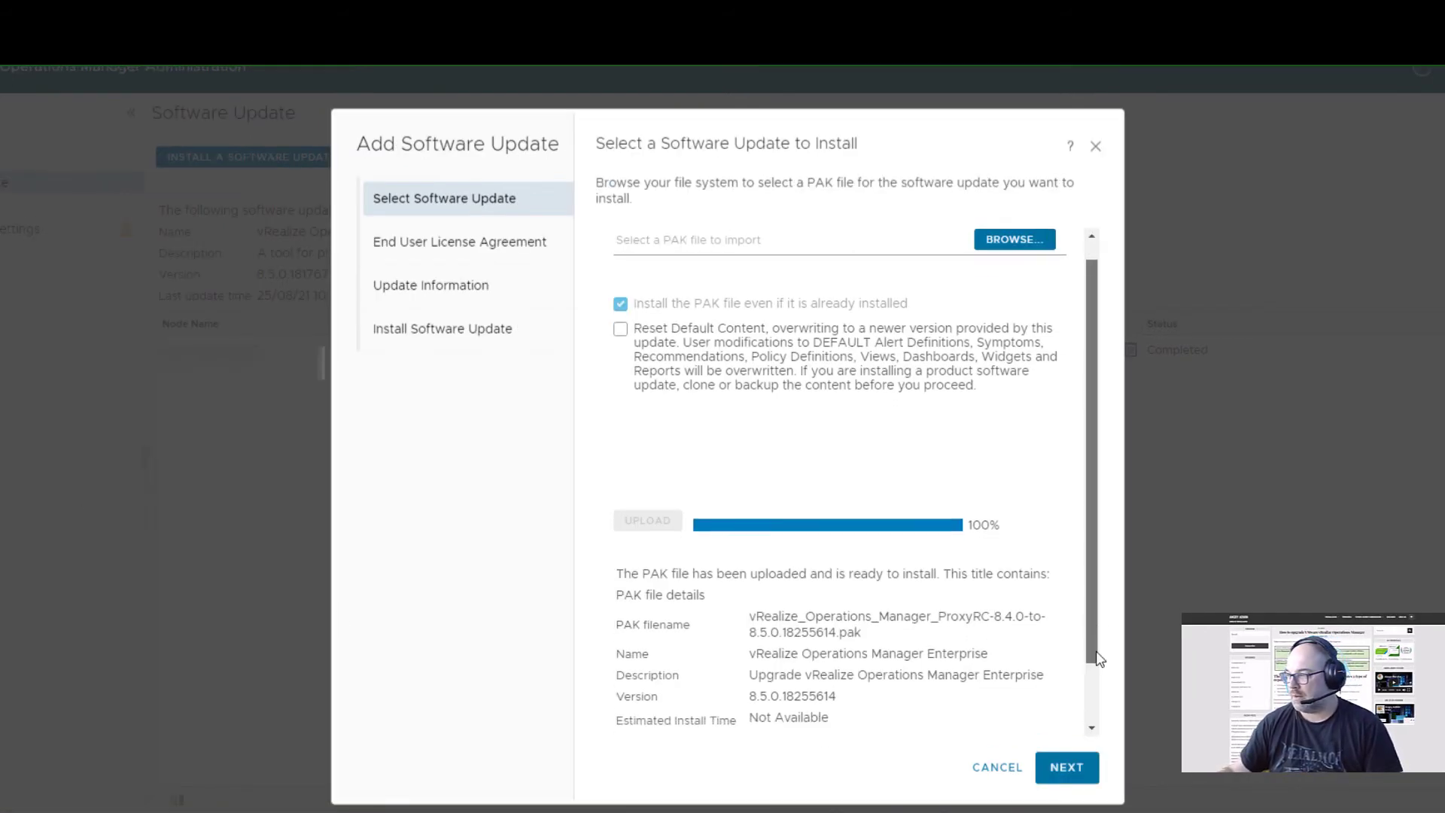
scroll(down, 3)
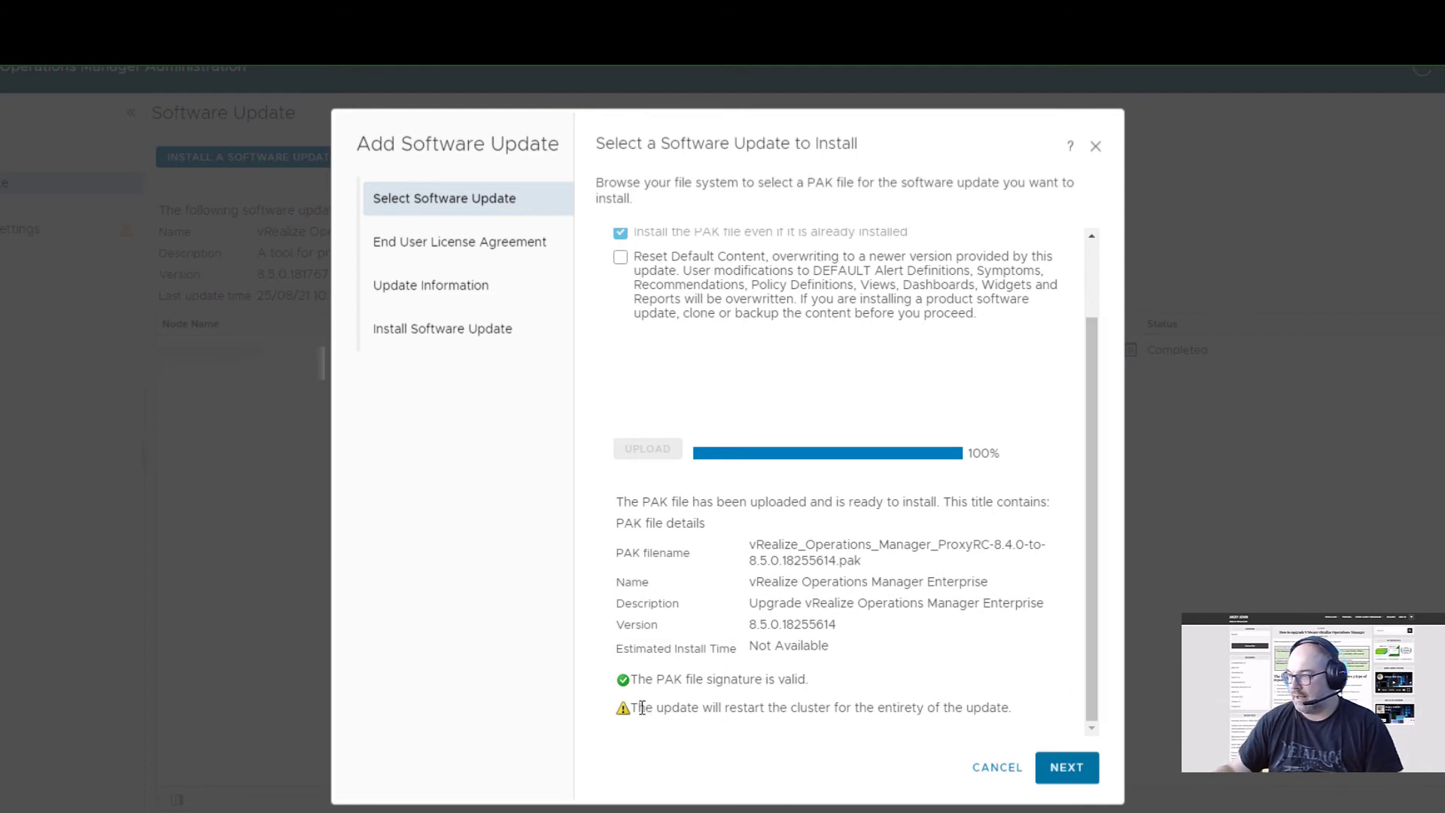
drag(633, 706, 719, 706)
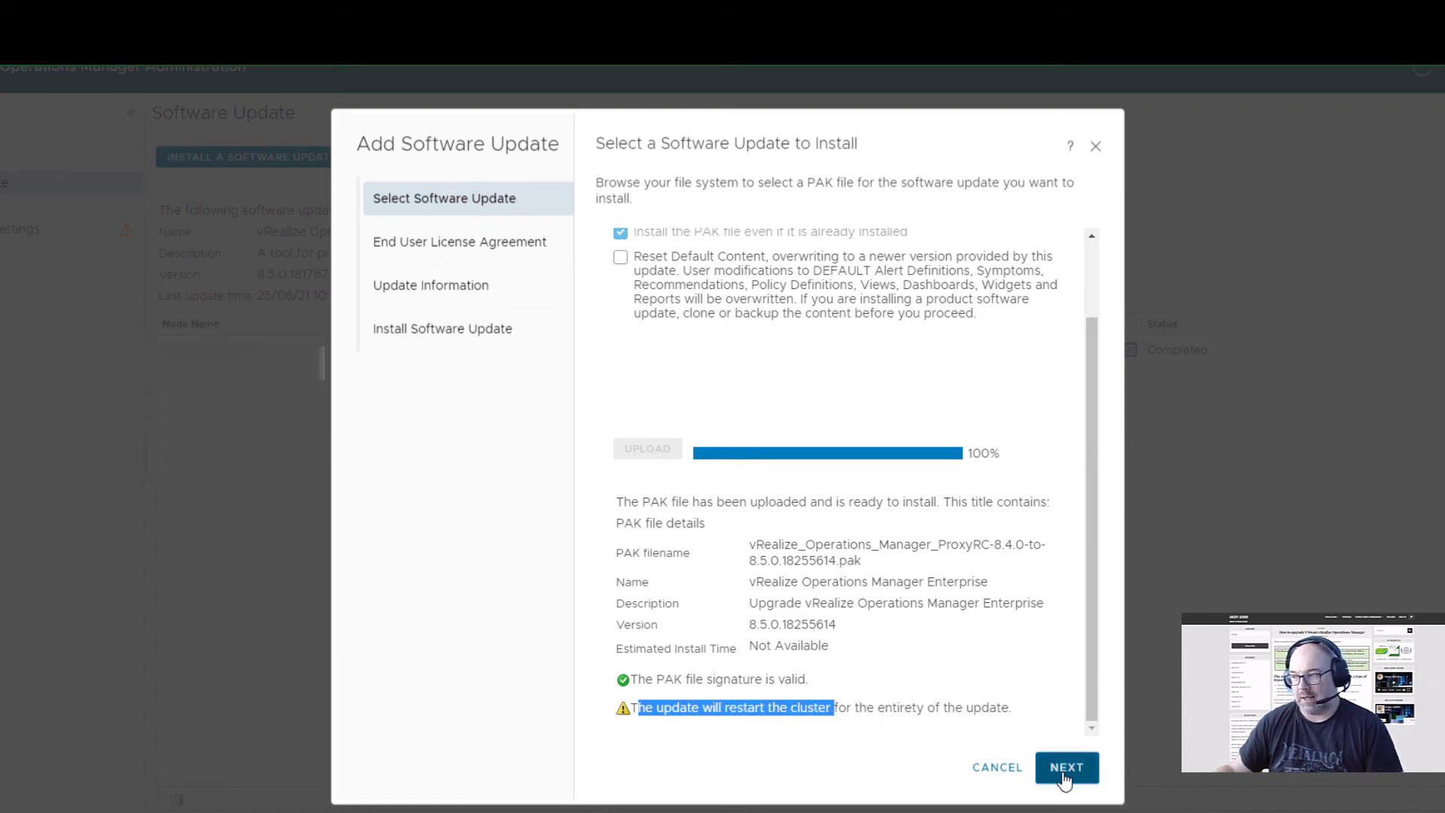
Accept the license terms, pass the release information, and start installing the 8.5.0 update.
click(1066, 767)
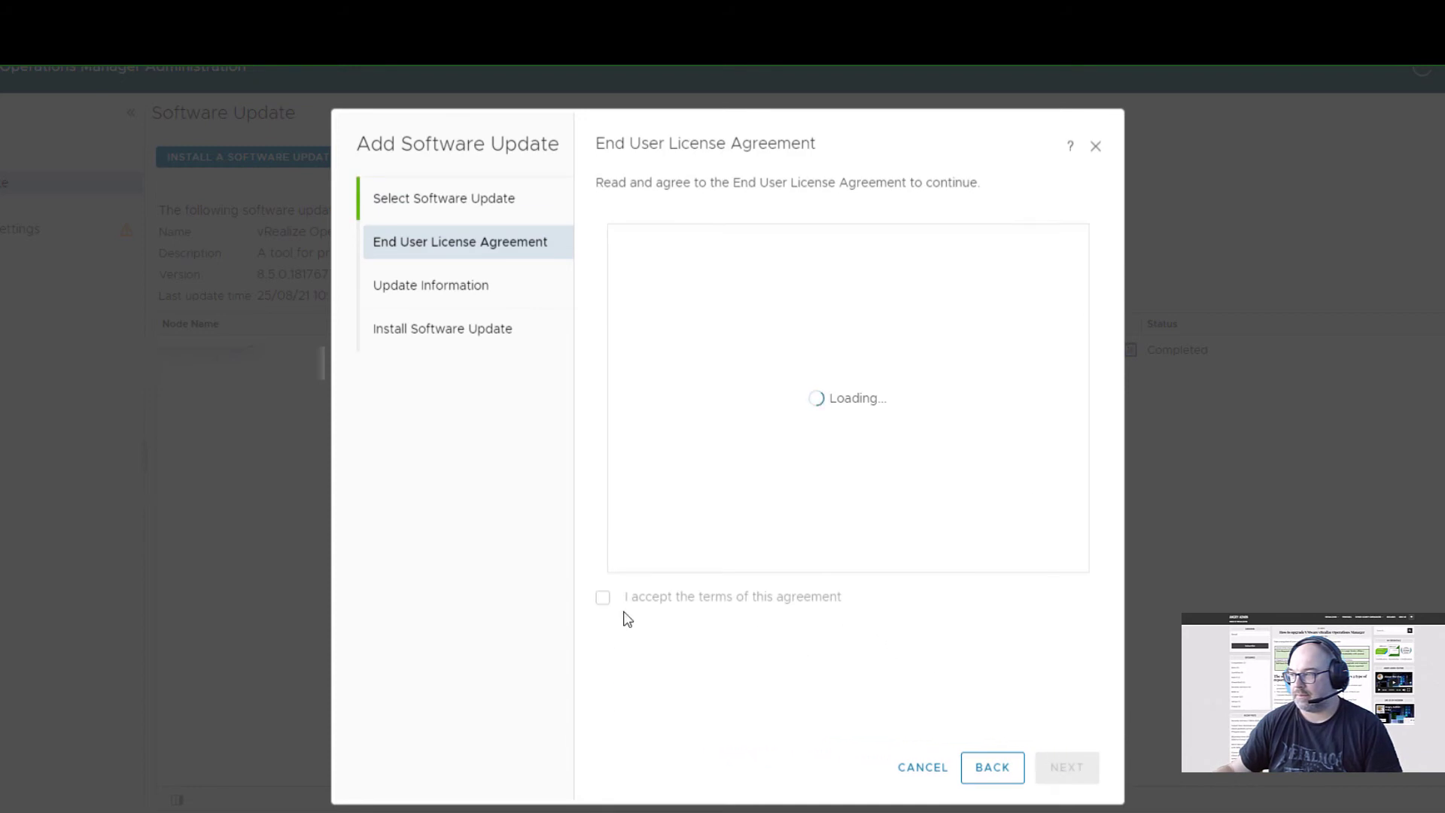
click(602, 597)
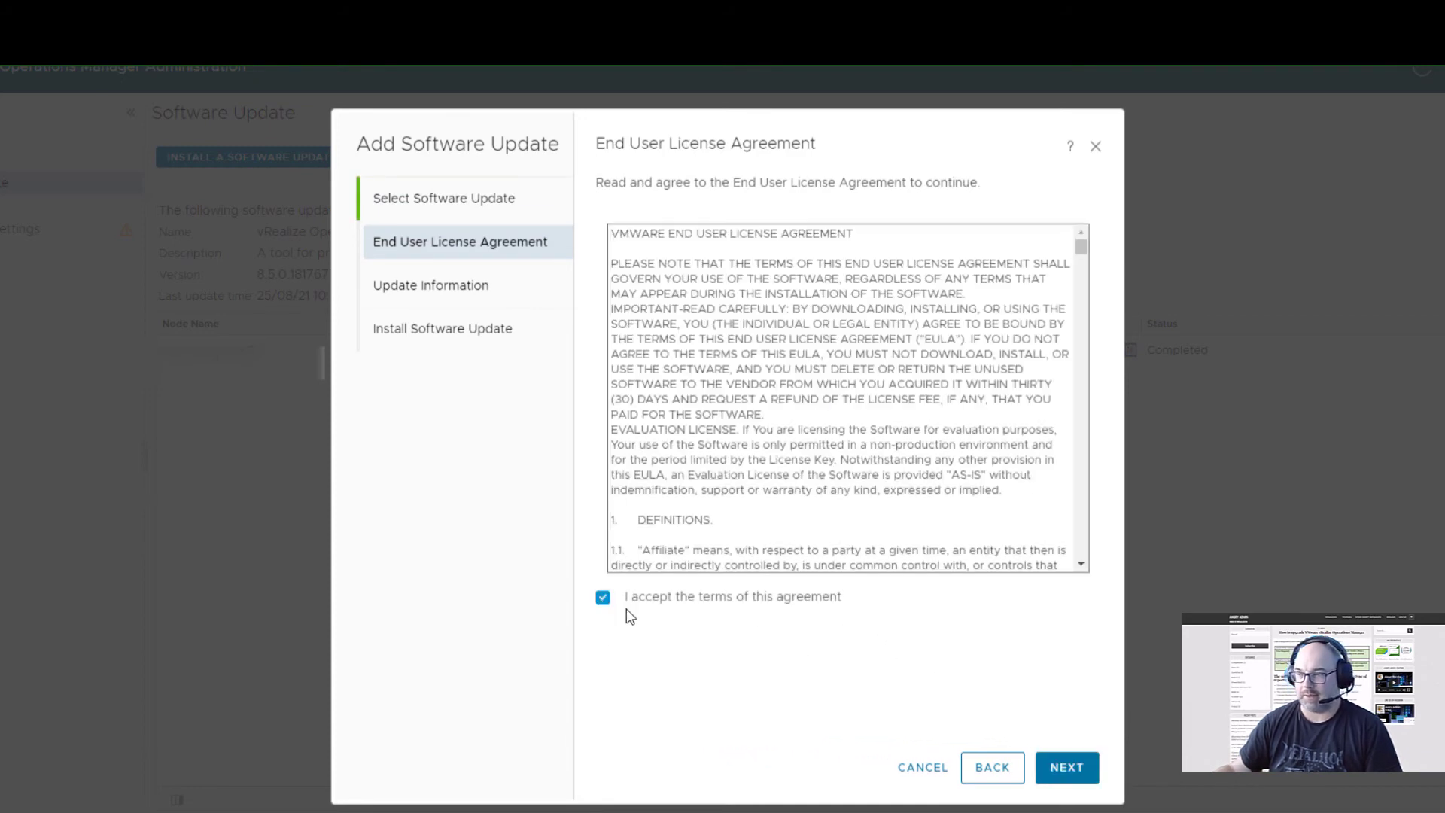
click(1066, 767)
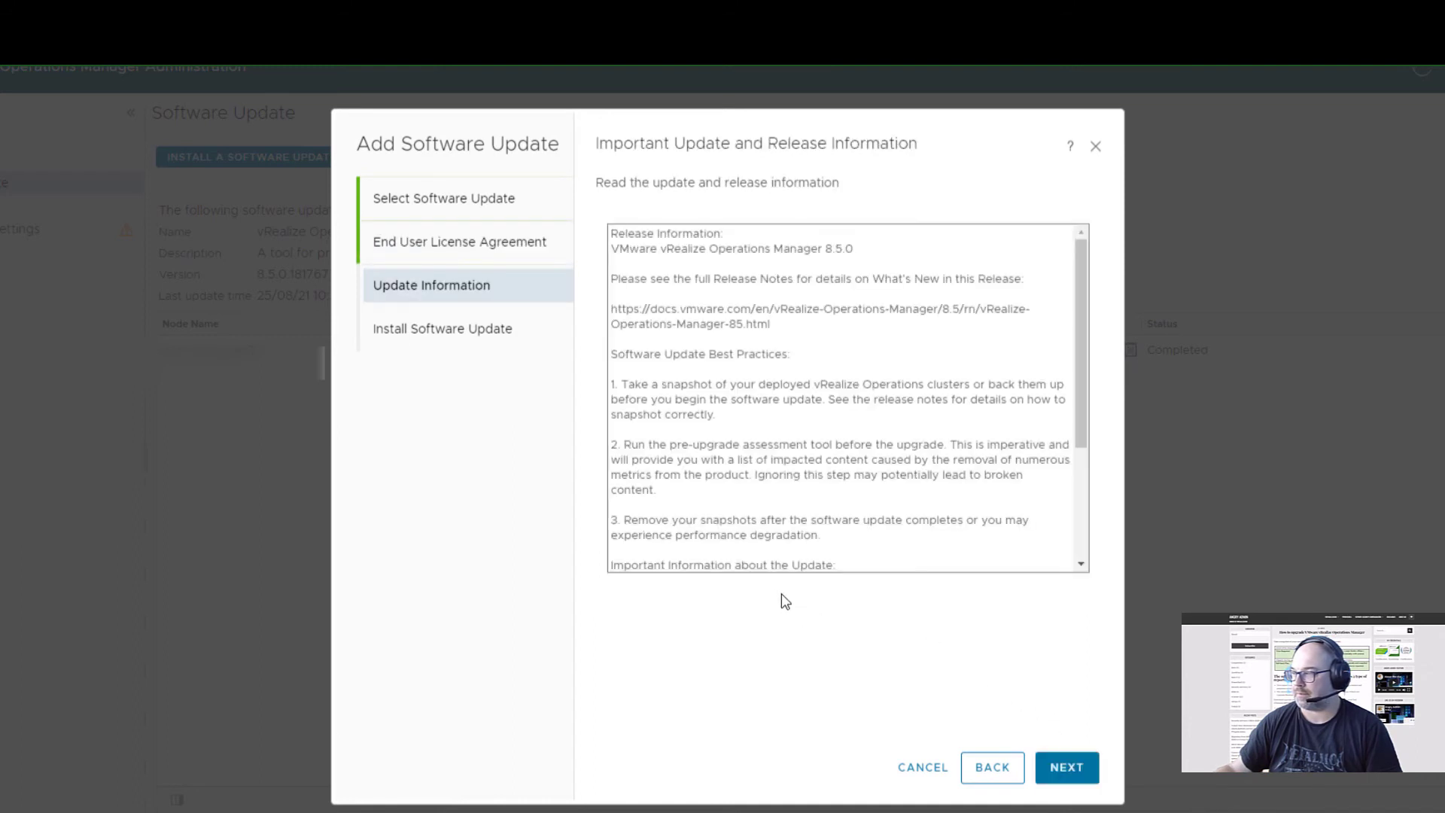
mouse_move(997, 721)
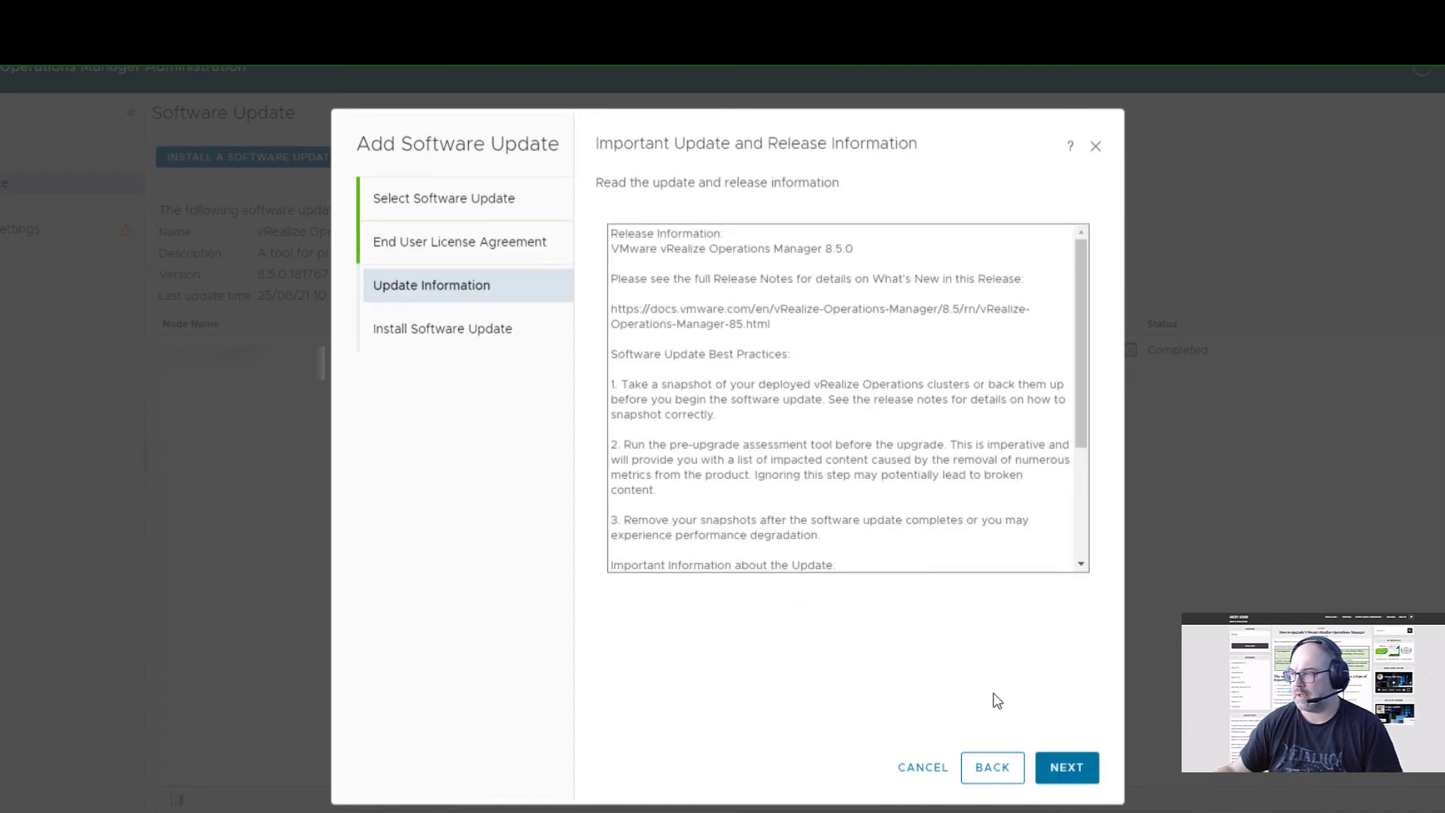
mouse_move(1067, 767)
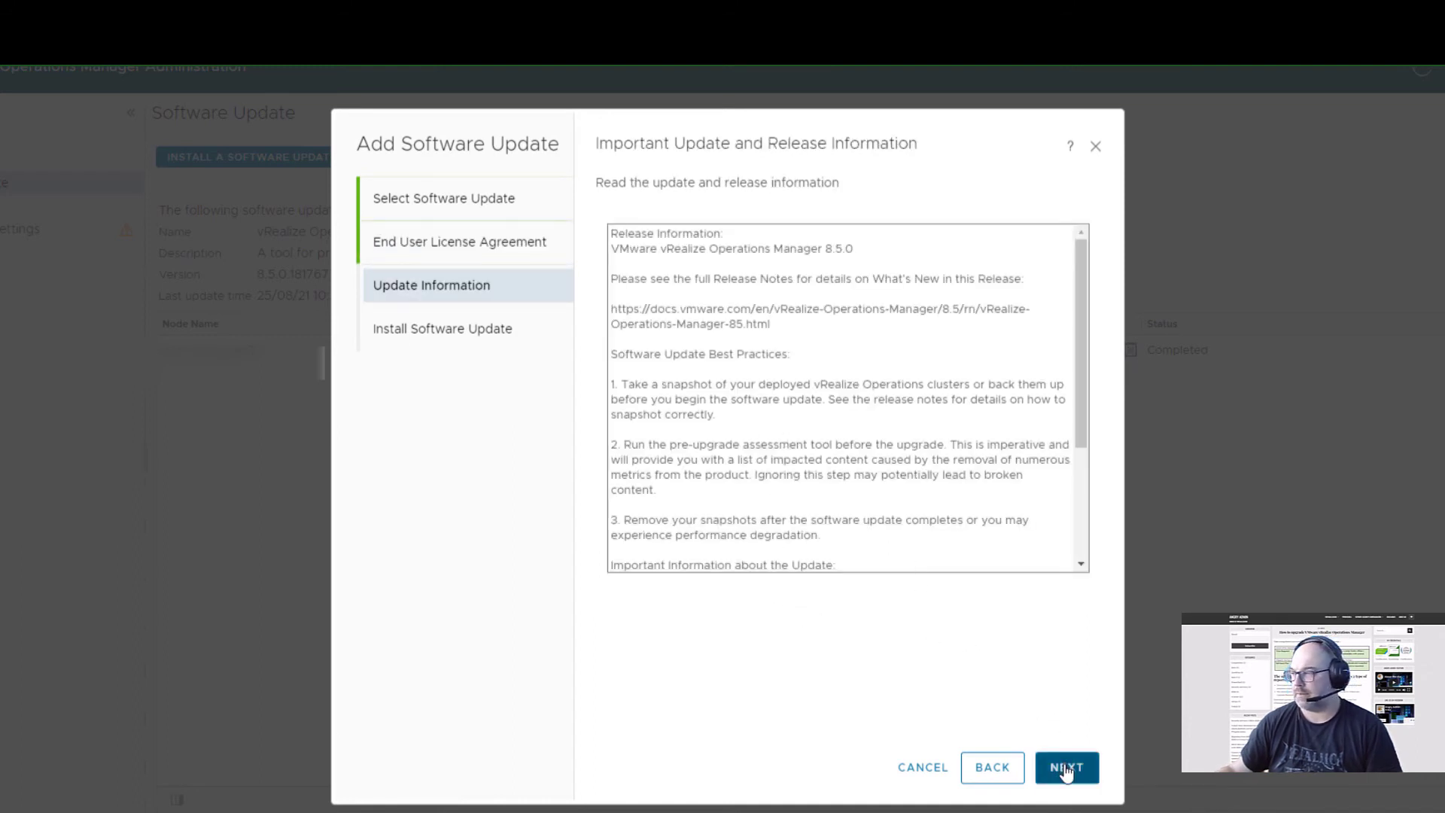
click(1066, 766)
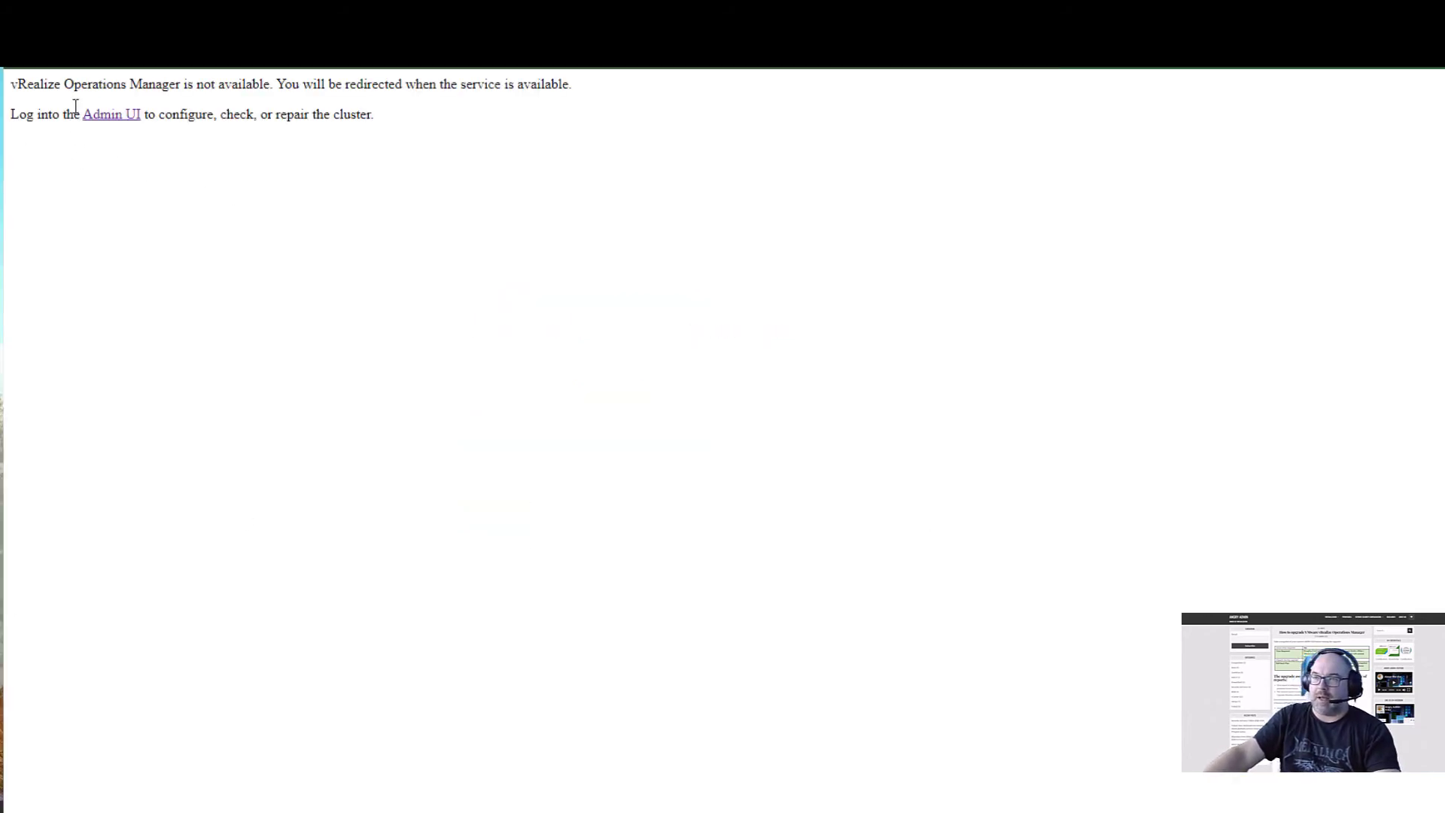
mouse_move(111, 126)
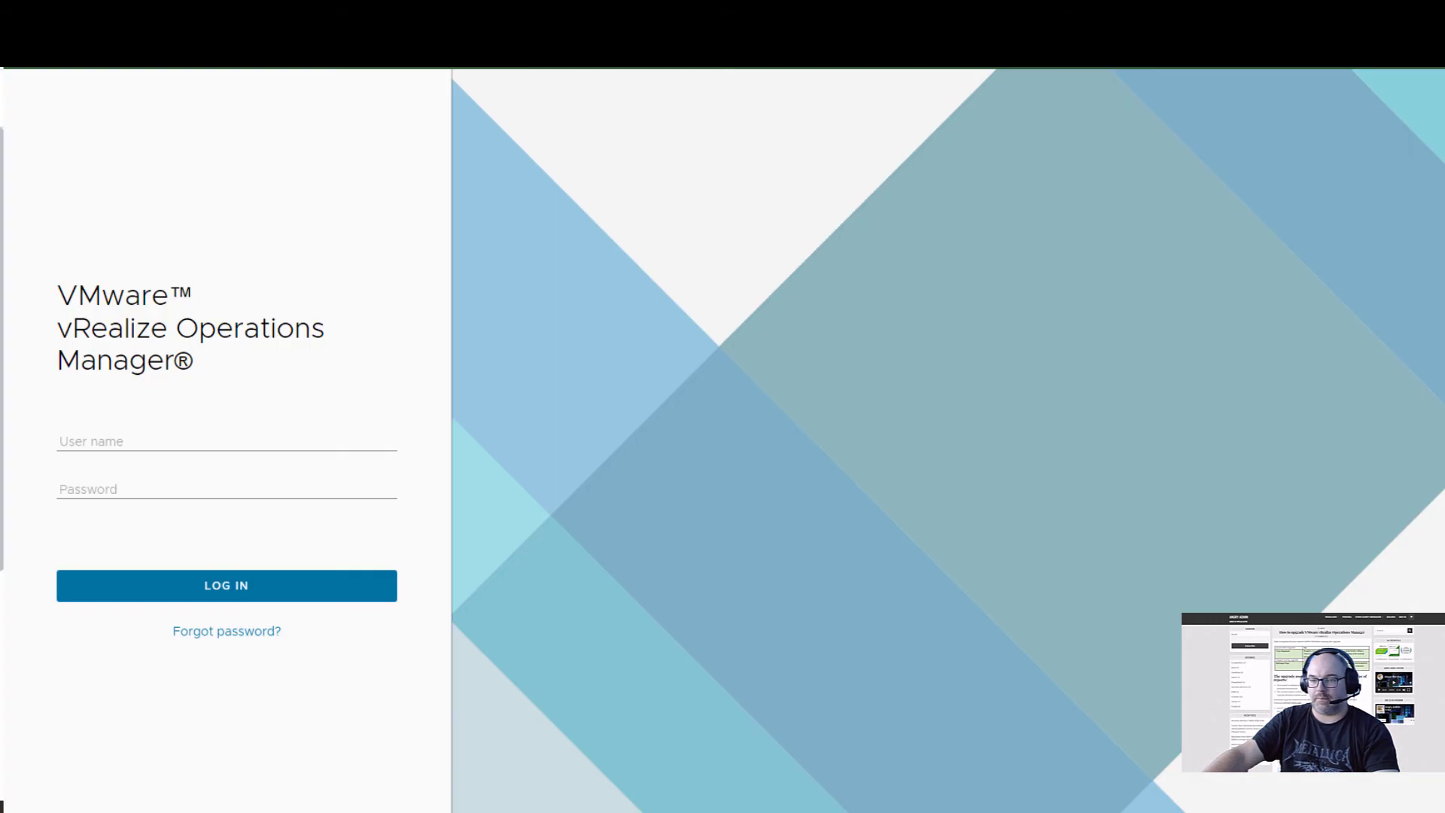
Log in as admin, re-entering the password after the 'Incorrect user name/password' error.
text(admin)
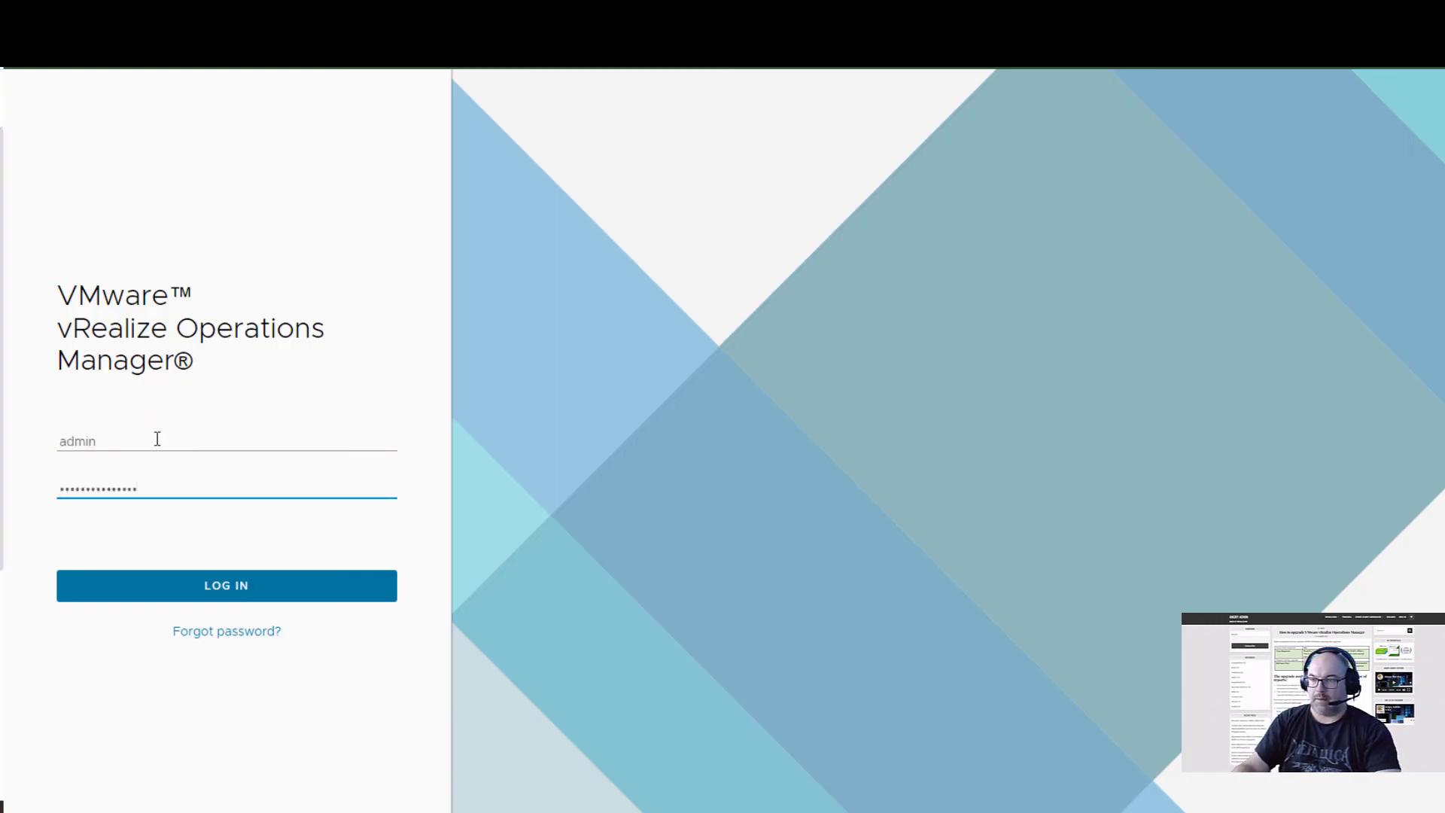
click(225, 586)
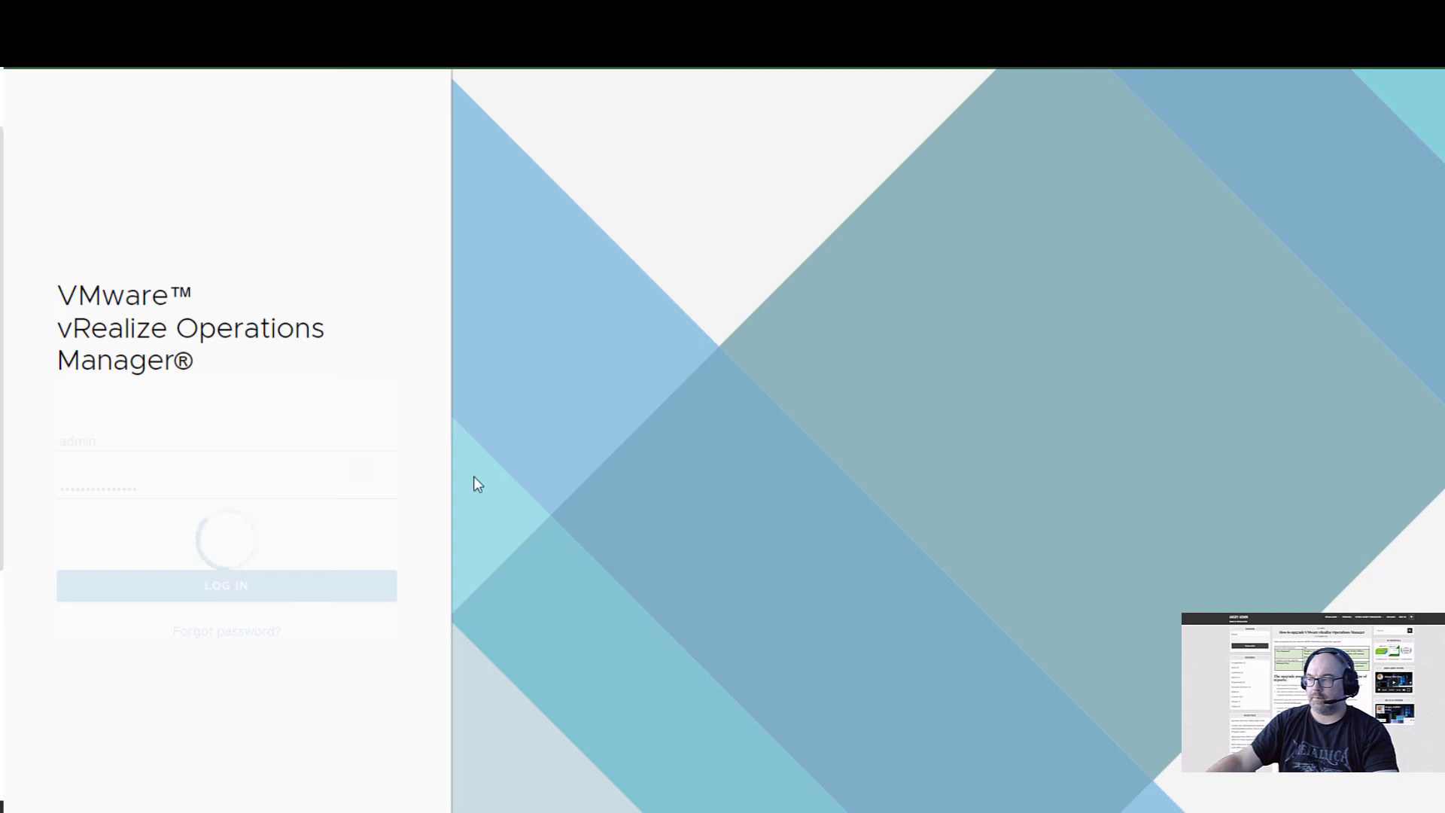
click(226, 586)
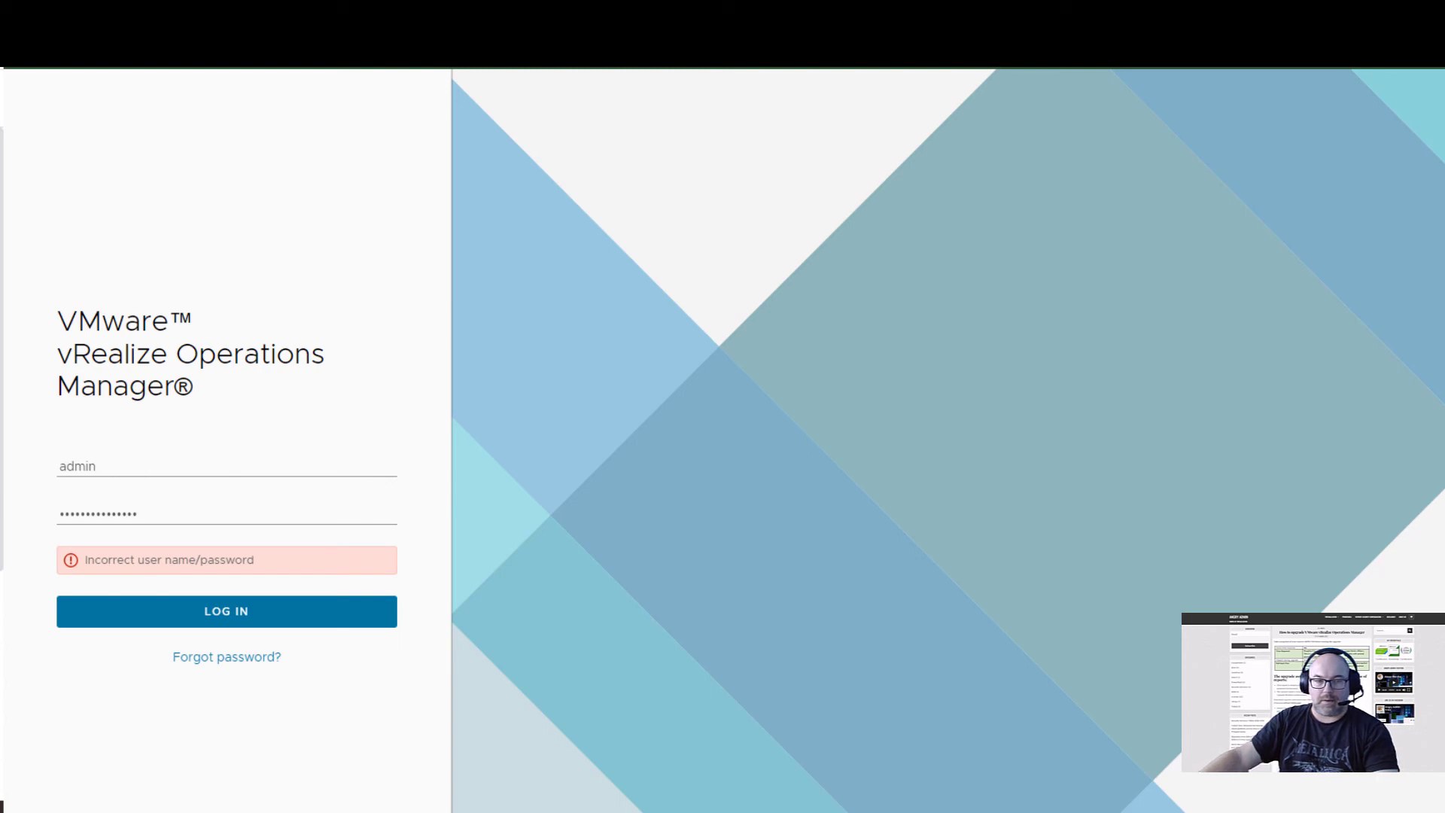
click(166, 512)
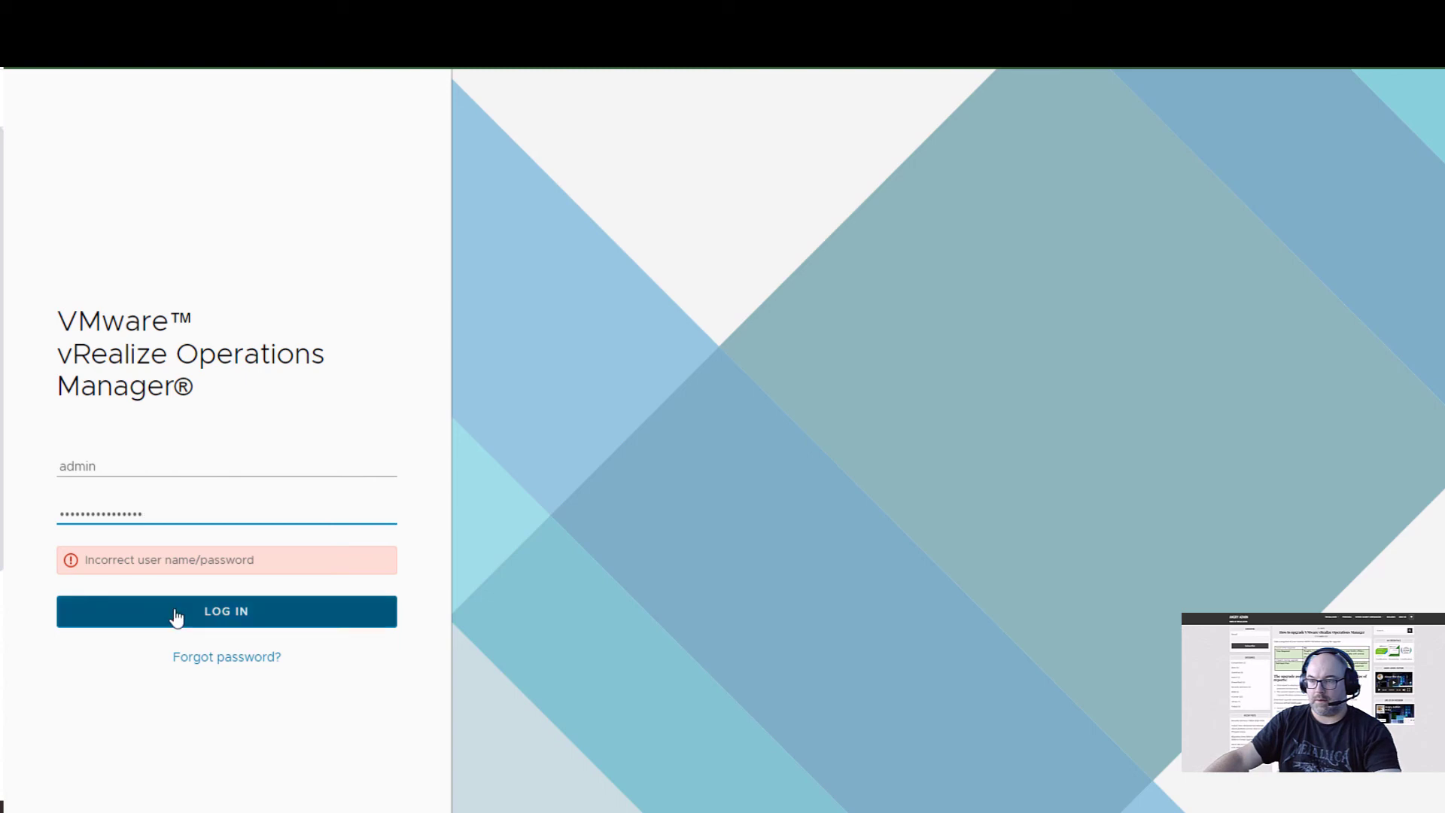
click(225, 611)
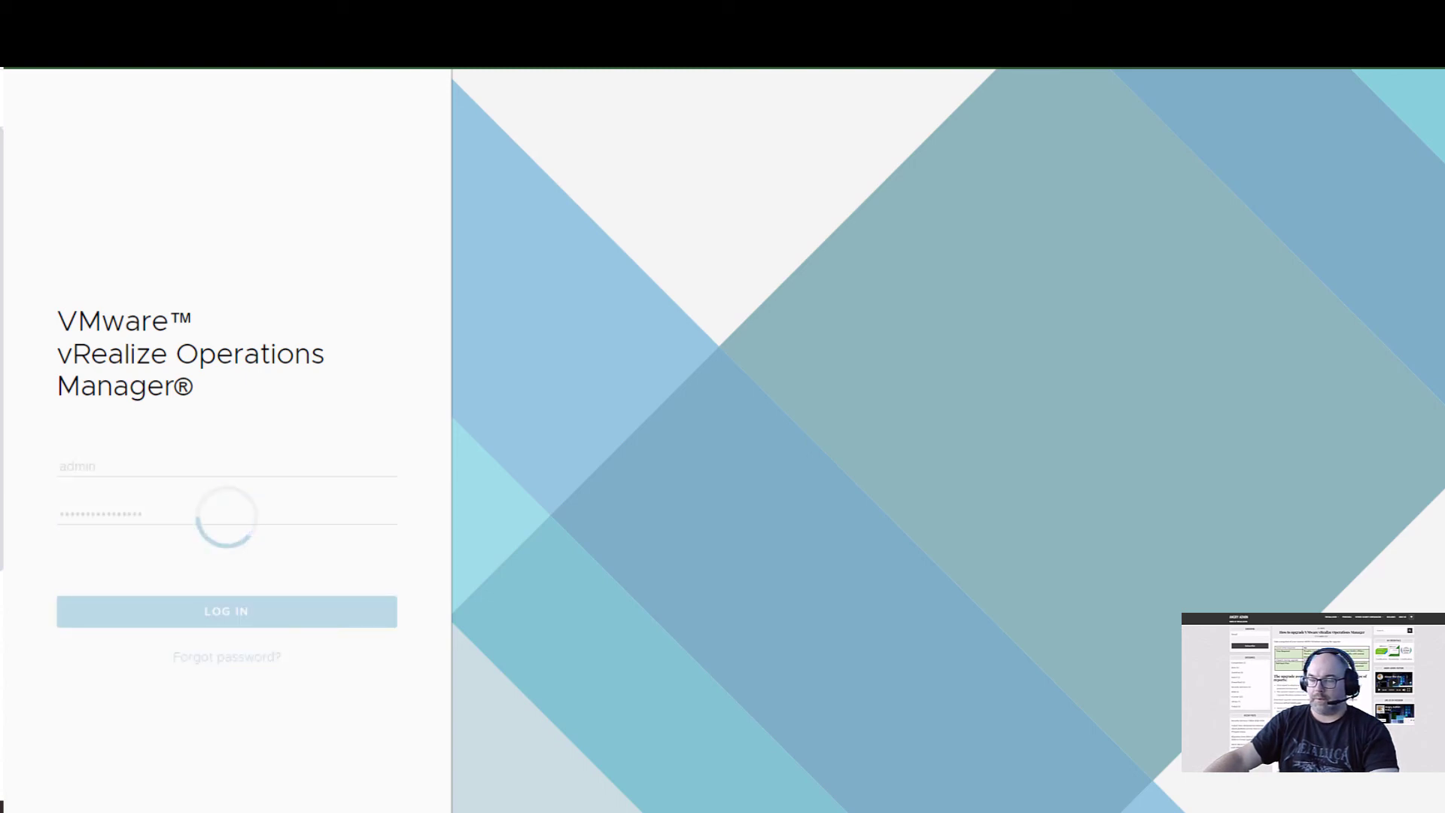
click(225, 611)
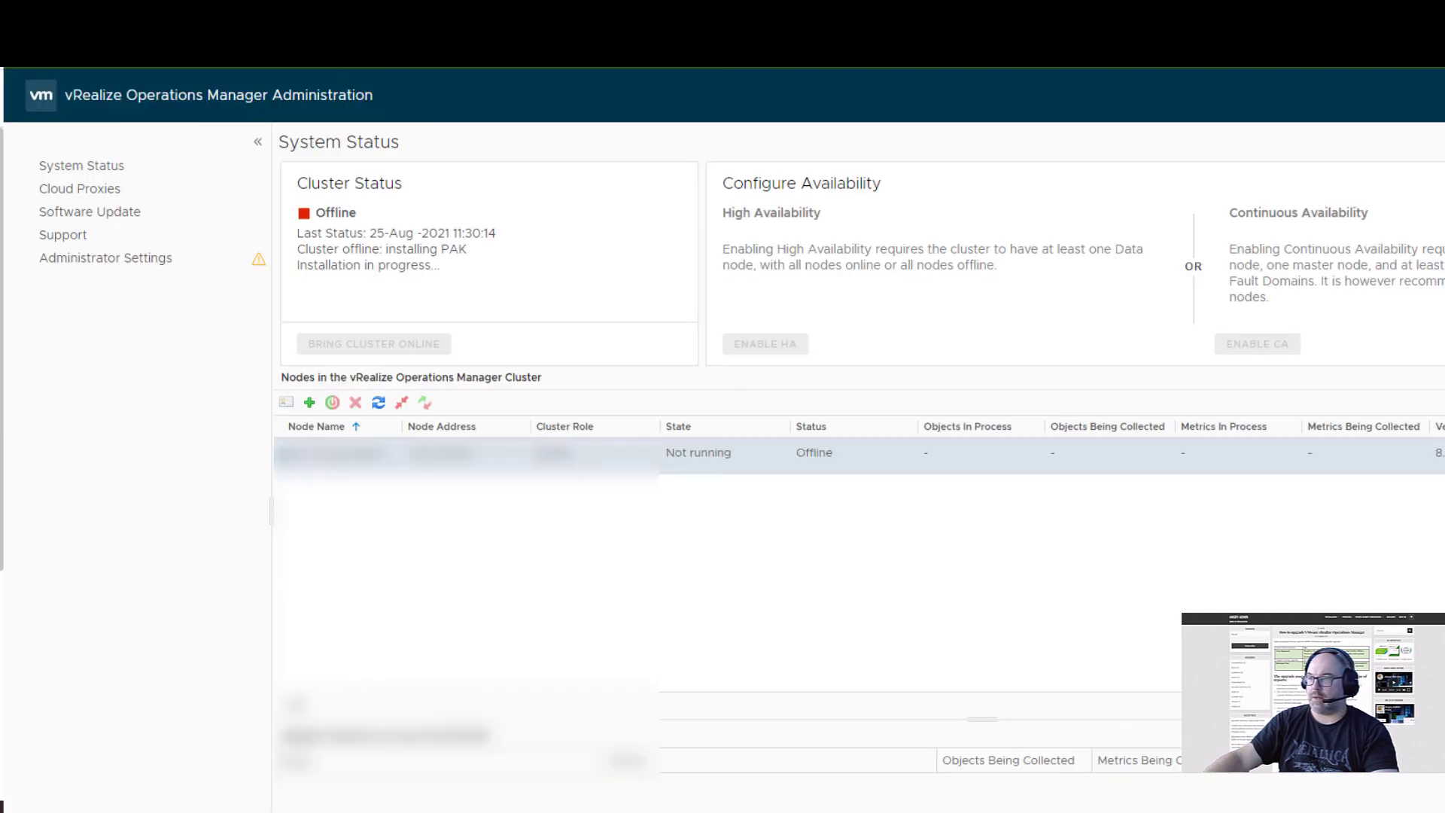
mouse_move(320, 212)
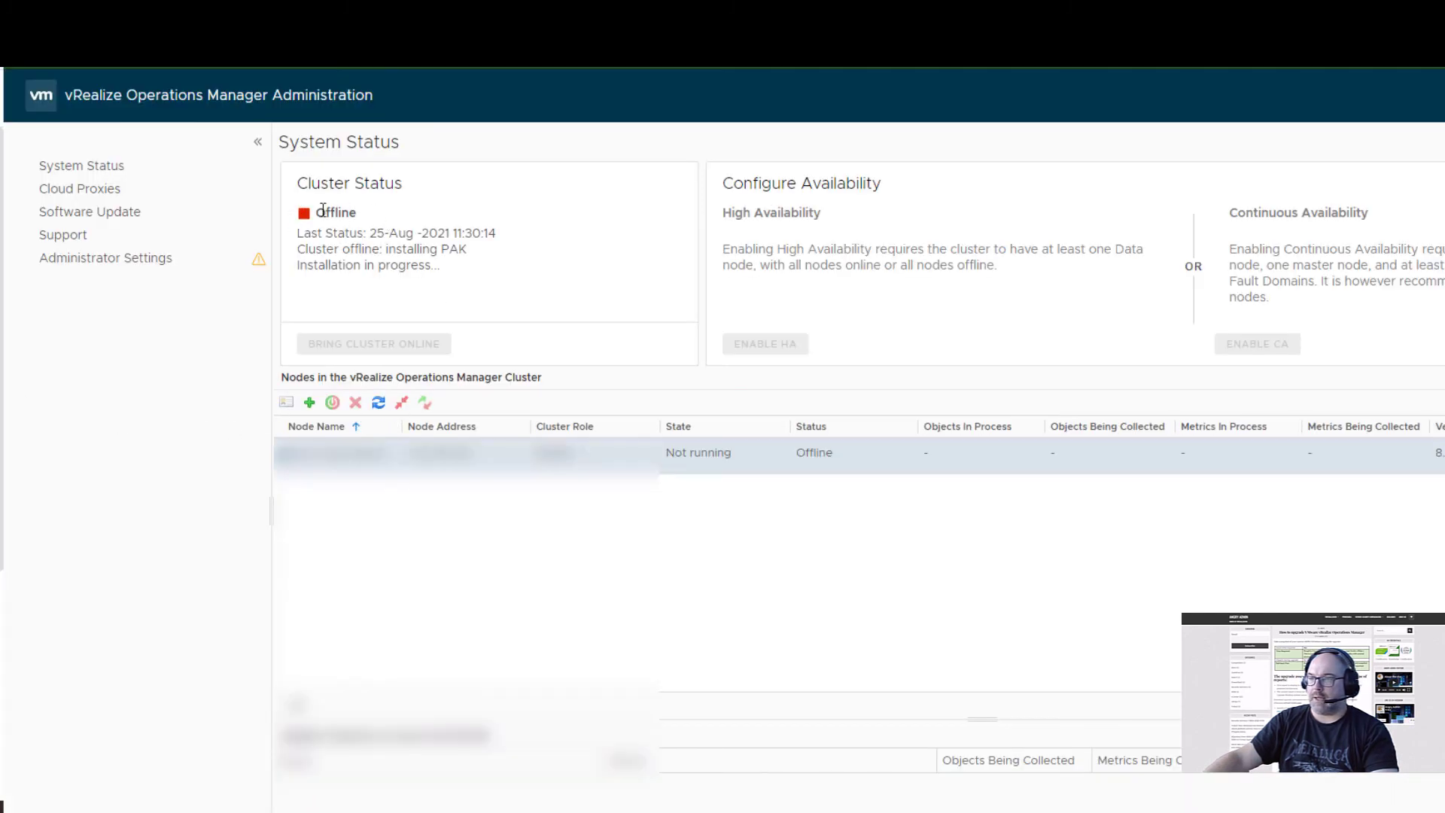
Watch Cluster Status change from Offline (installing PAK) to Online with 'upgrade completed successfully'.
double_click(401, 249)
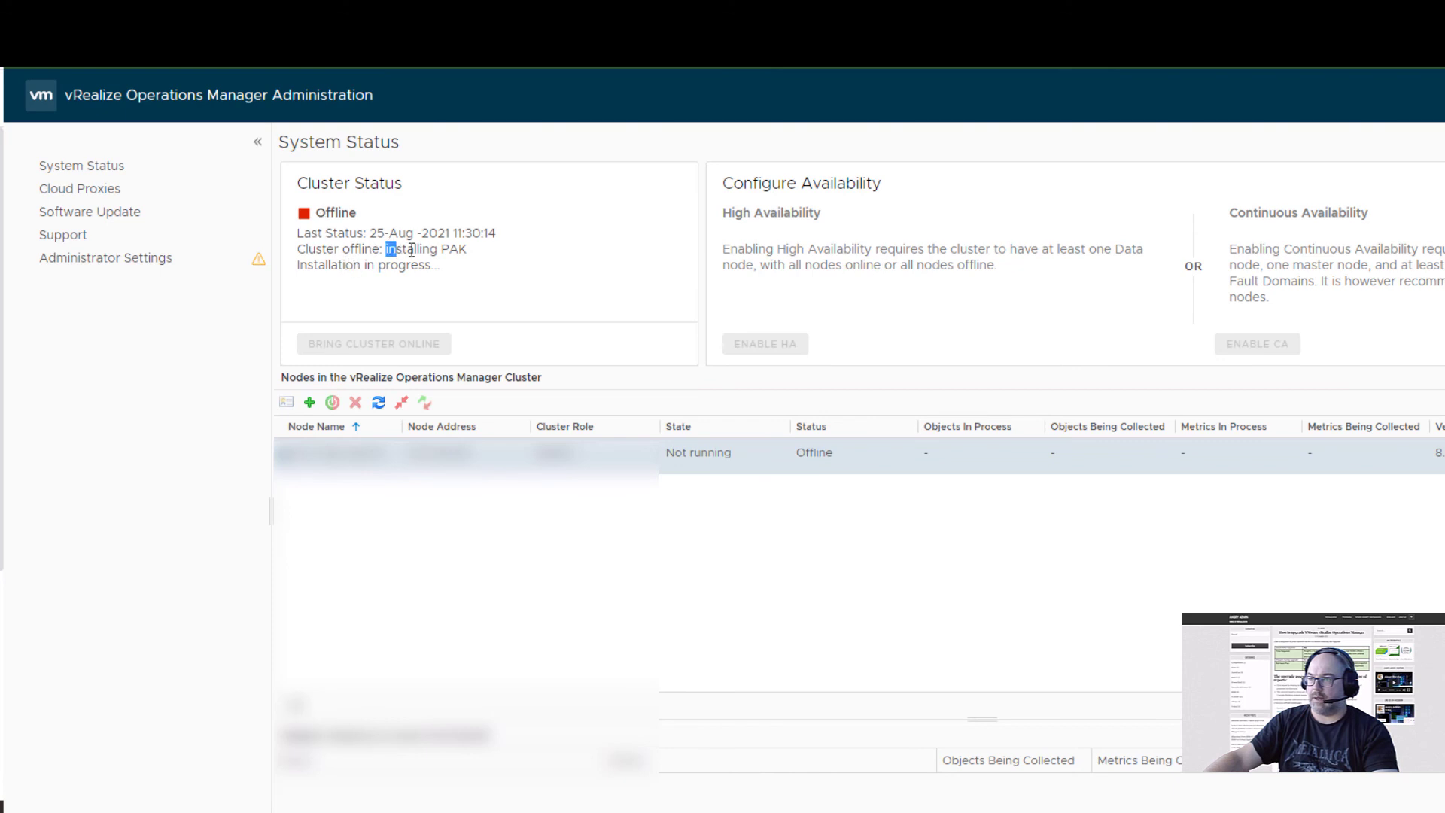
double_click(409, 249)
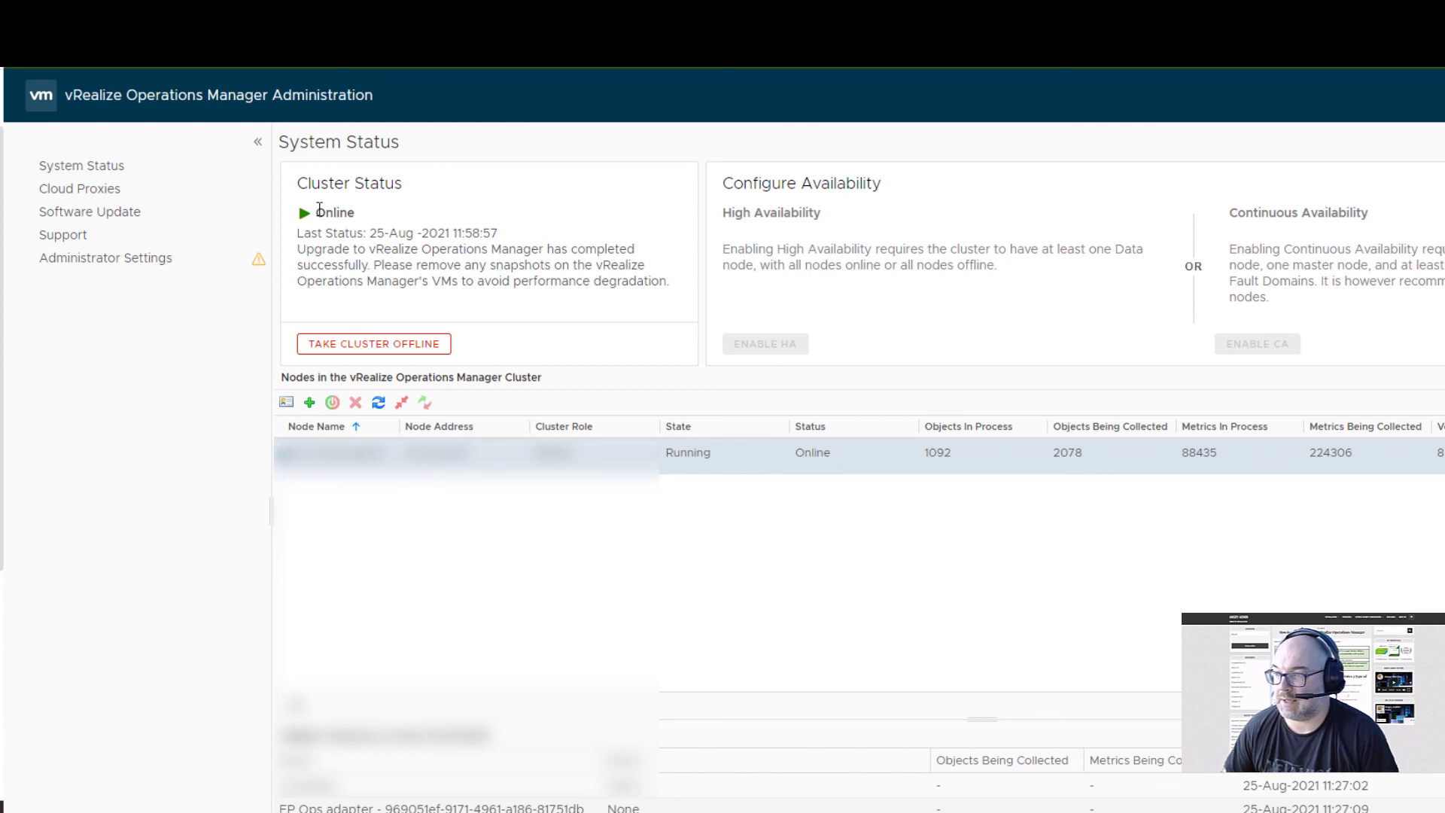
drag(479, 233, 332, 249)
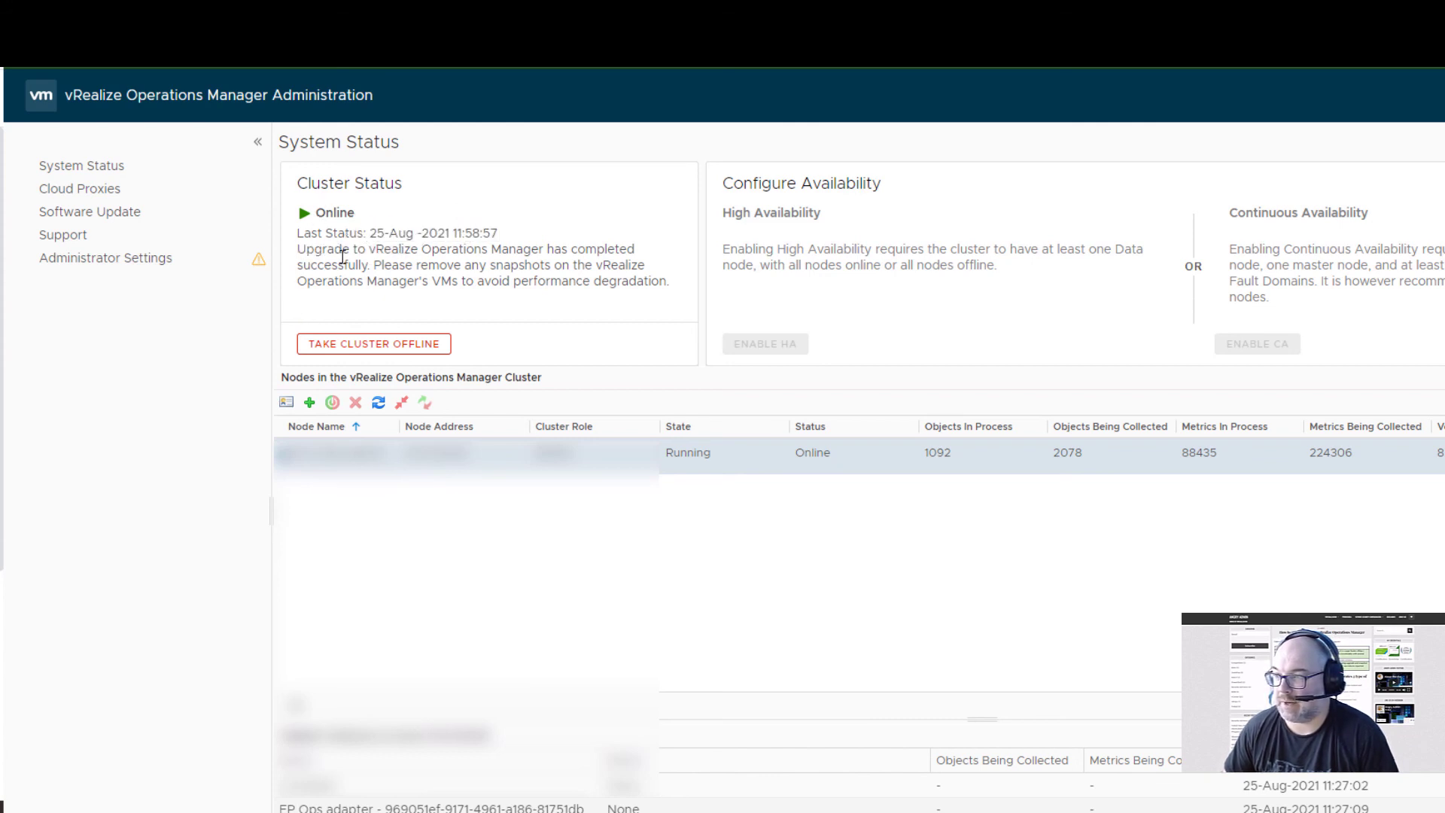
mouse_move(455, 241)
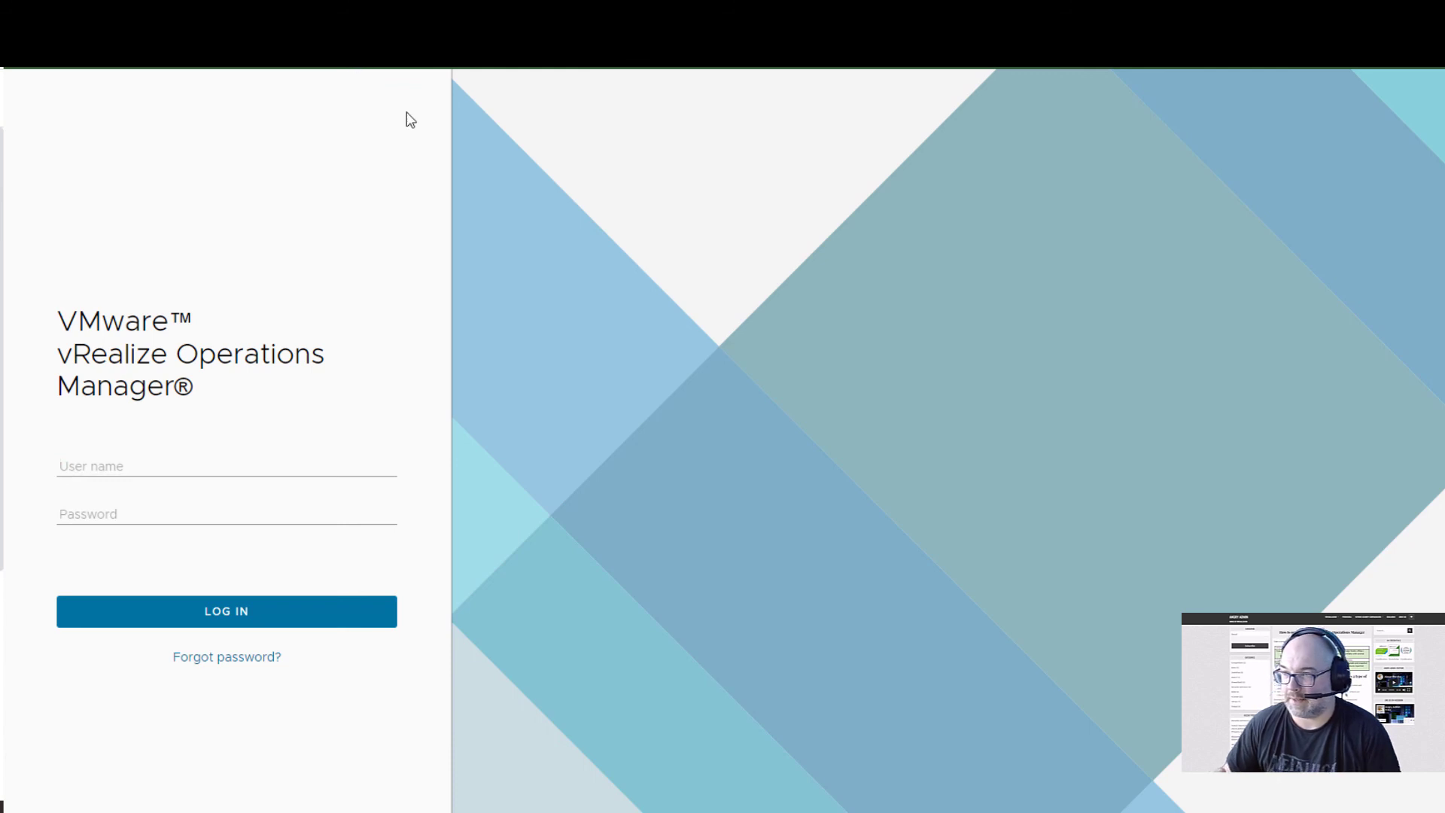
Log in to vRealize Operations Manager as admin.
click(188, 465)
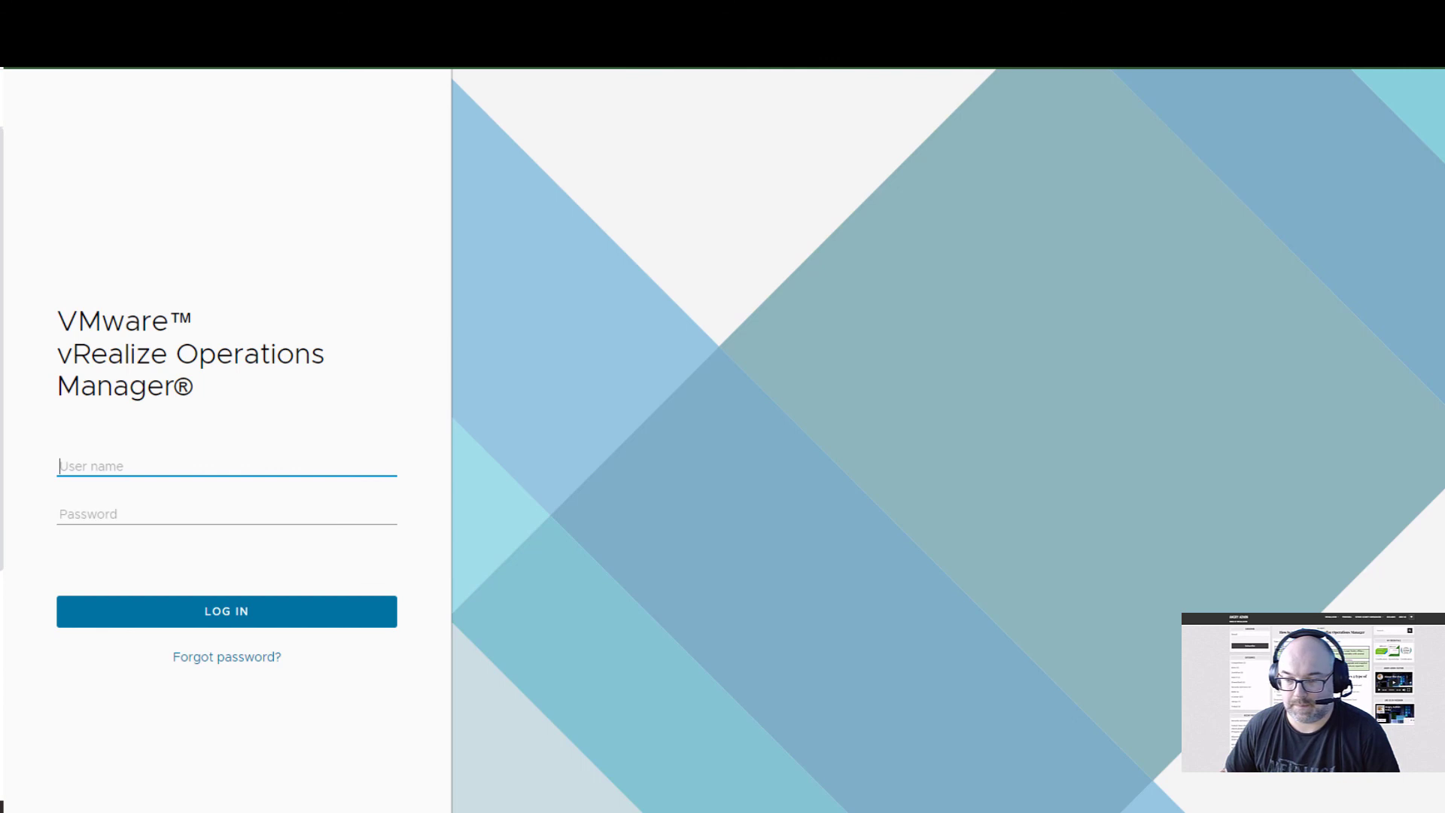
click(226, 612)
text(admin)
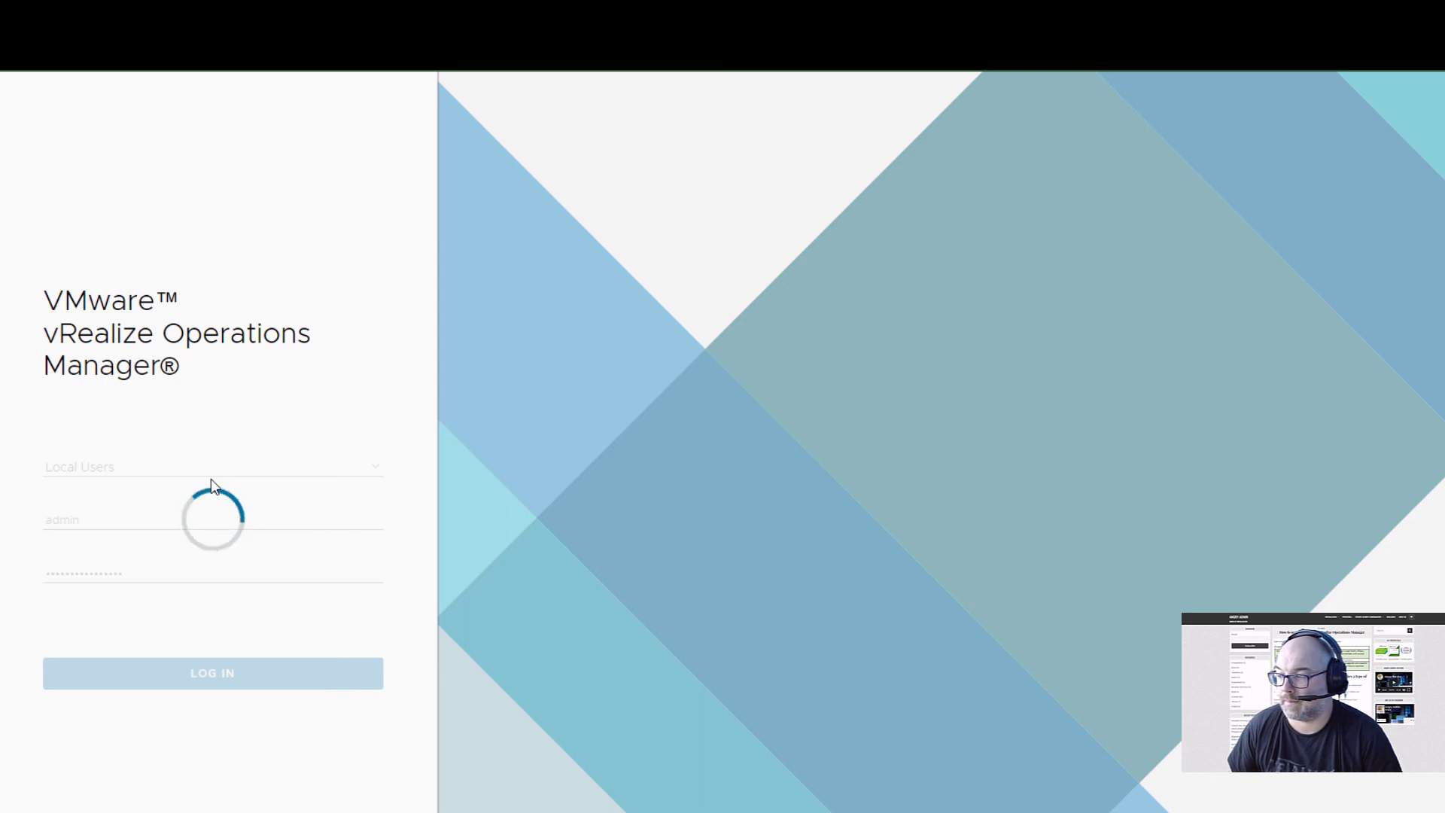
click(212, 673)
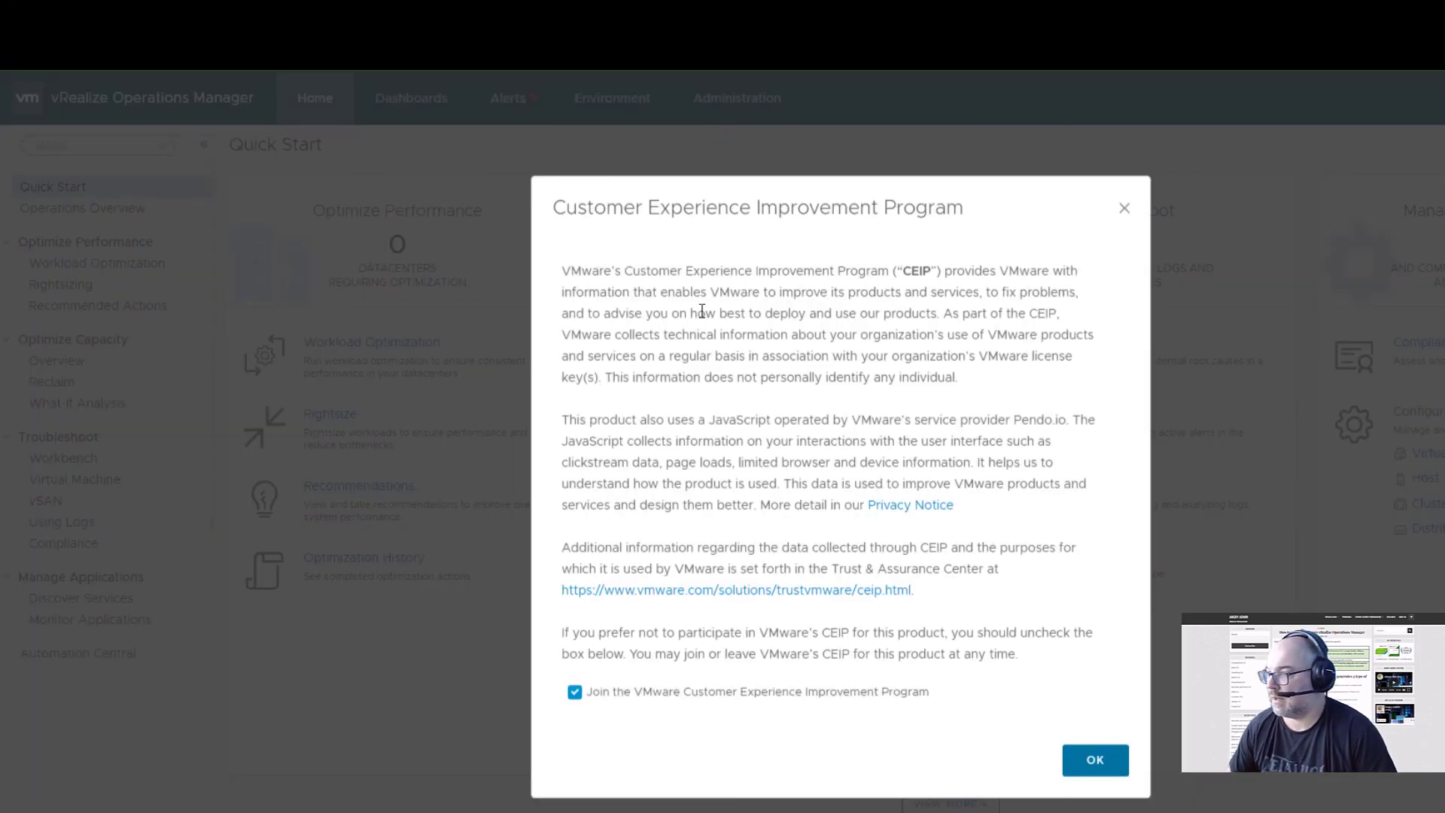
Decline the VMware CEIP and confirm the About dialog shows version 8.5.0.
click(573, 710)
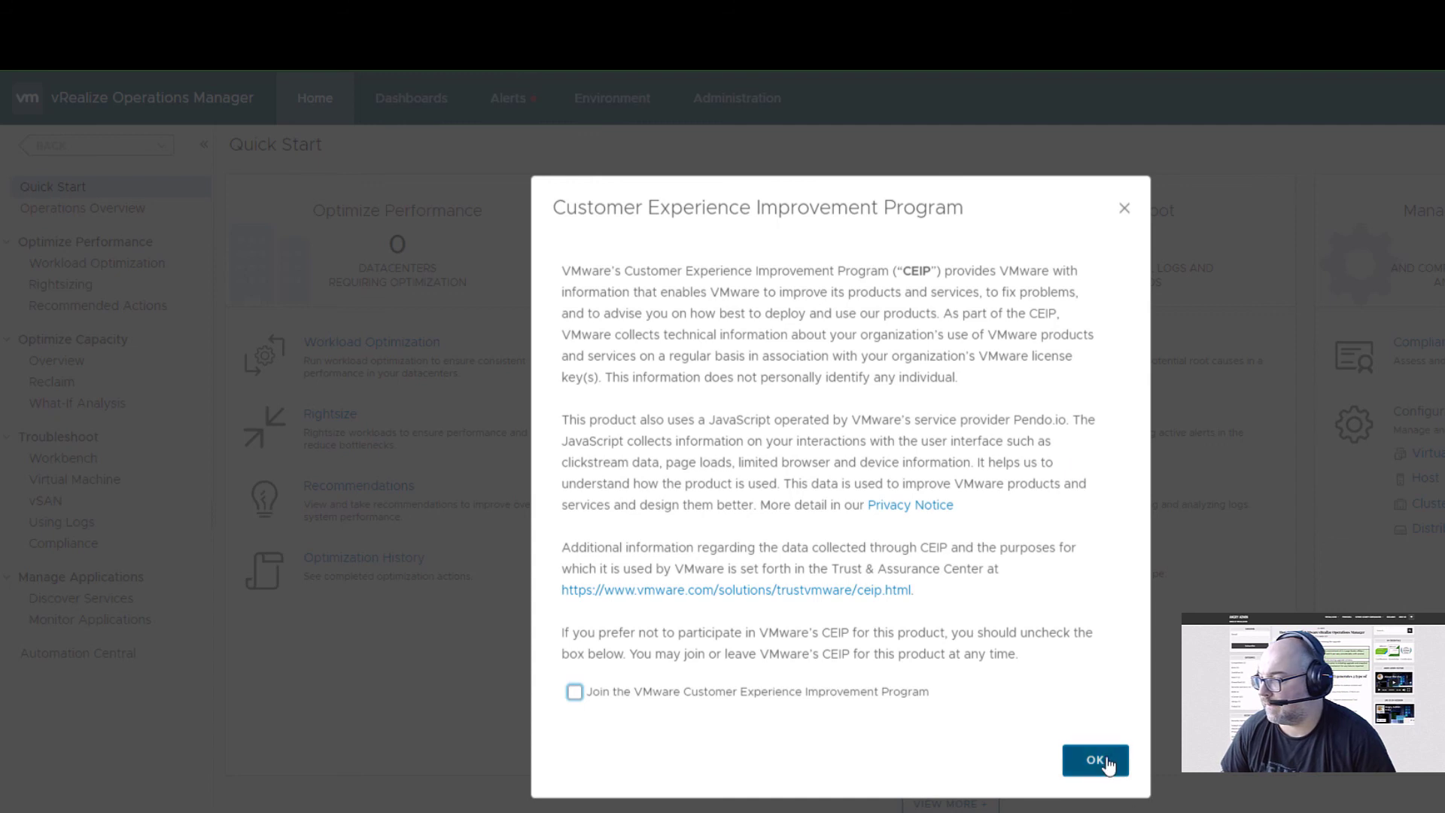
click(1095, 761)
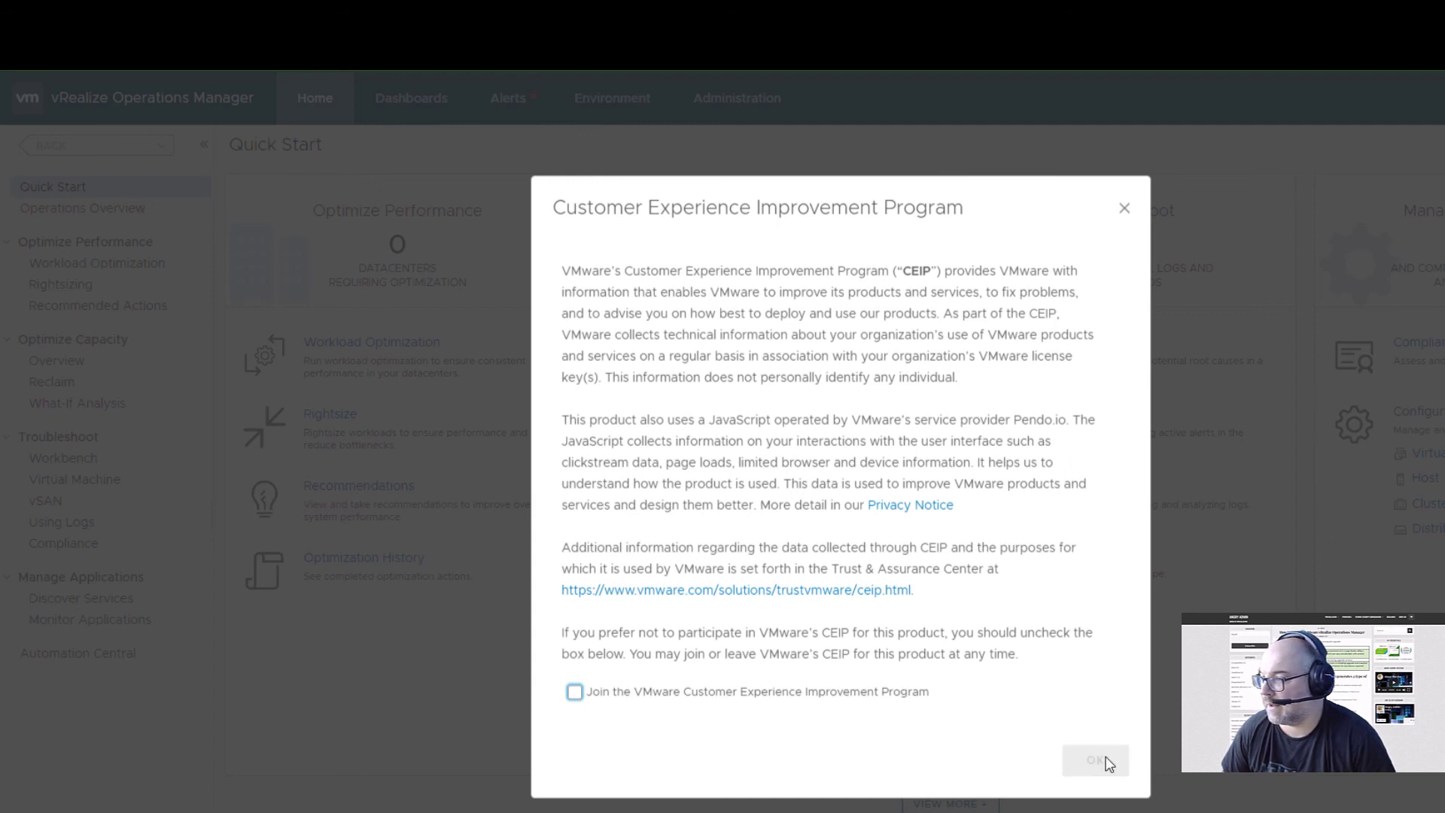
click(1095, 760)
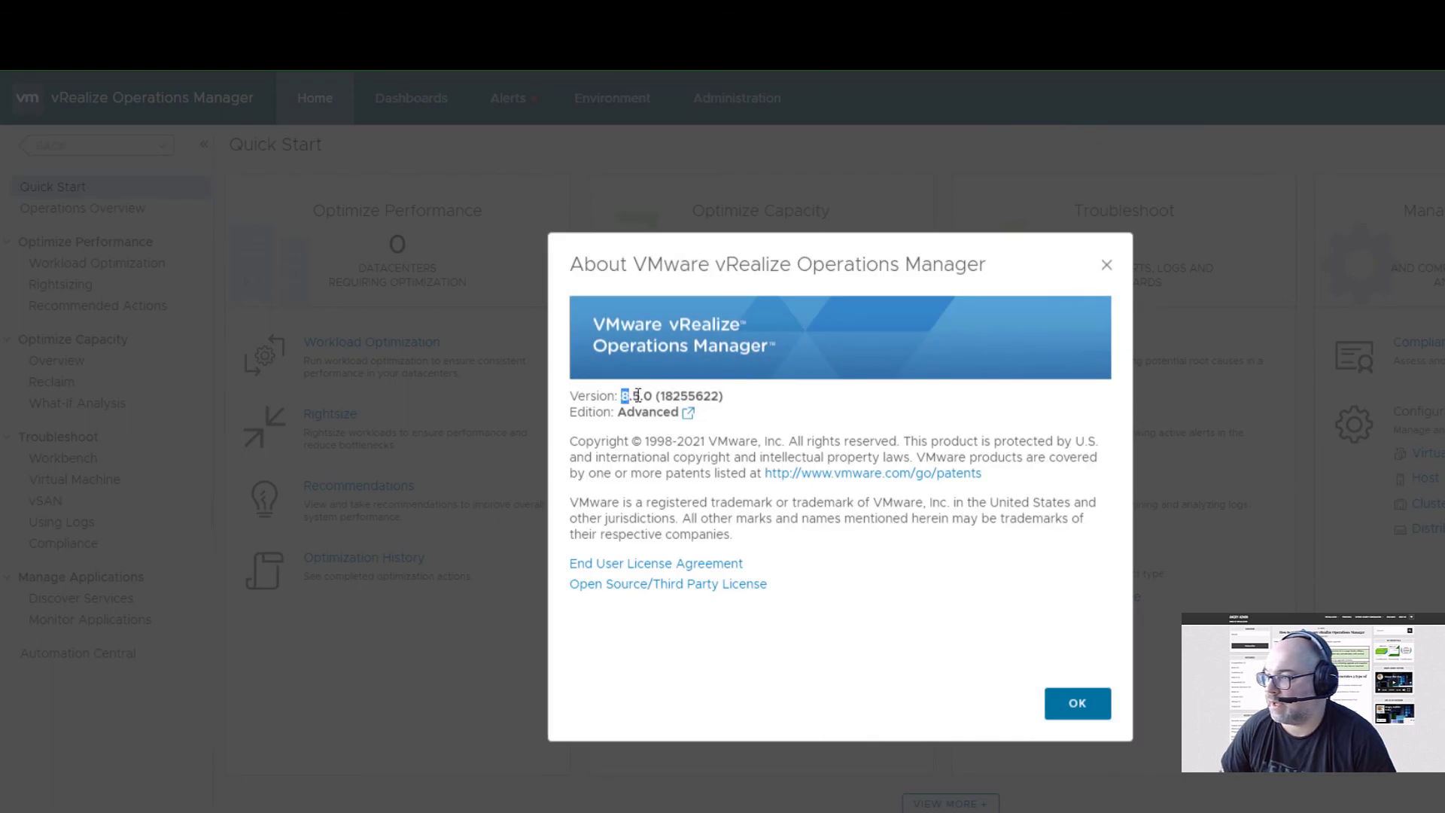
double_click(633, 395)
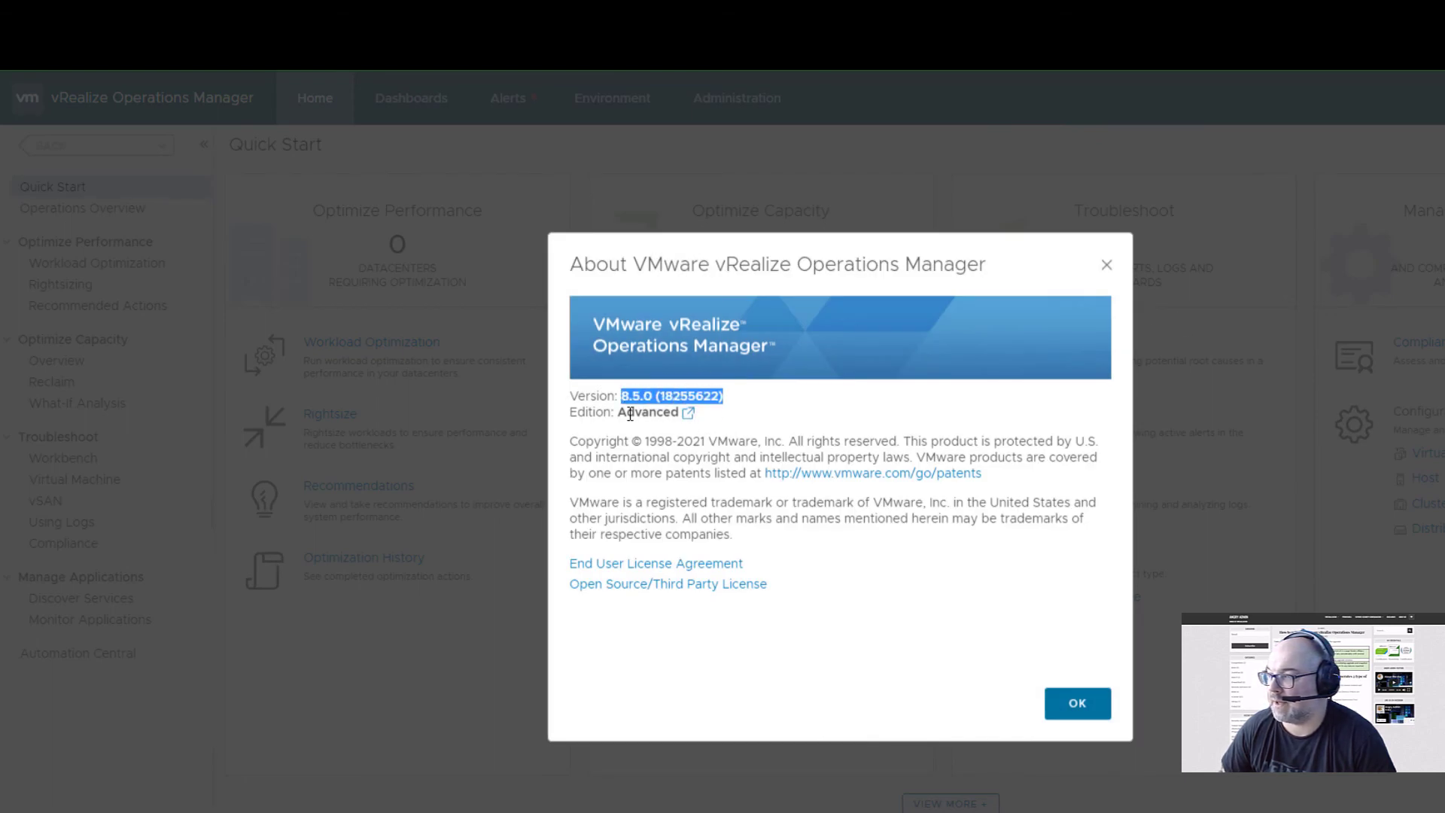